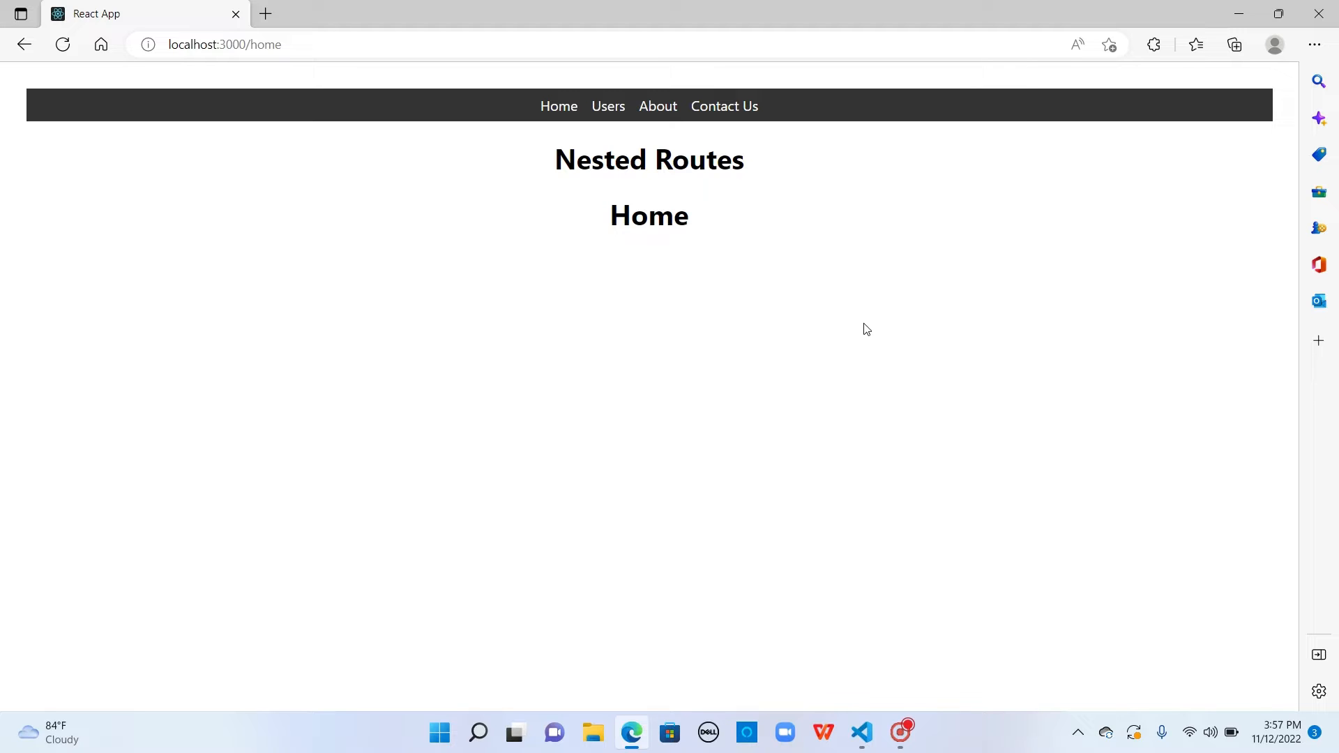
mouse_move(811, 300)
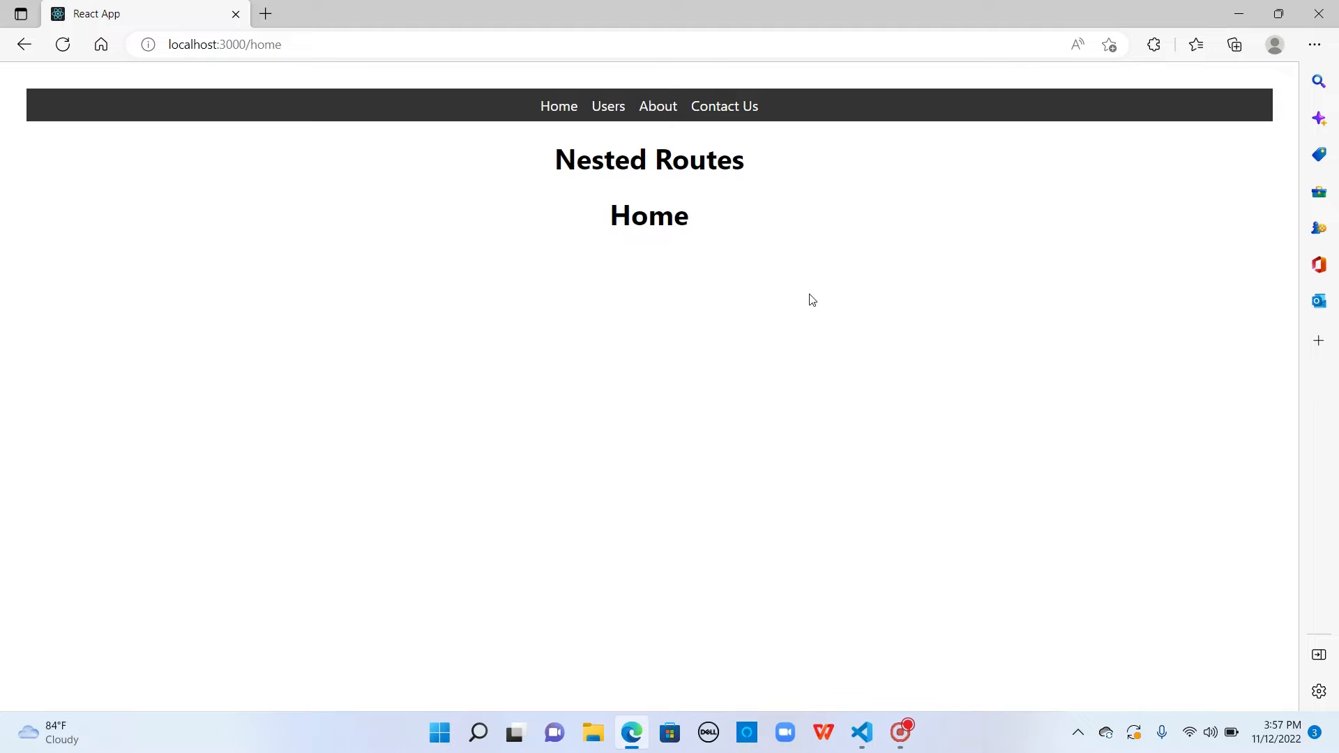
mouse_move(744, 324)
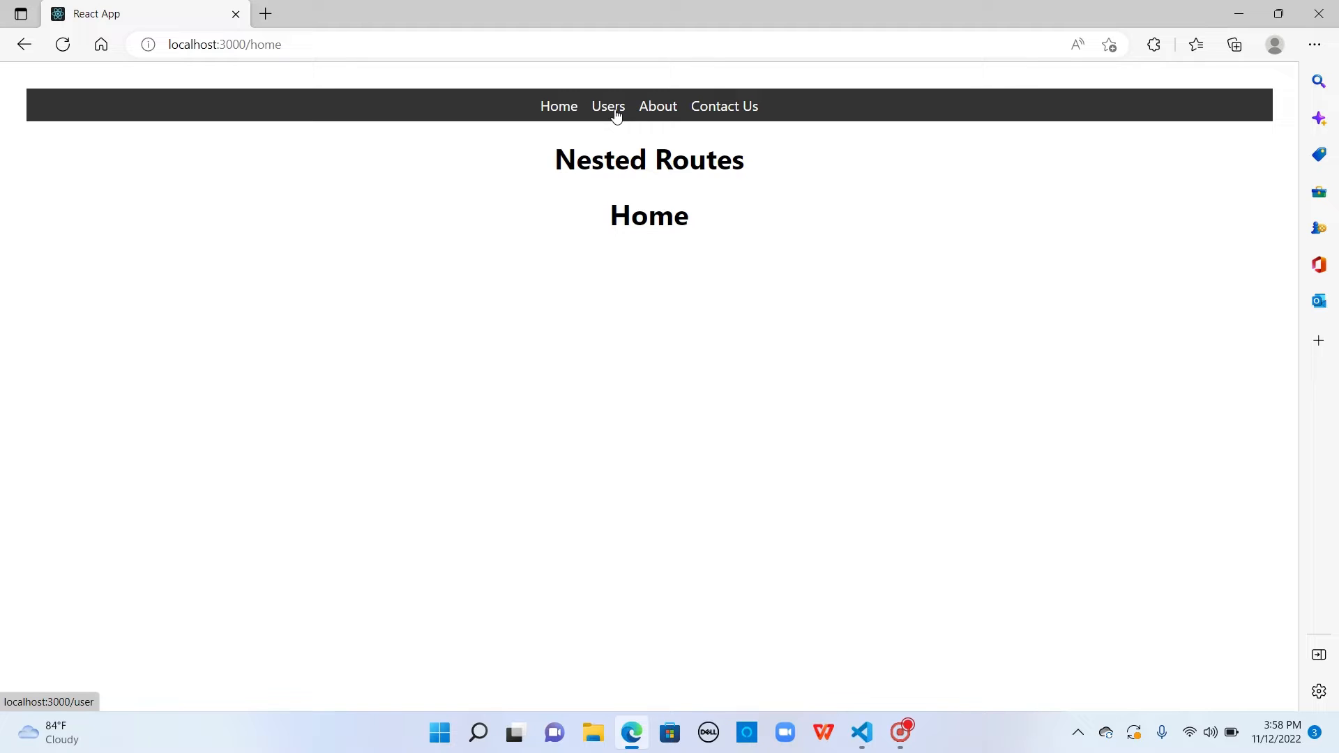
Open the Users page and view user 1's details in the React app.
left_click(608, 106)
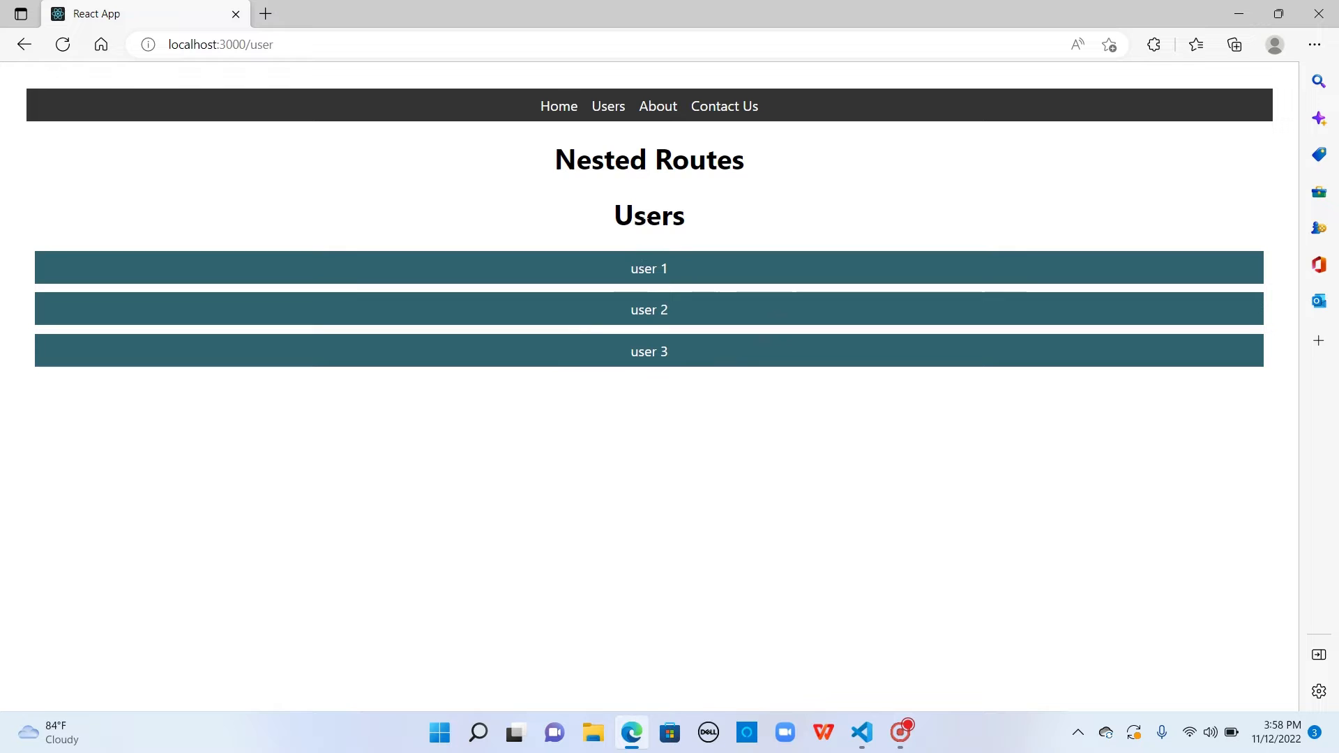
mouse_move(660, 281)
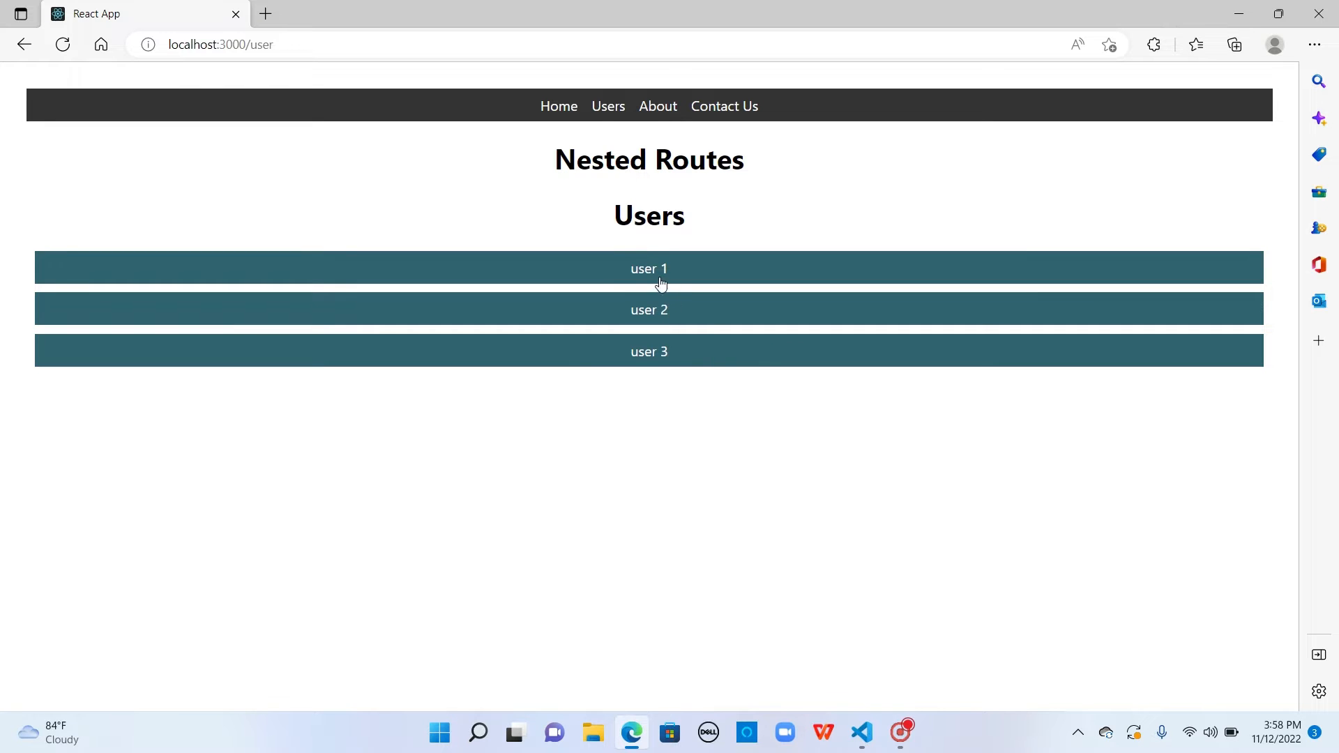
left_click(649, 267)
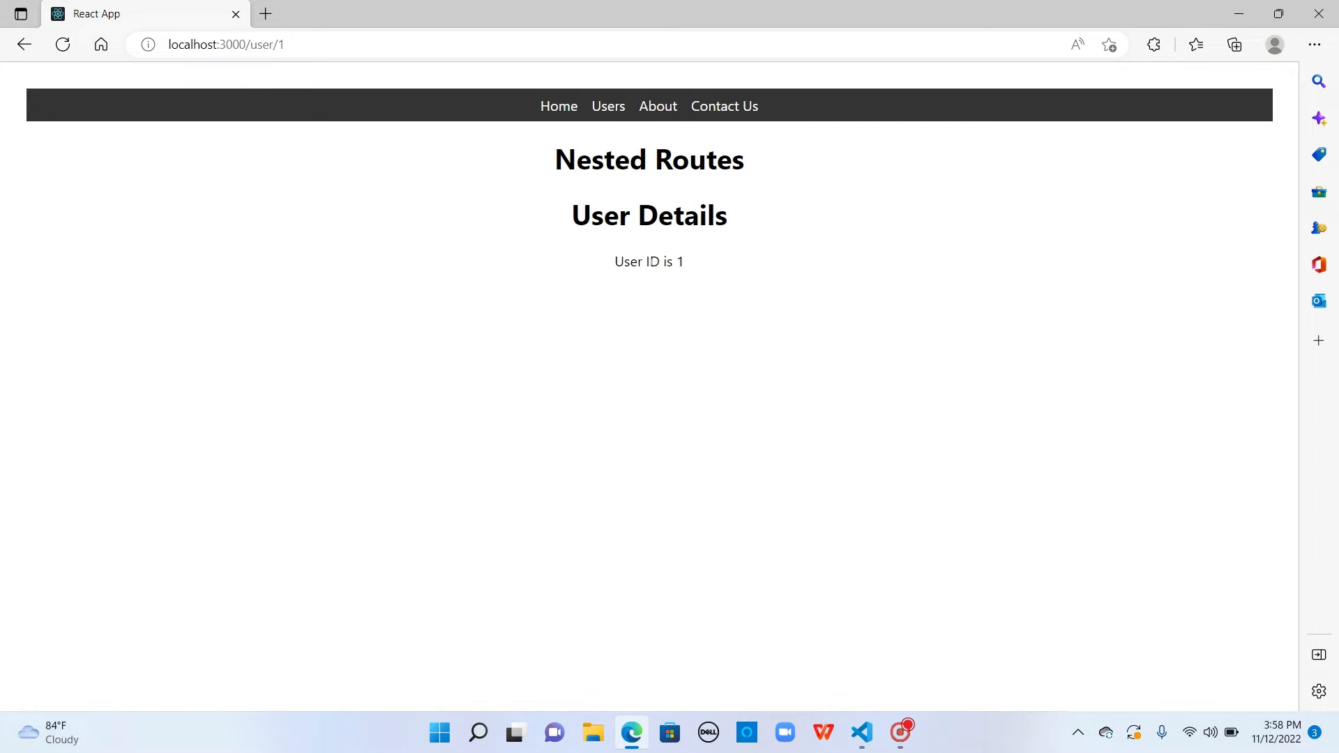
mouse_move(657, 327)
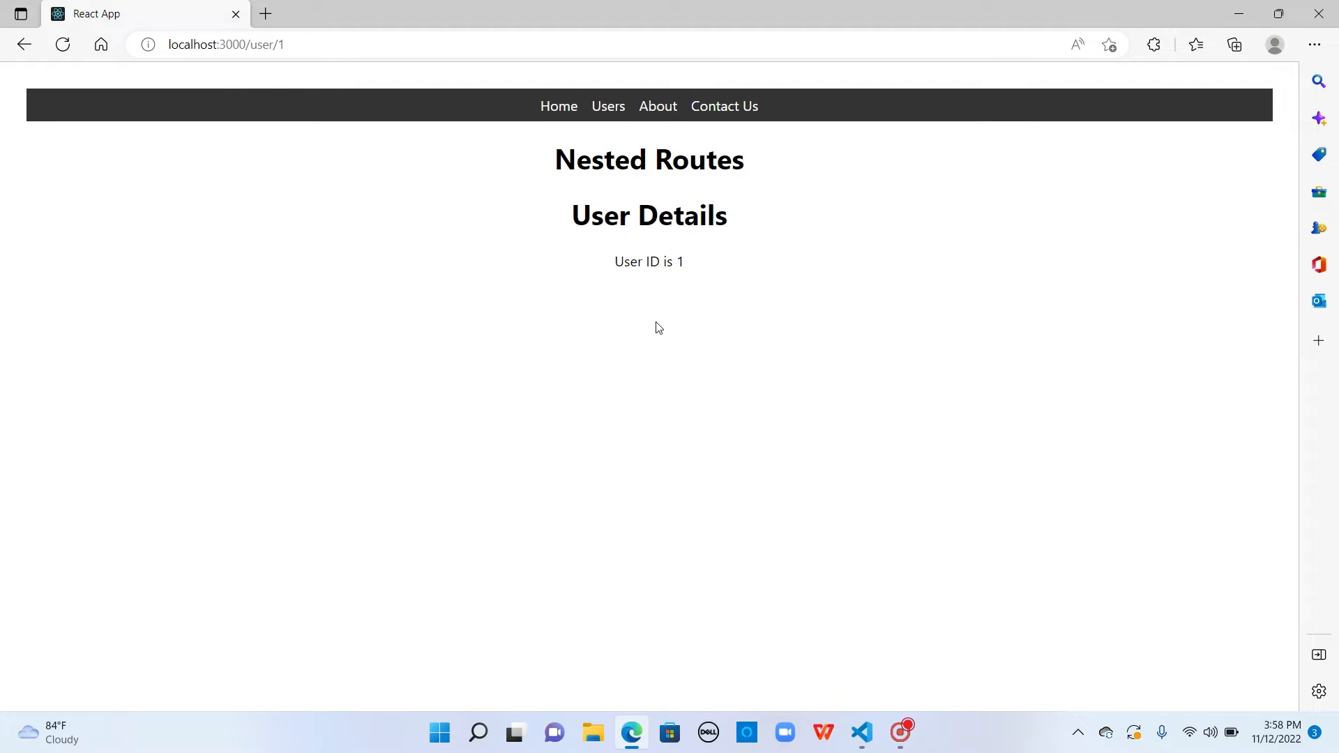
mouse_move(500, 240)
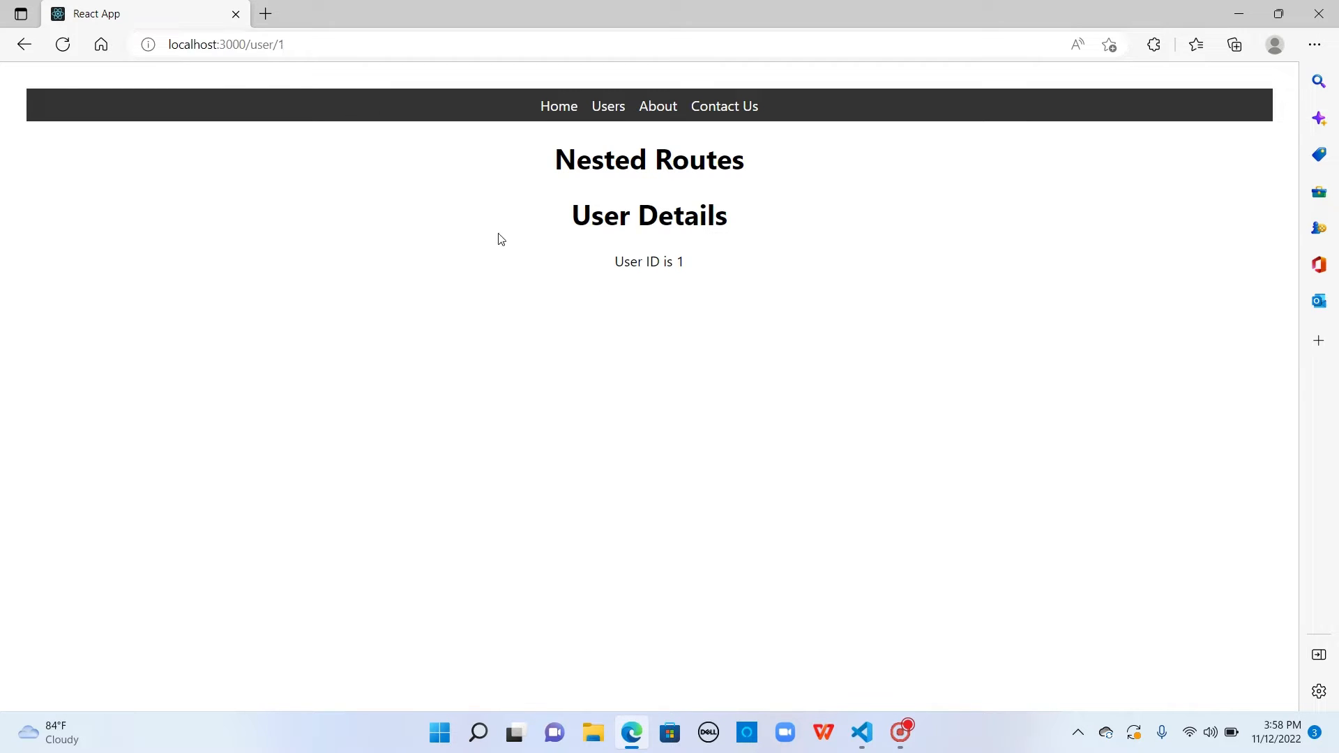
mouse_move(699, 328)
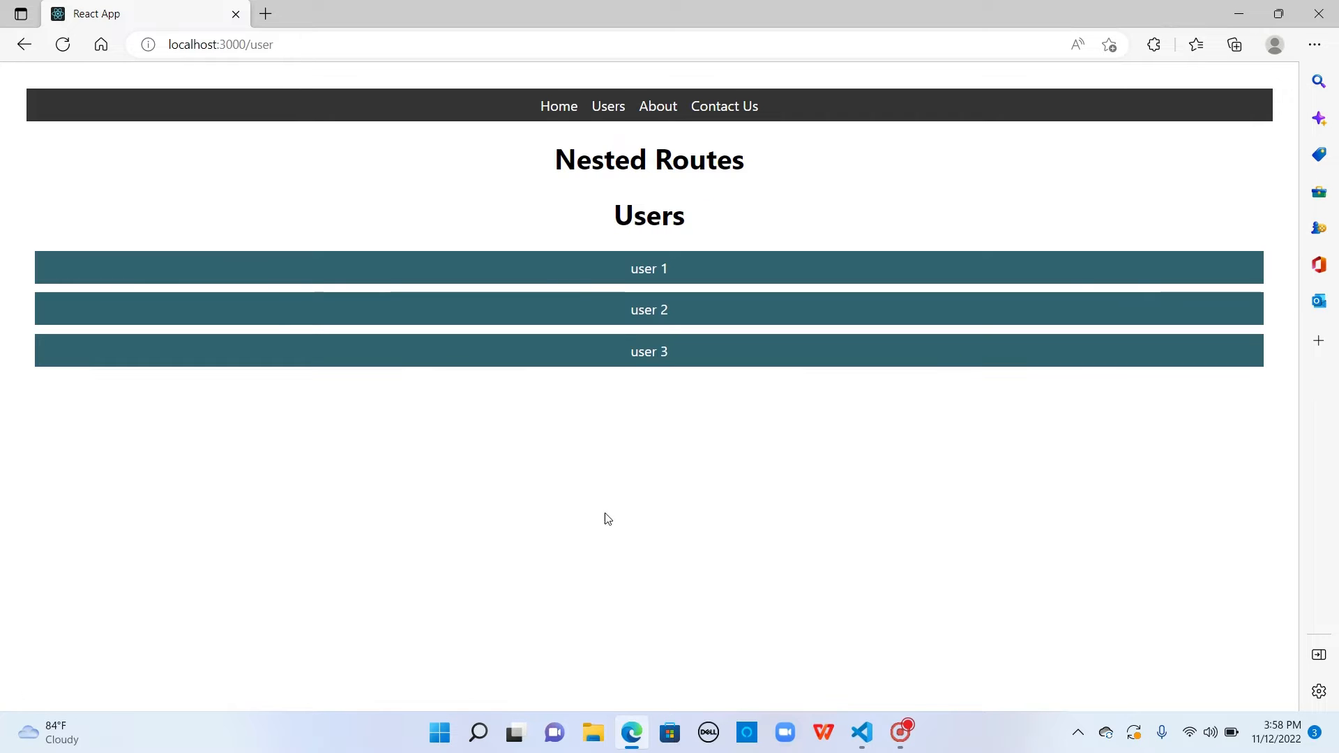
mouse_move(626, 499)
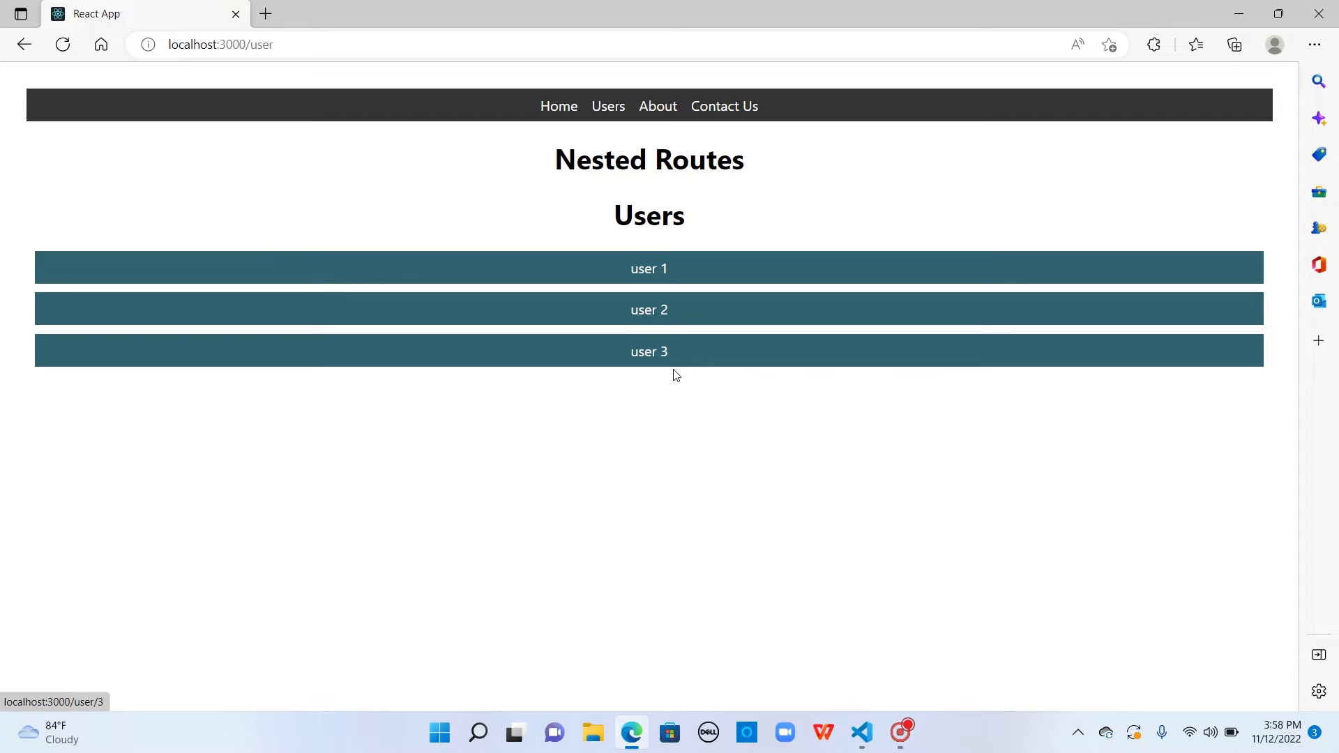
mouse_move(636, 434)
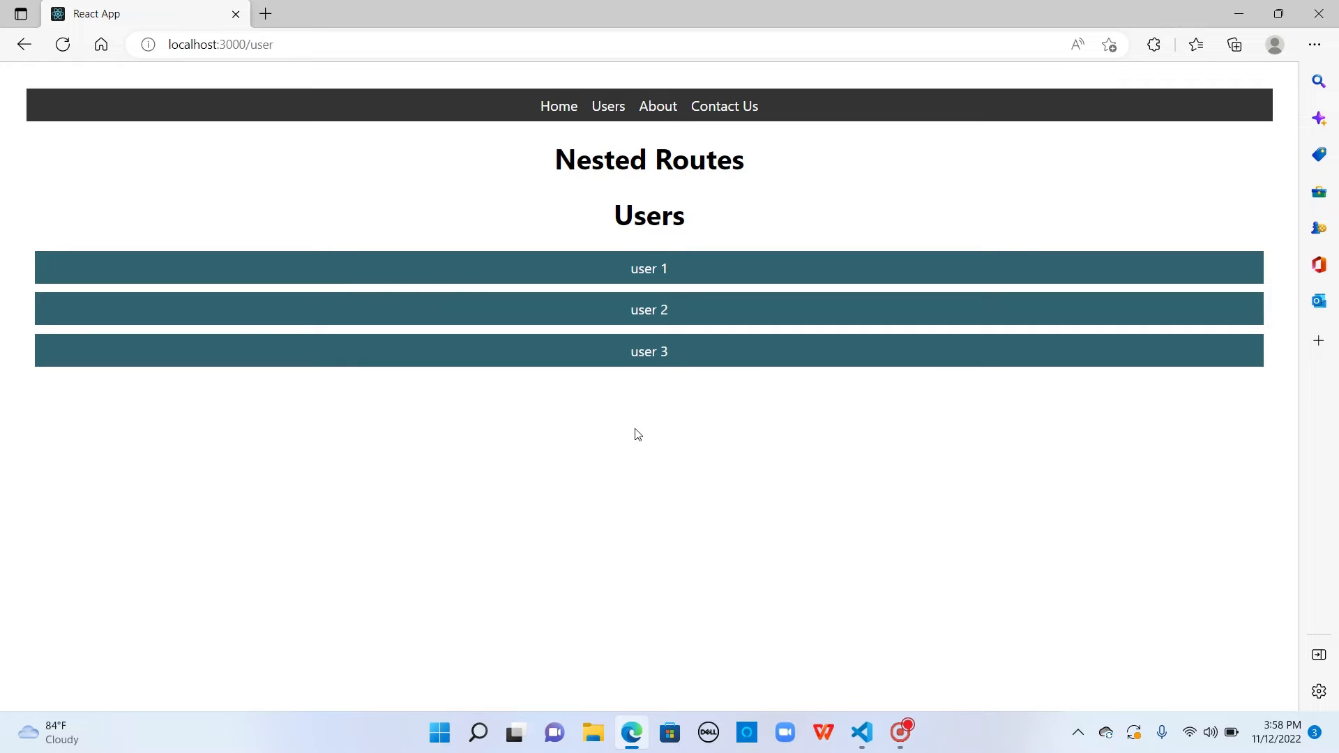
Review the route definitions in App.js and the USERS array in Users.js.
left_click(859, 738)
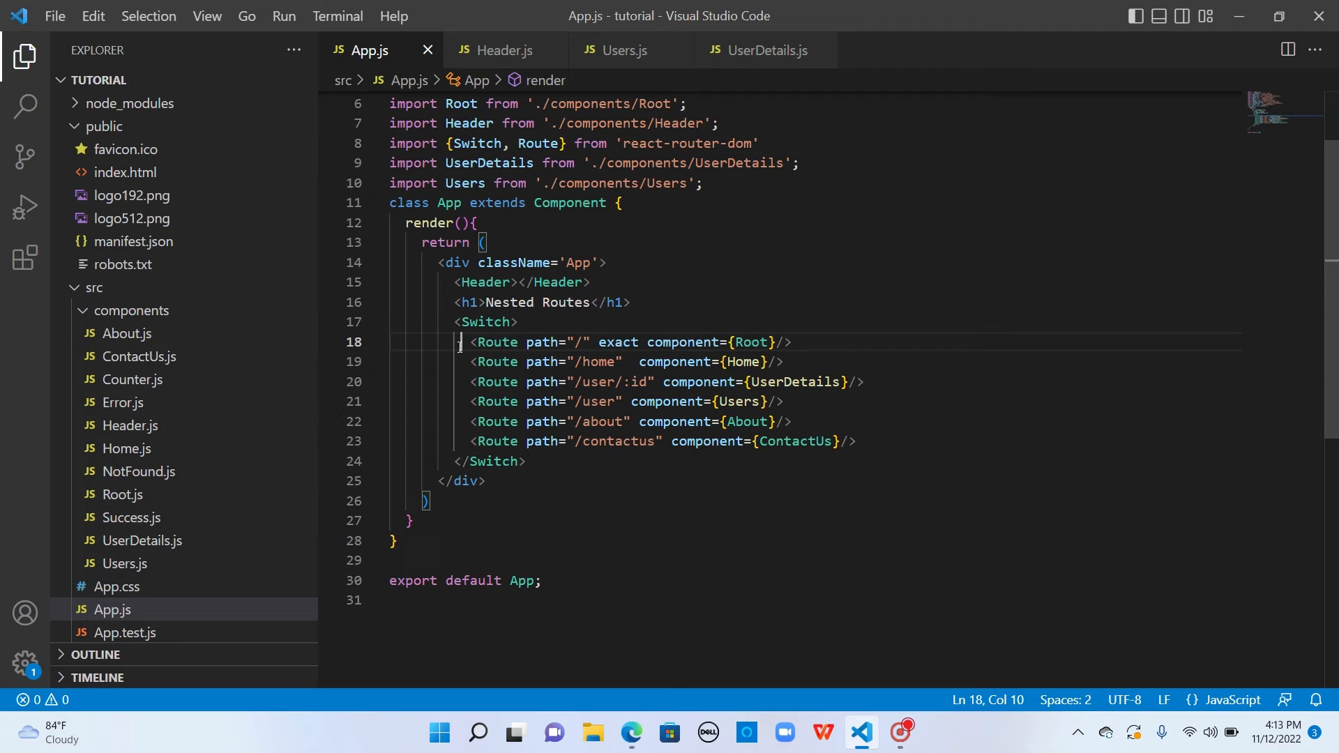
left_click_drag(459, 342, 856, 441)
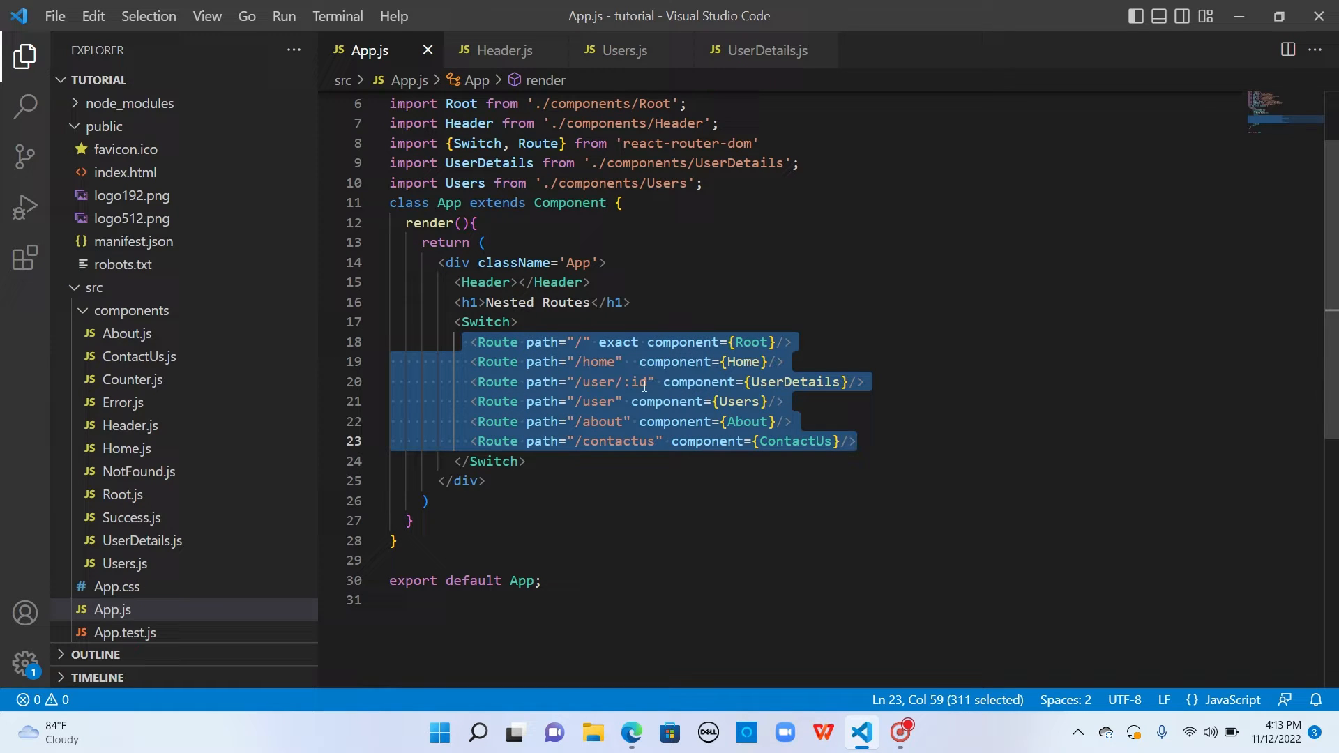
mouse_move(781, 381)
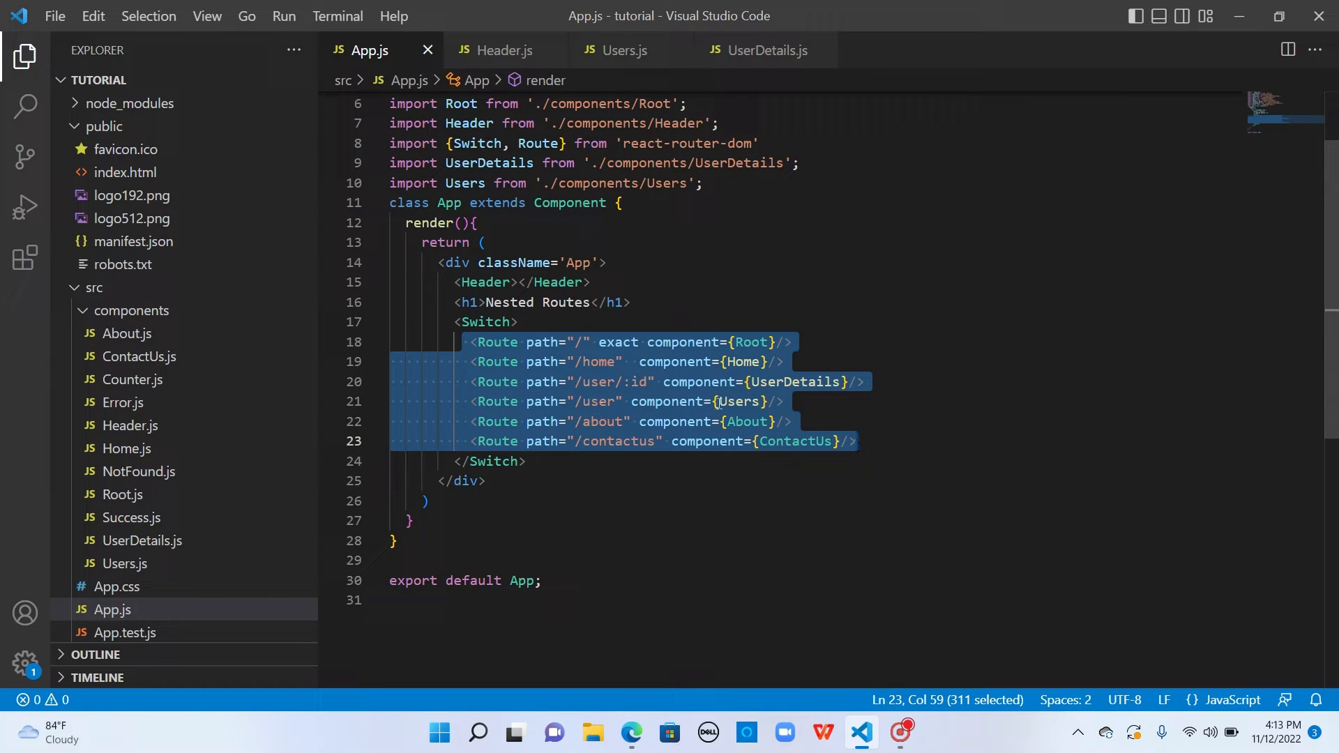
mouse_move(620, 50)
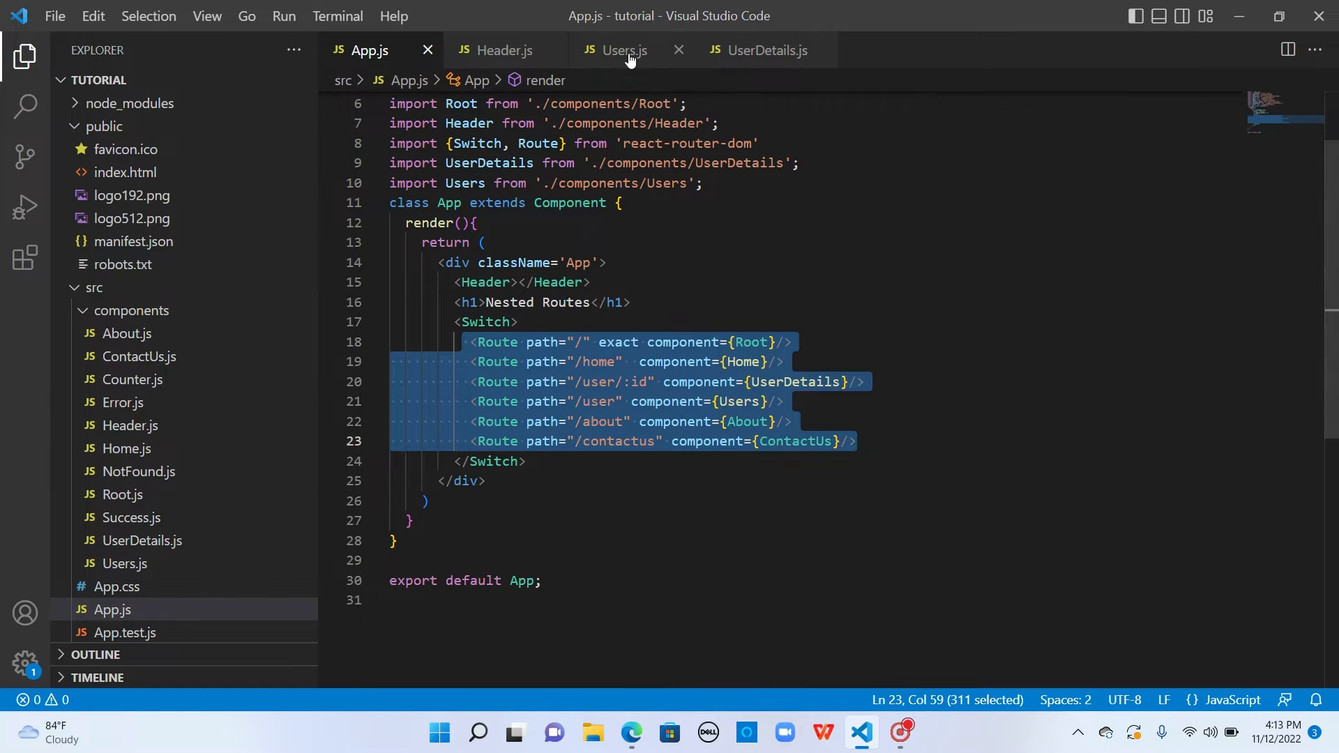
left_click(619, 50)
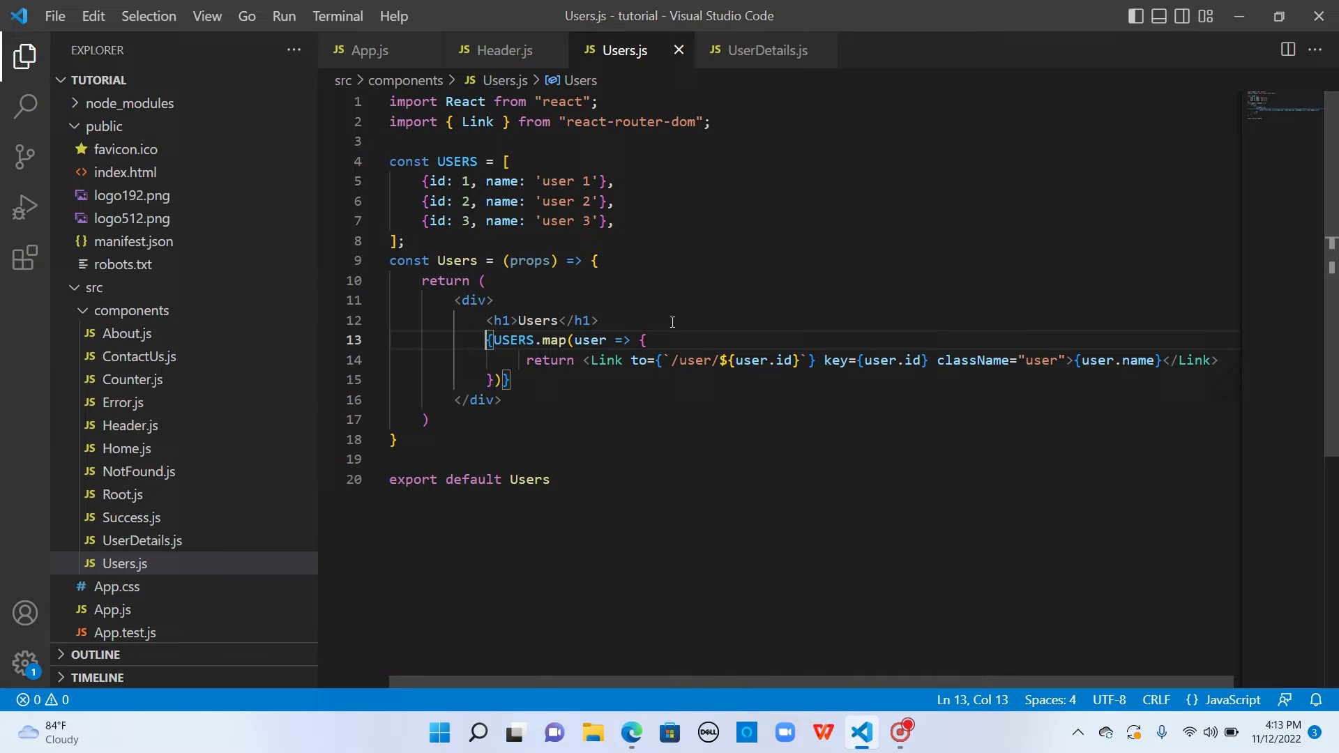
double_click(455, 161)
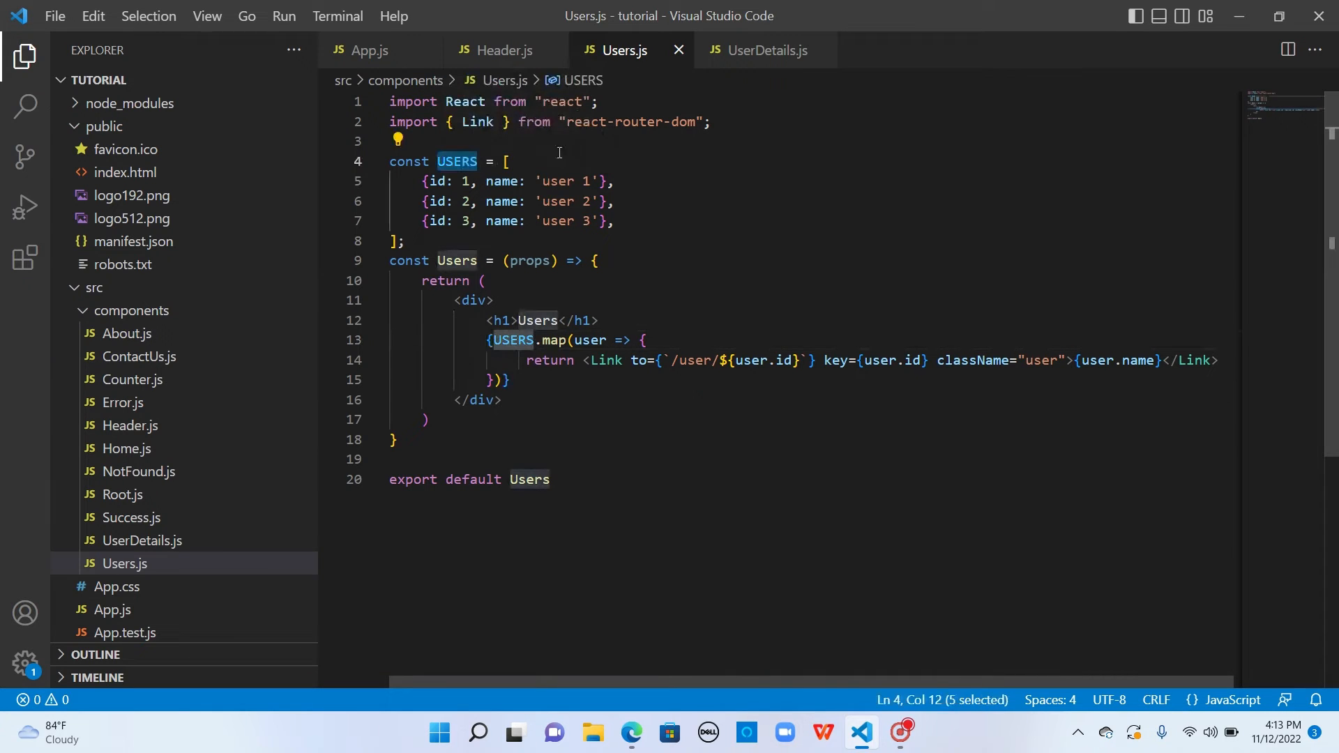
mouse_move(515, 340)
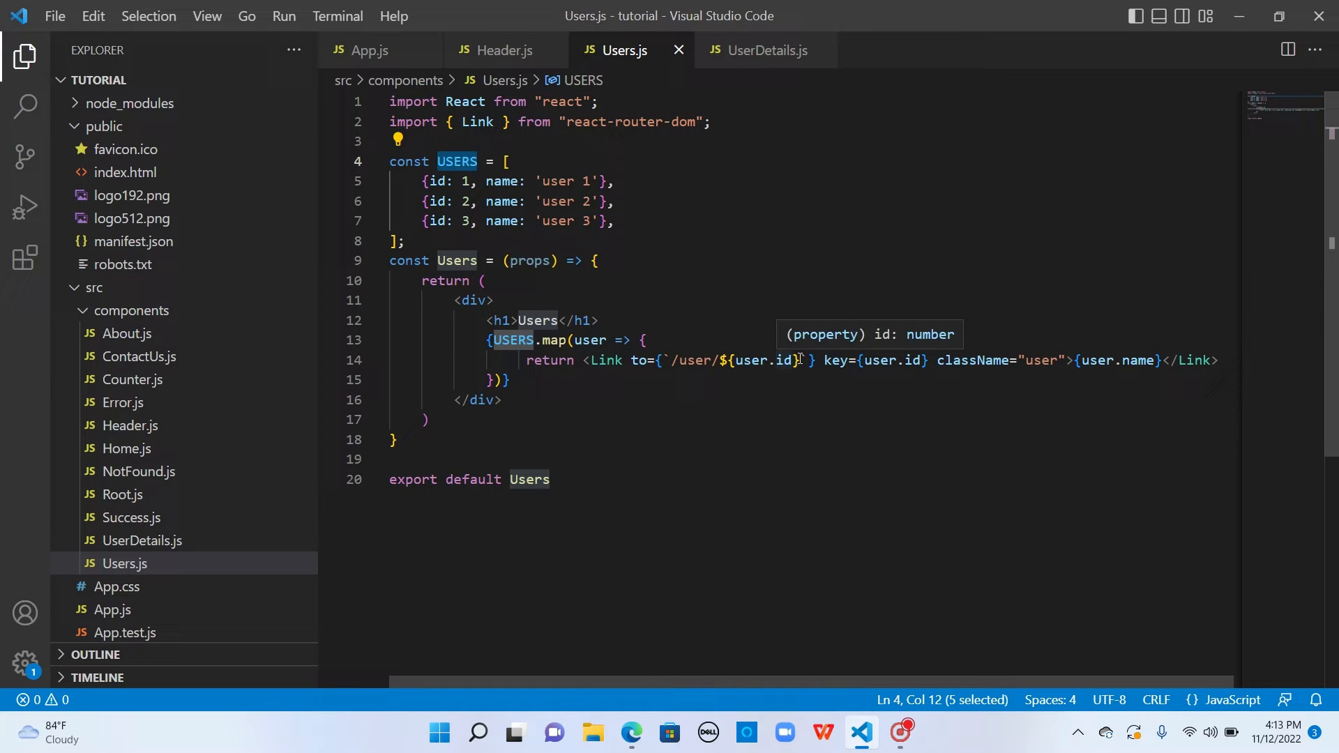
mouse_move(693, 363)
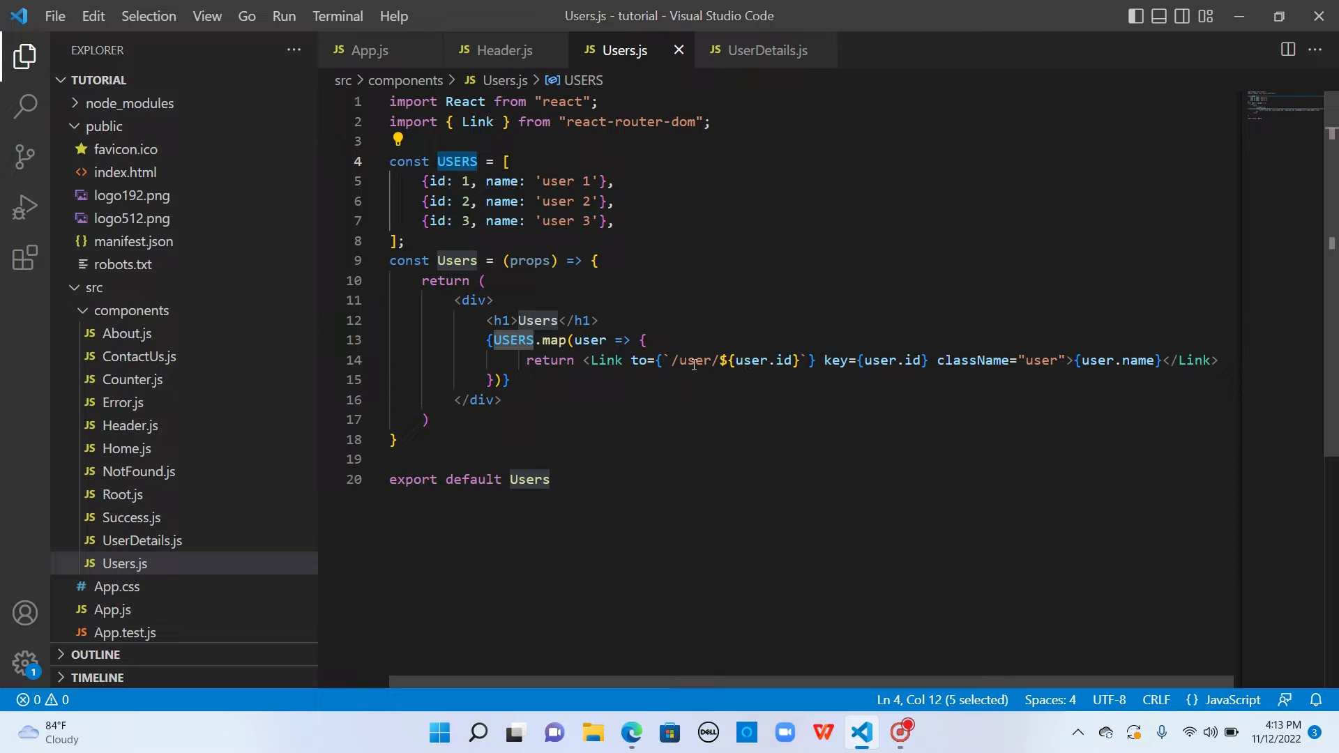
mouse_move(758, 359)
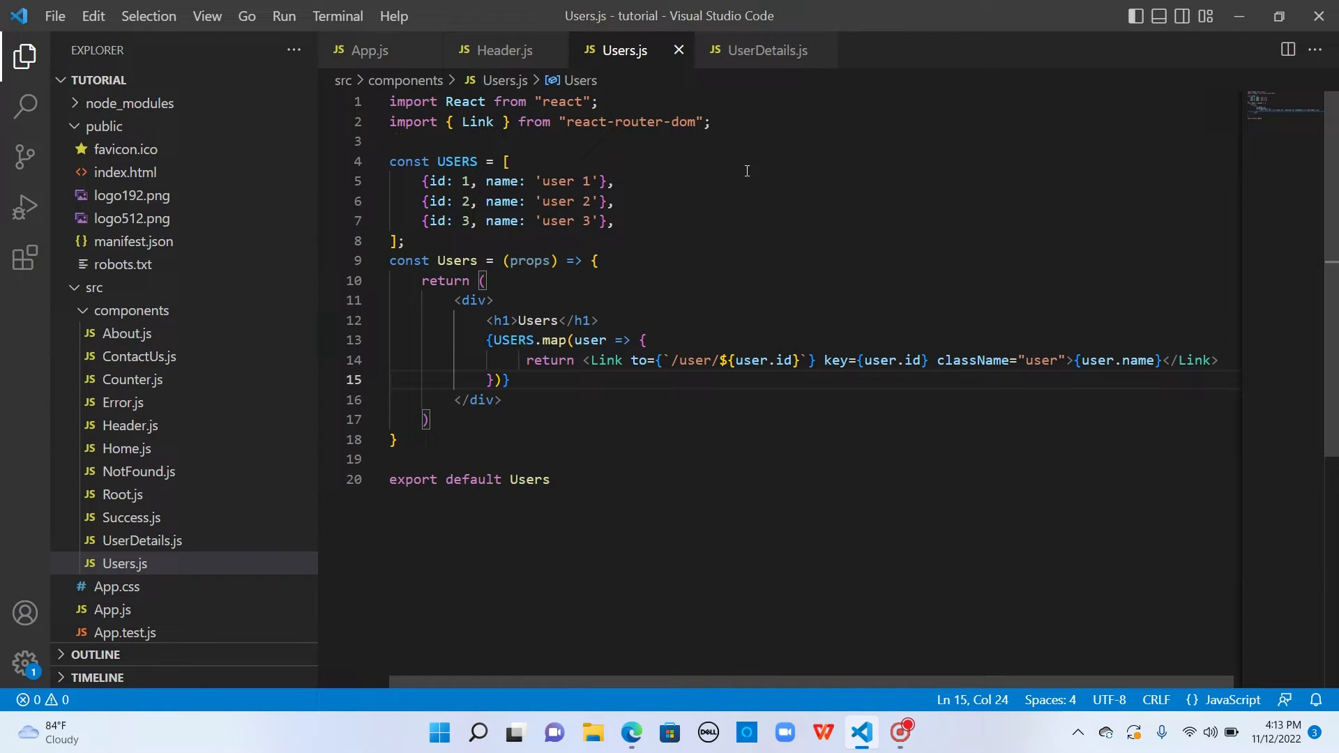
Add a blank line below the user links and comment out the /user/:id route.
left_click(762, 50)
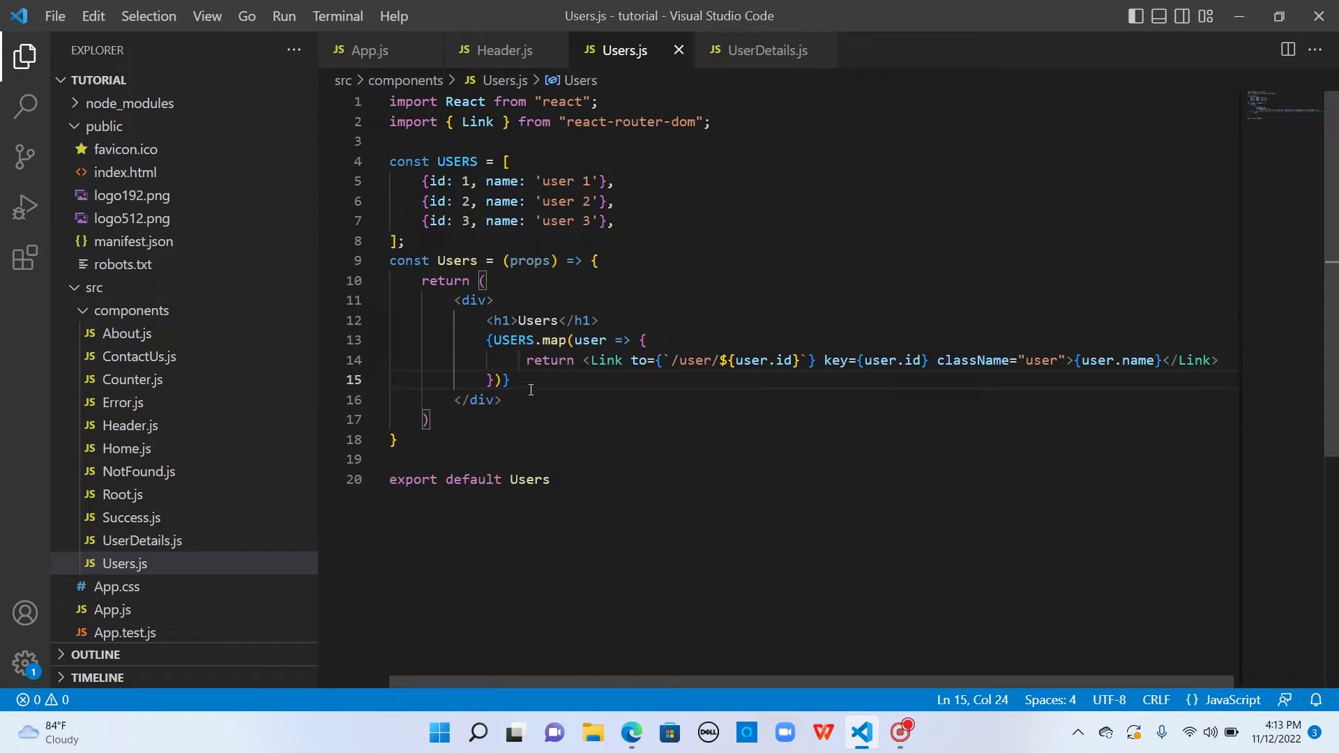
key("Enter")
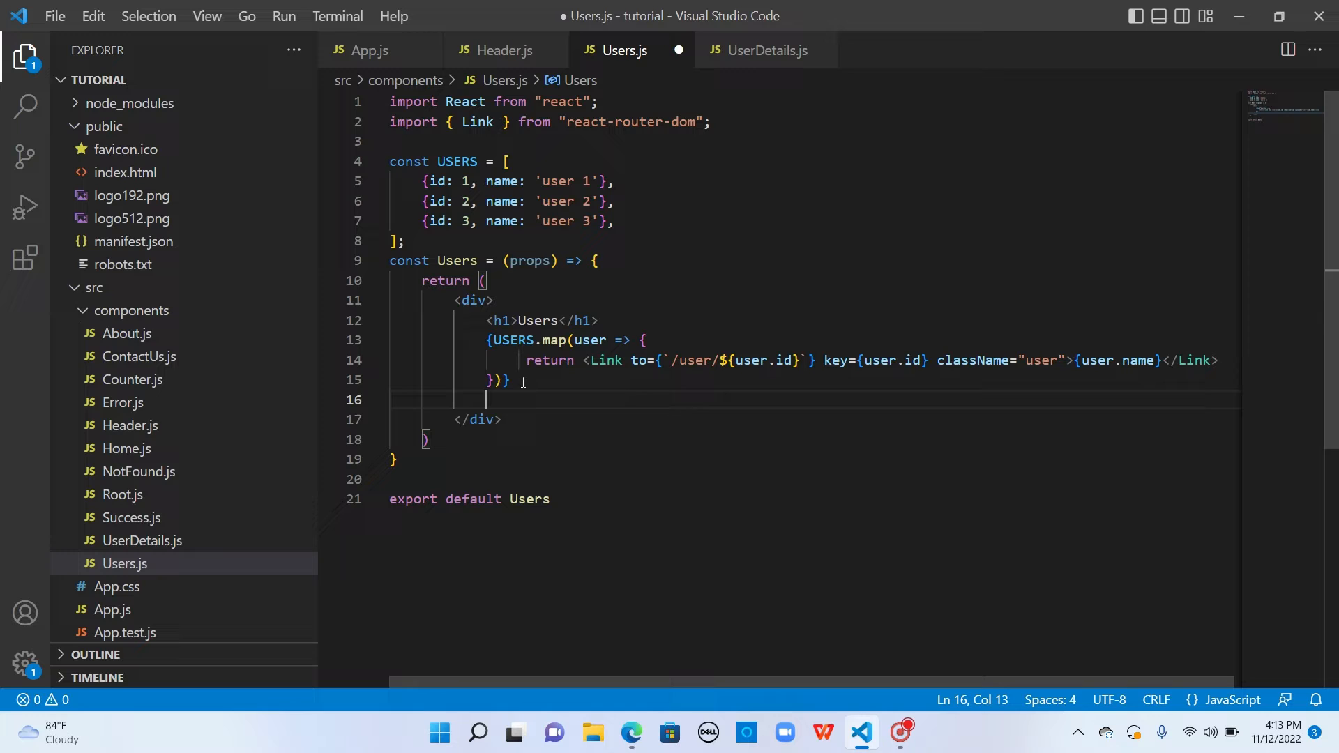
mouse_move(582, 400)
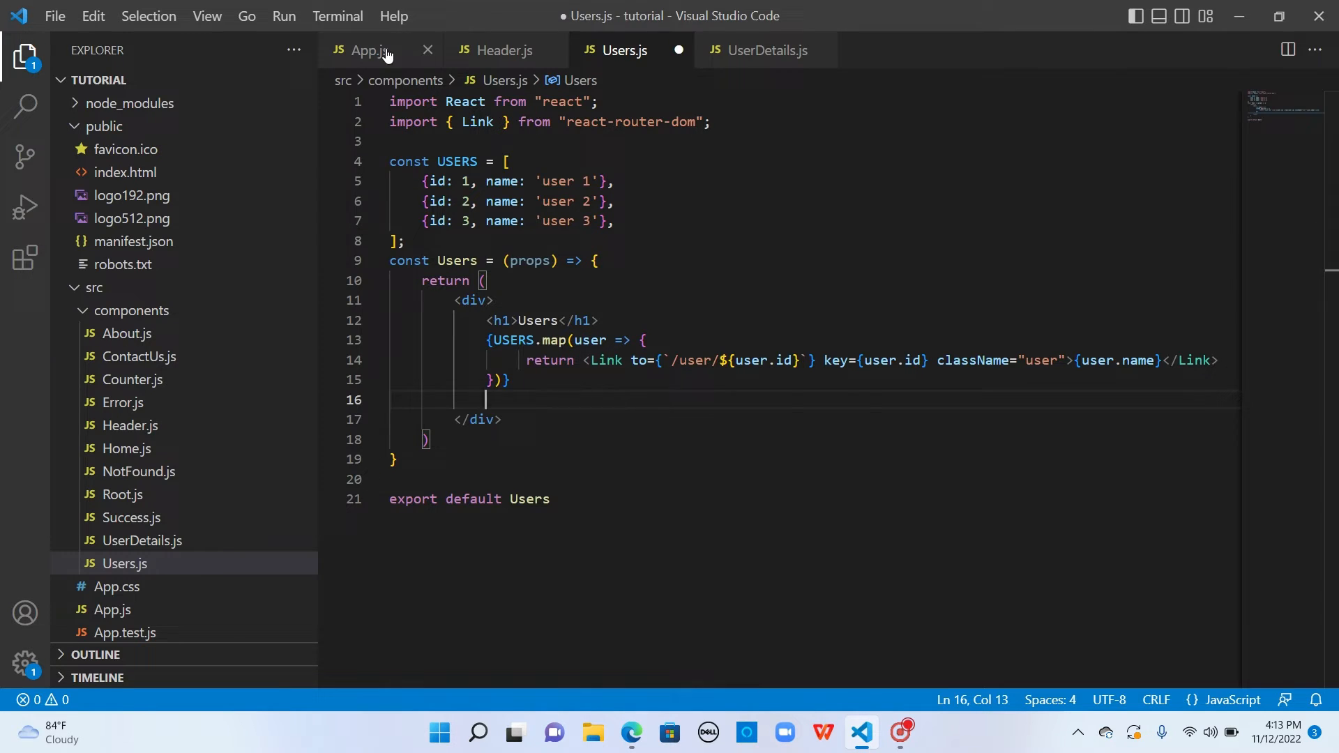
left_click(366, 49)
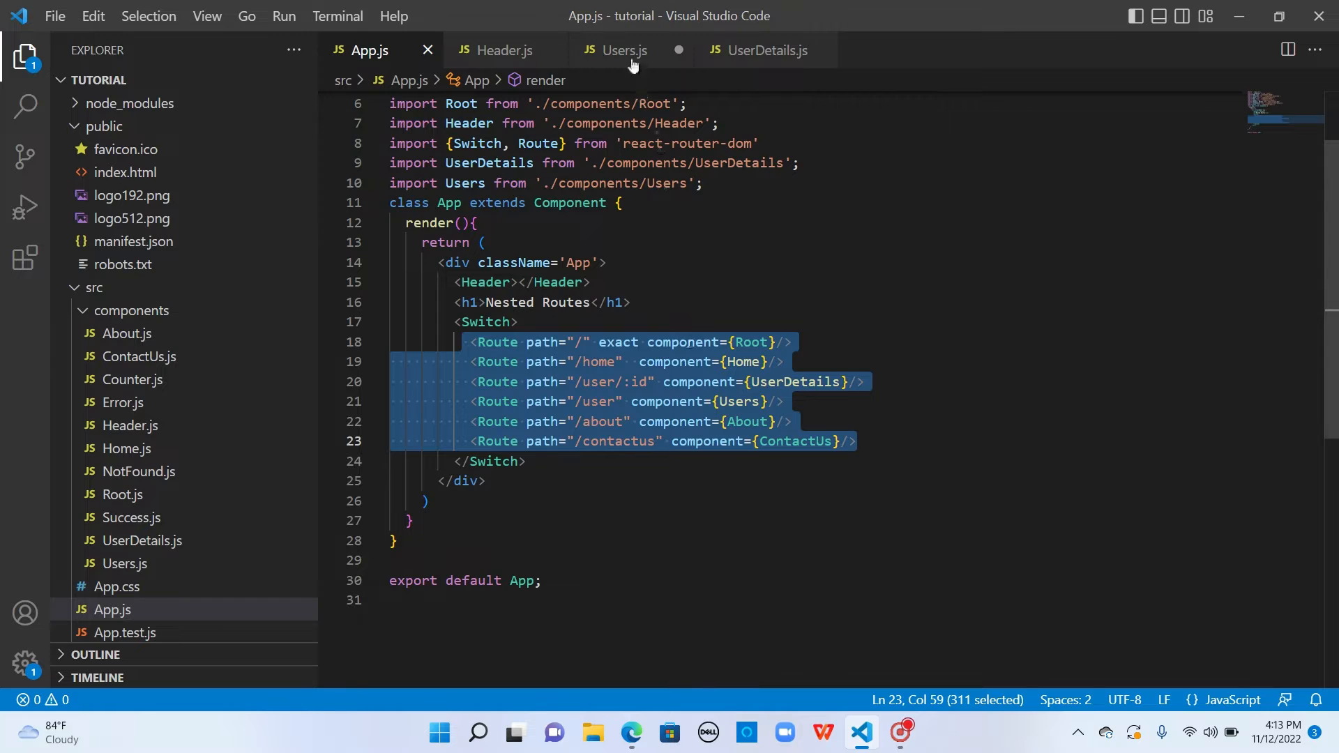
left_click(618, 50)
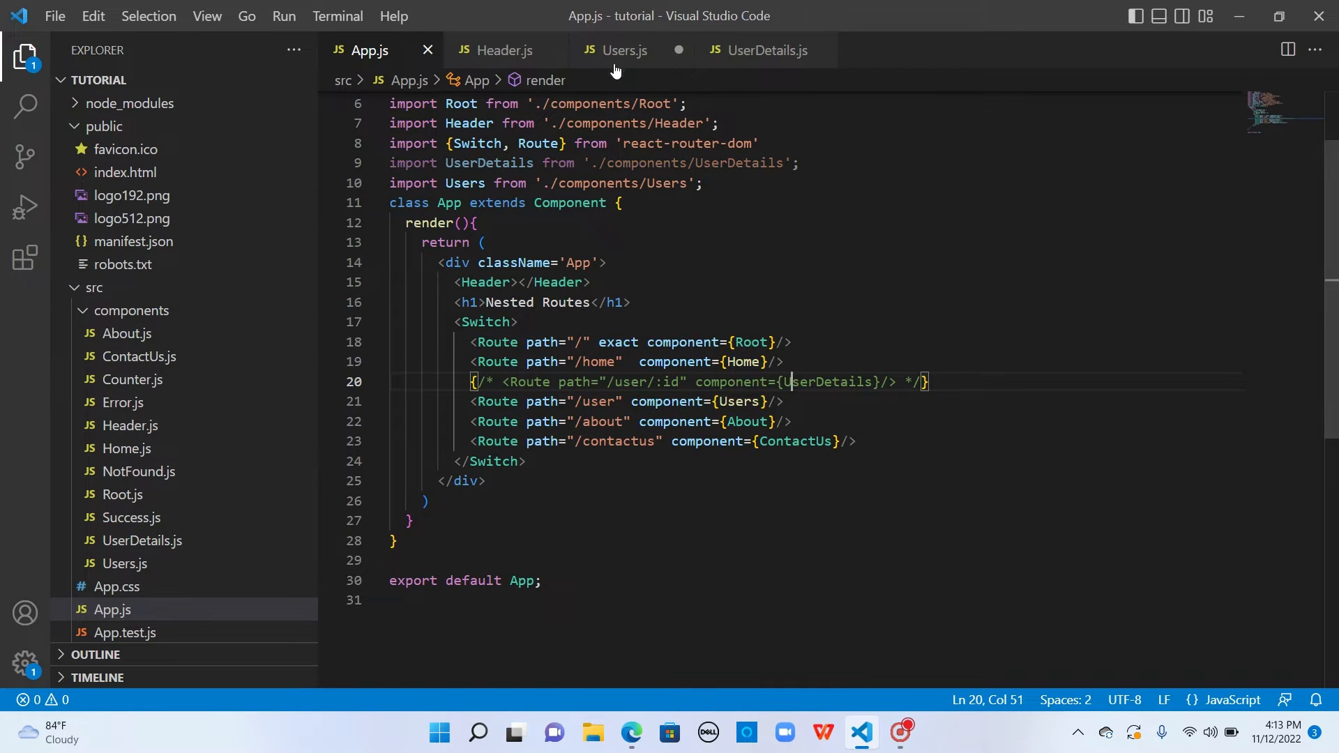
Type a nested <Route path="/user/:id"> rendering UserDetails into Users.js.
left_click(619, 50)
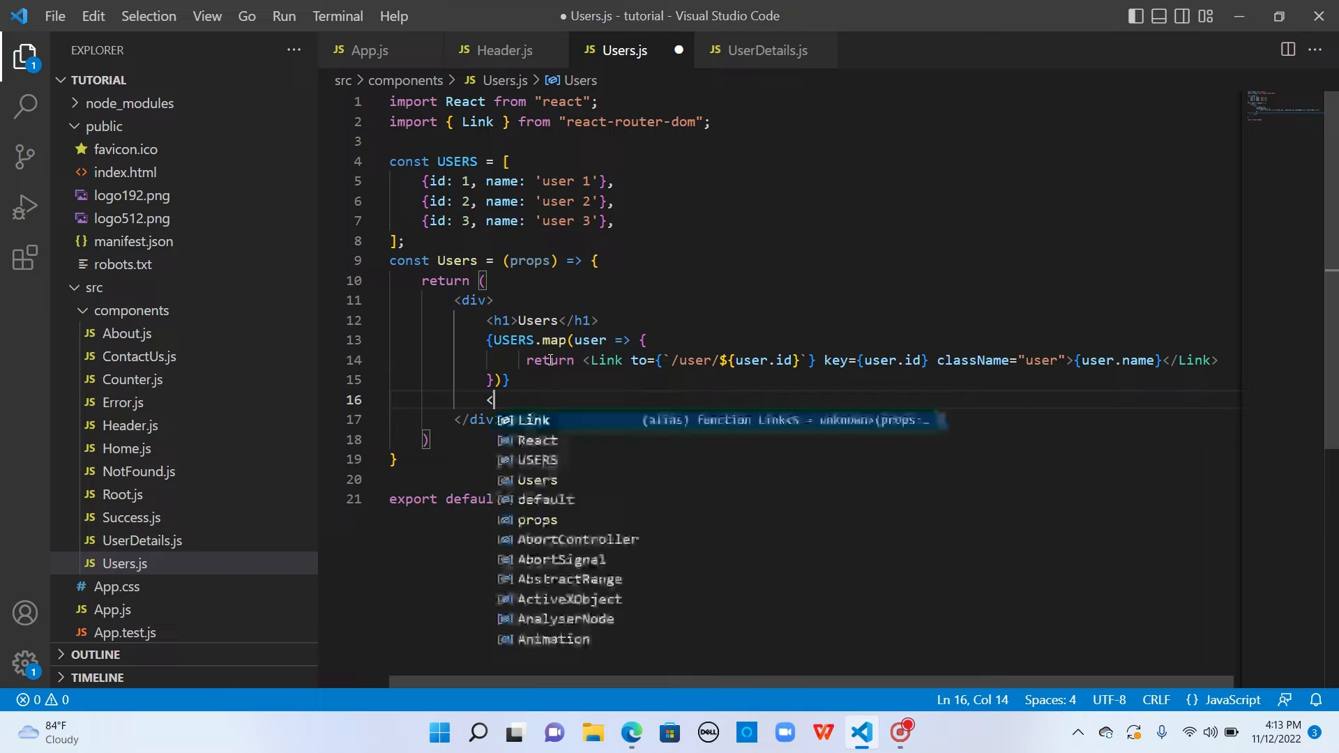
type("Route pa")
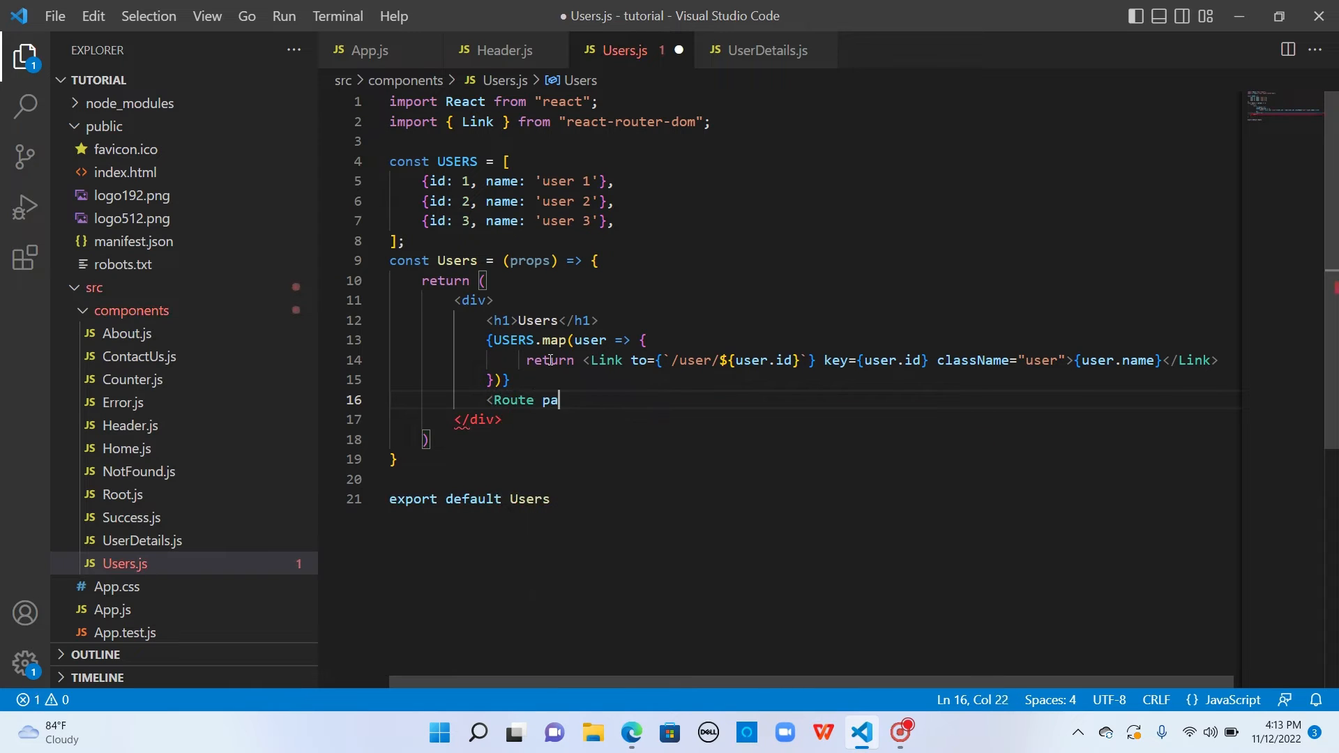
type("th=\"u")
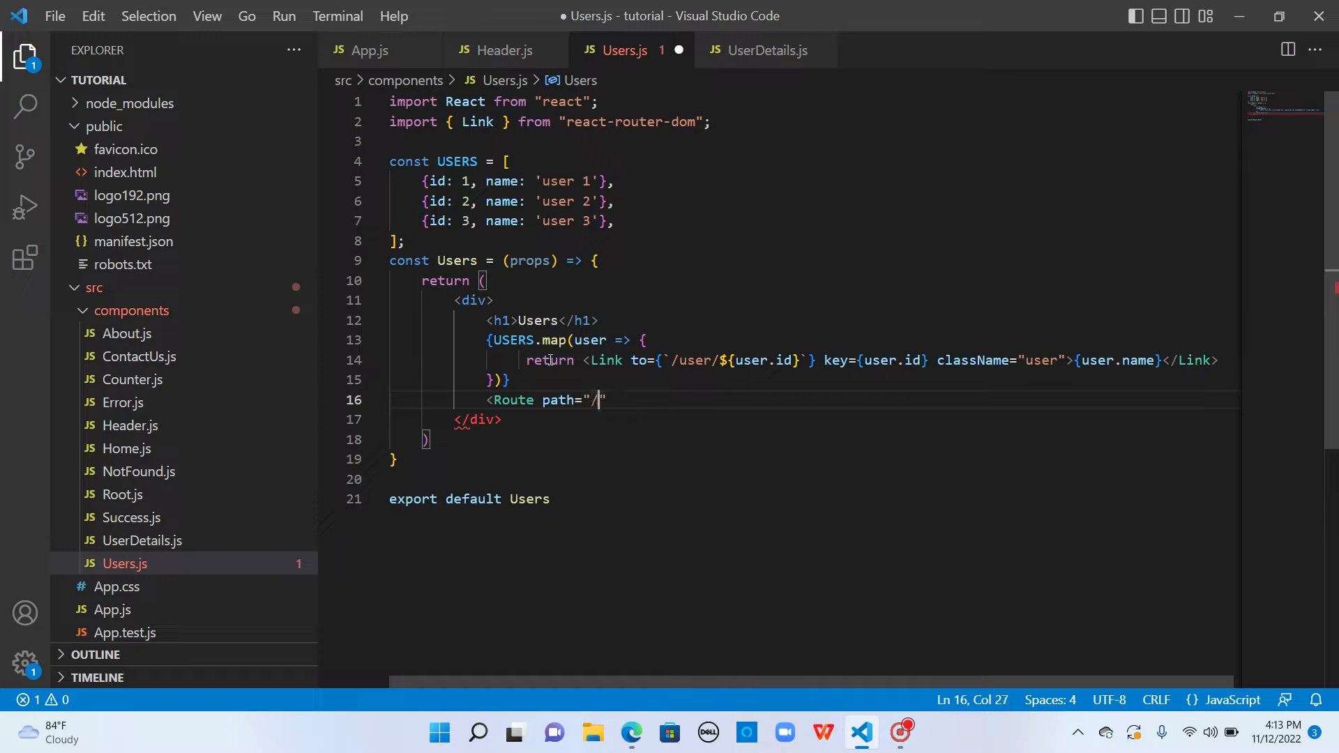
type("user/:i")
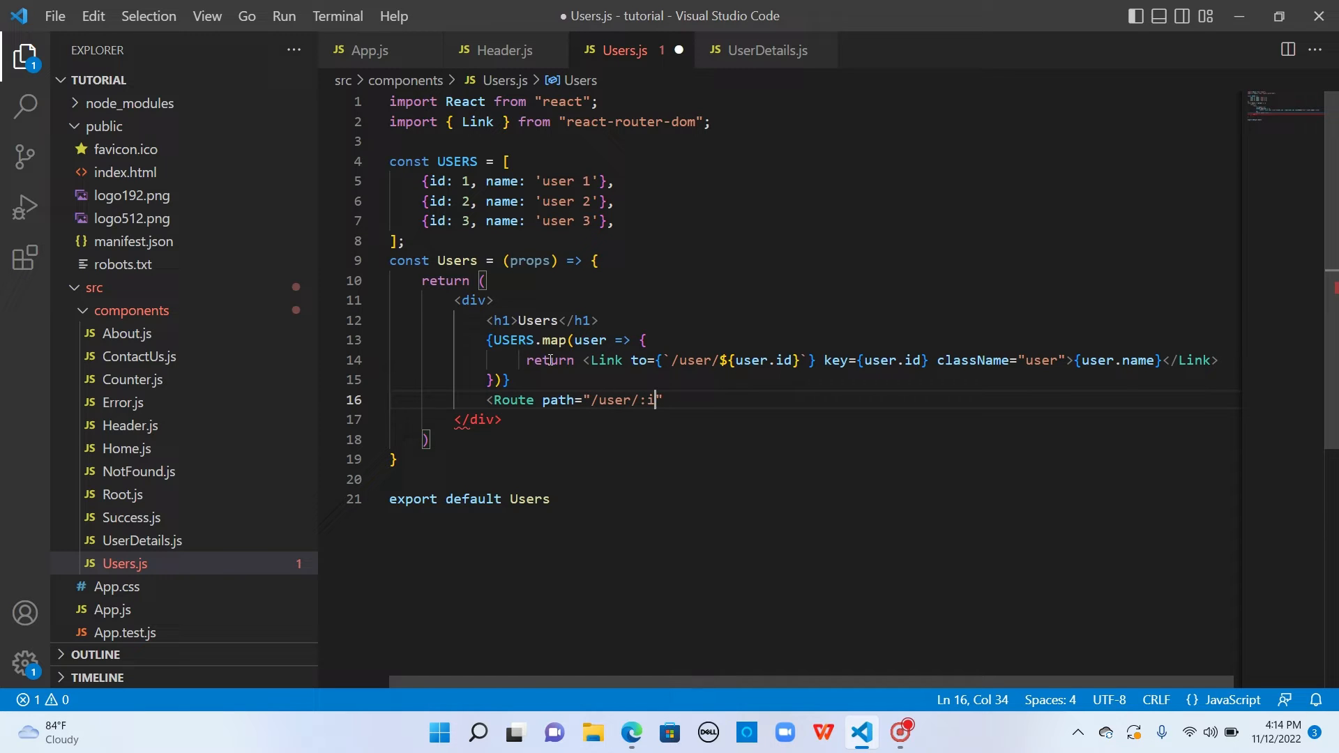
type("d\"></Route>")
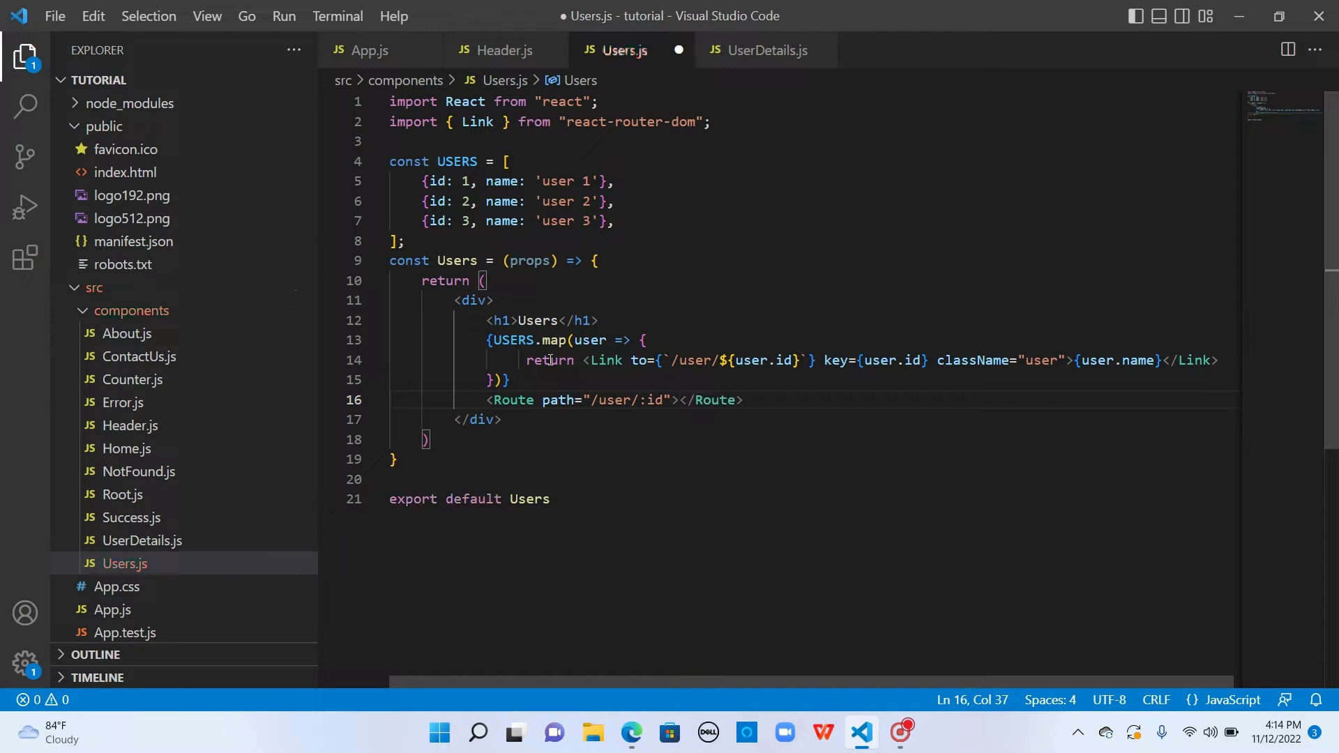
type("UserDetails></UserDetails>")
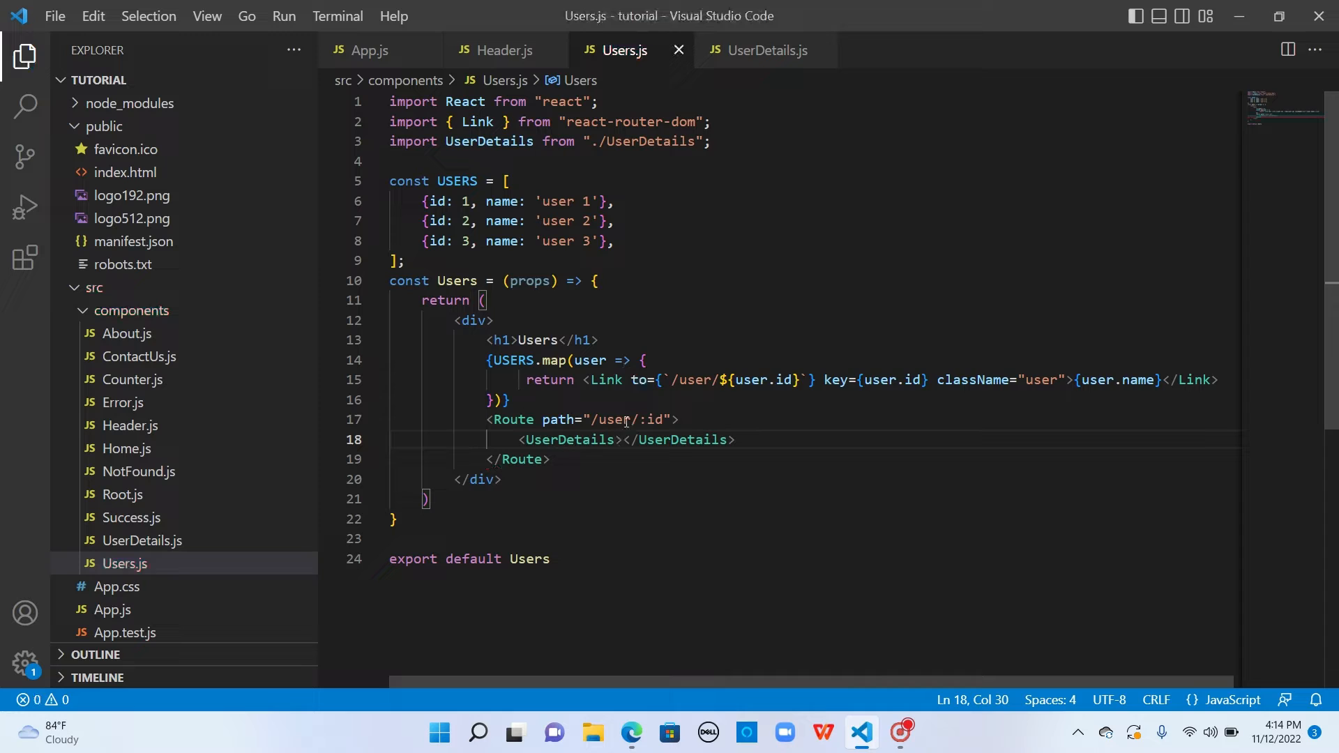
Glance at UserDetails.js and App.js, then return to Users.js.
left_click(762, 51)
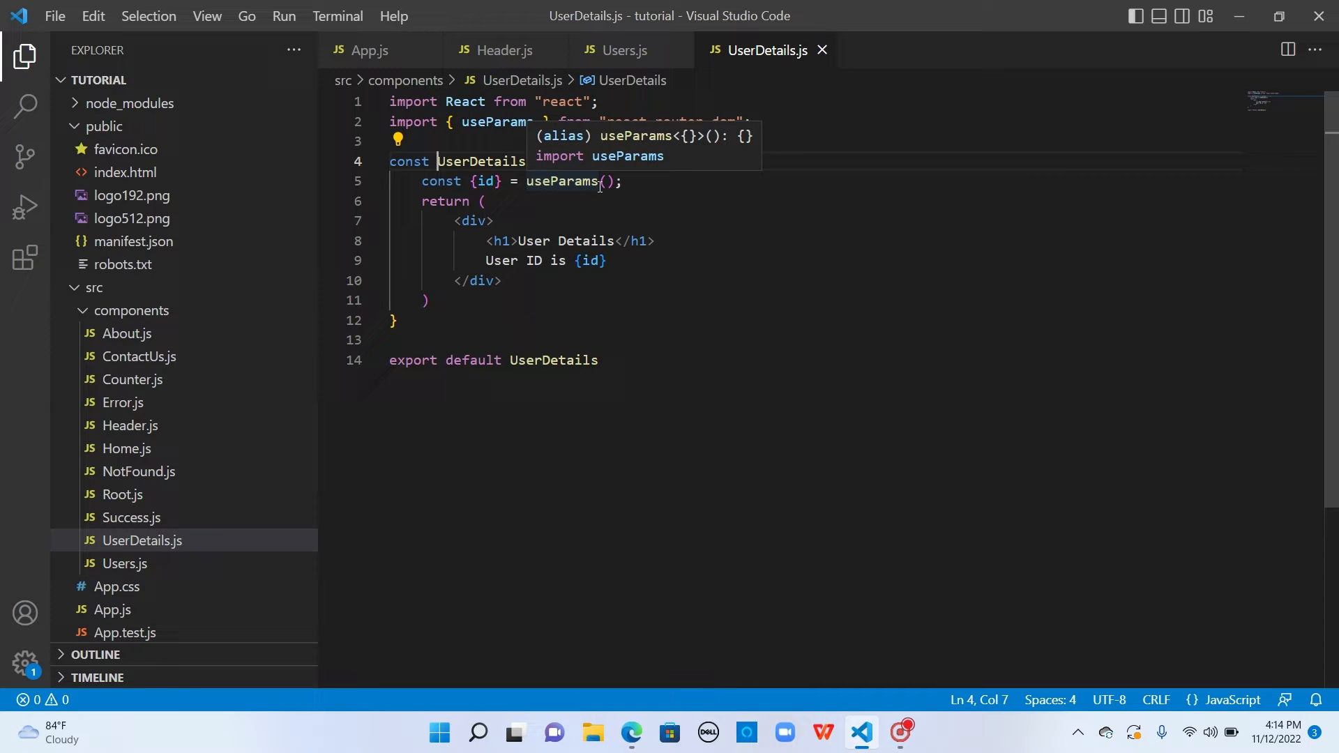
left_click(609, 260)
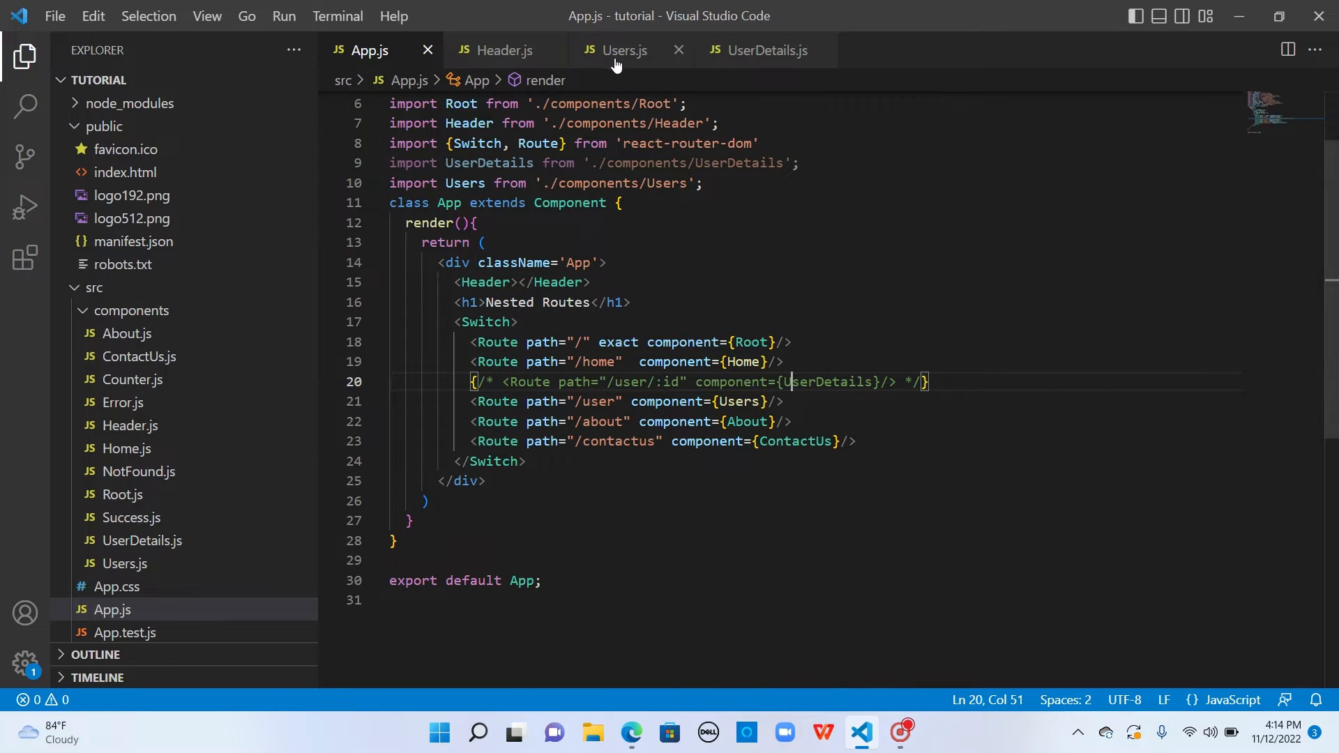
left_click(616, 50)
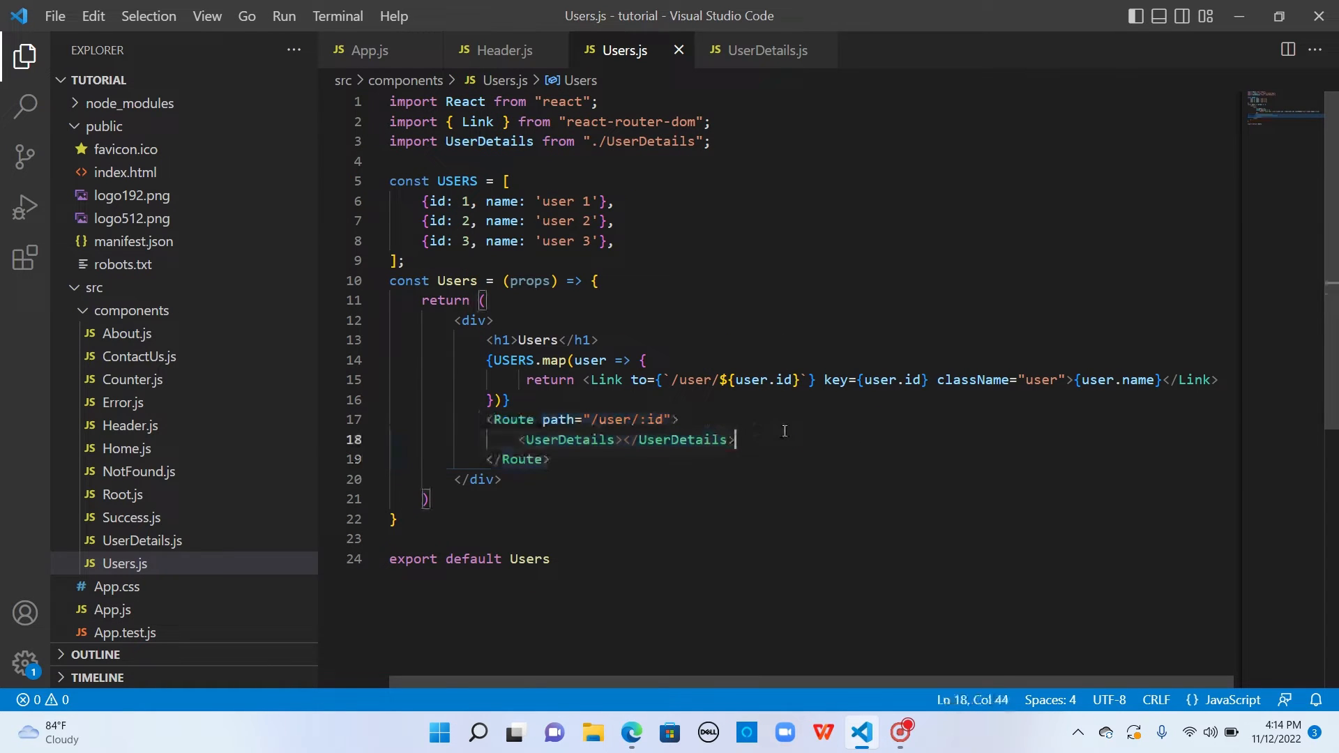
mouse_move(630, 731)
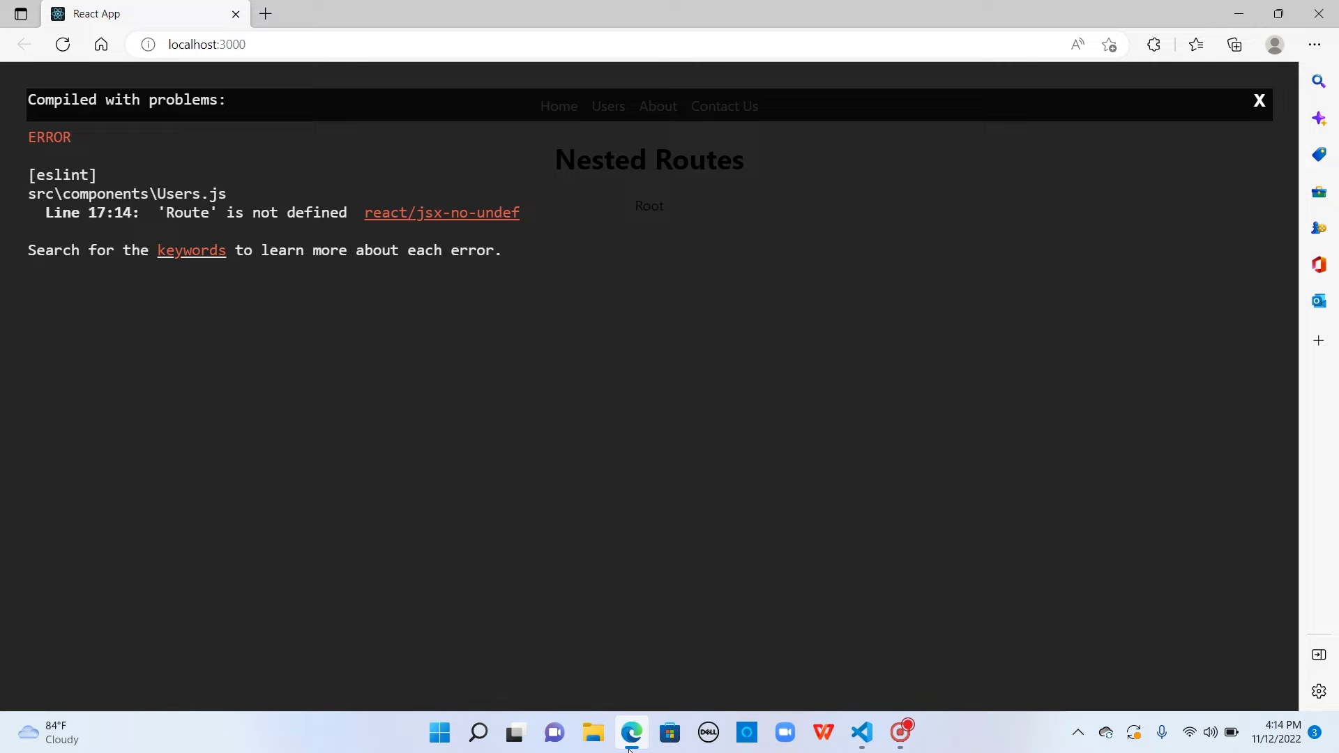
Import Route from react-router-dom in Users.js, then reopen the Users list and user 1.
left_click(859, 731)
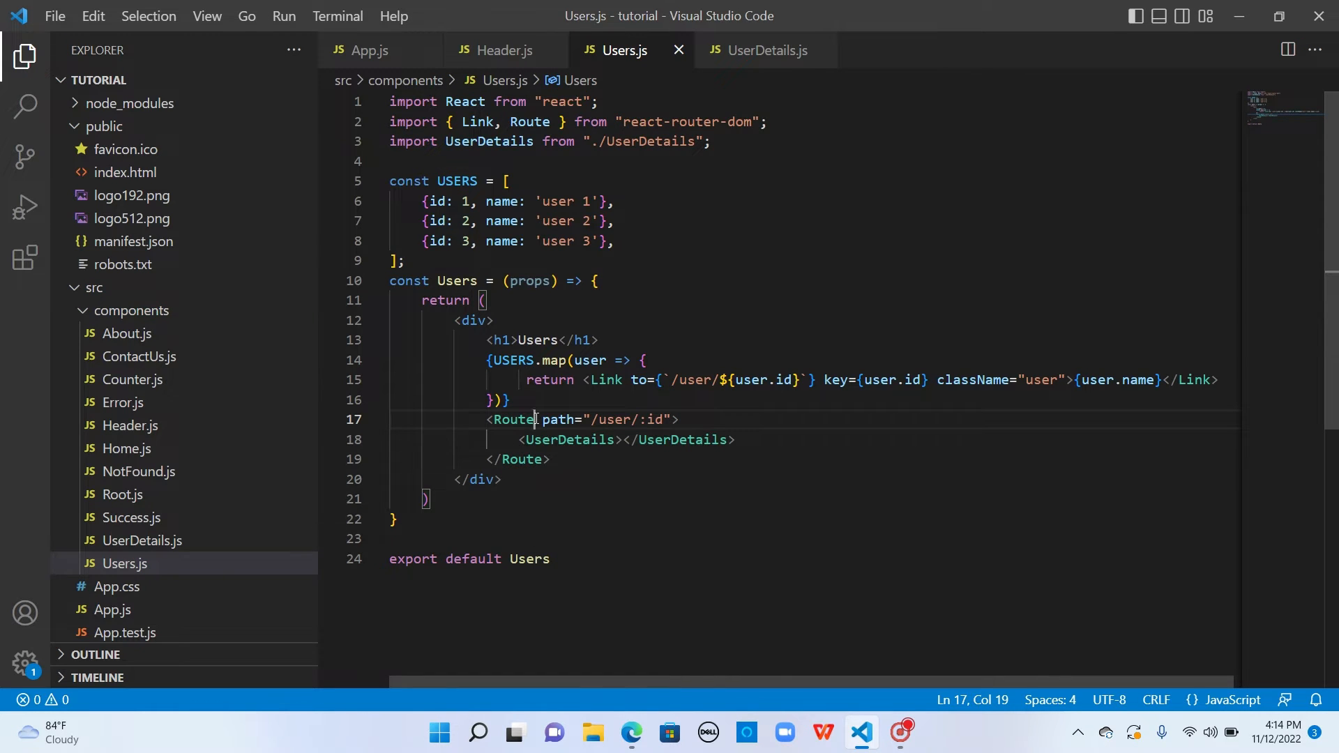
left_click(631, 731)
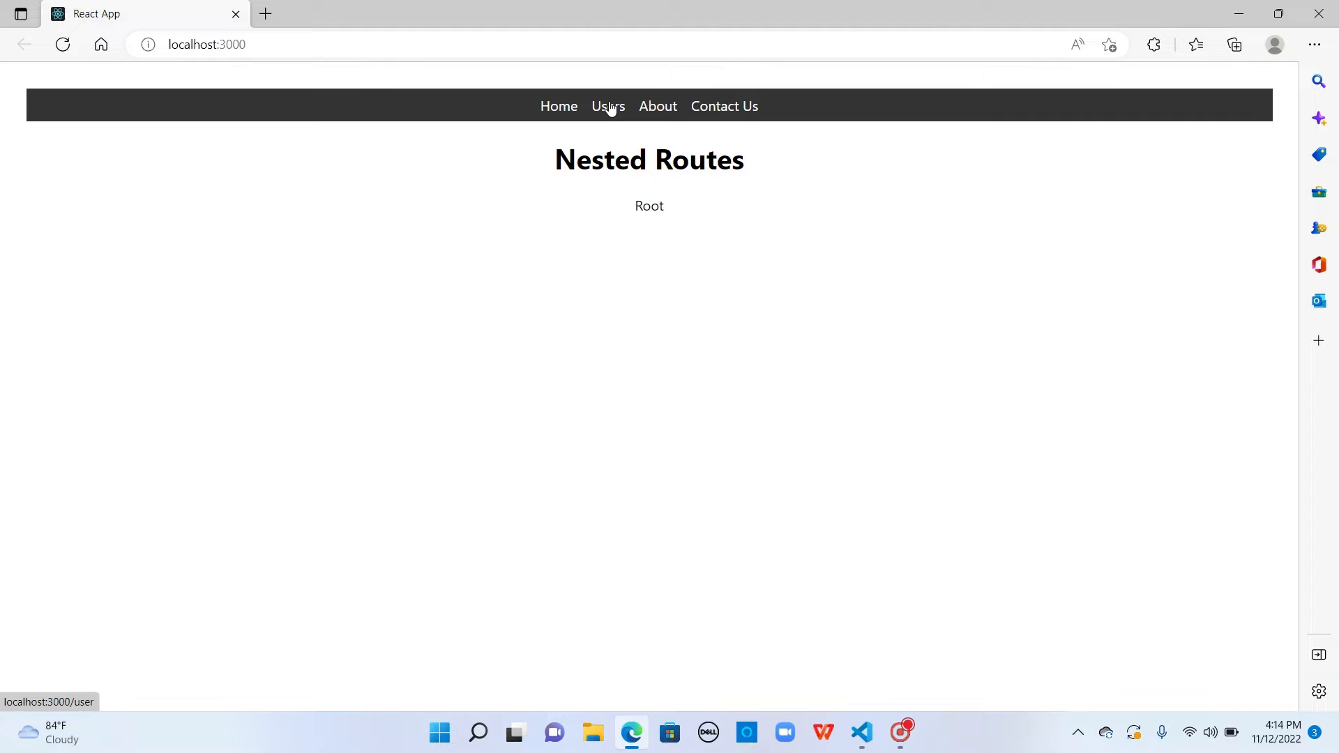
left_click(607, 106)
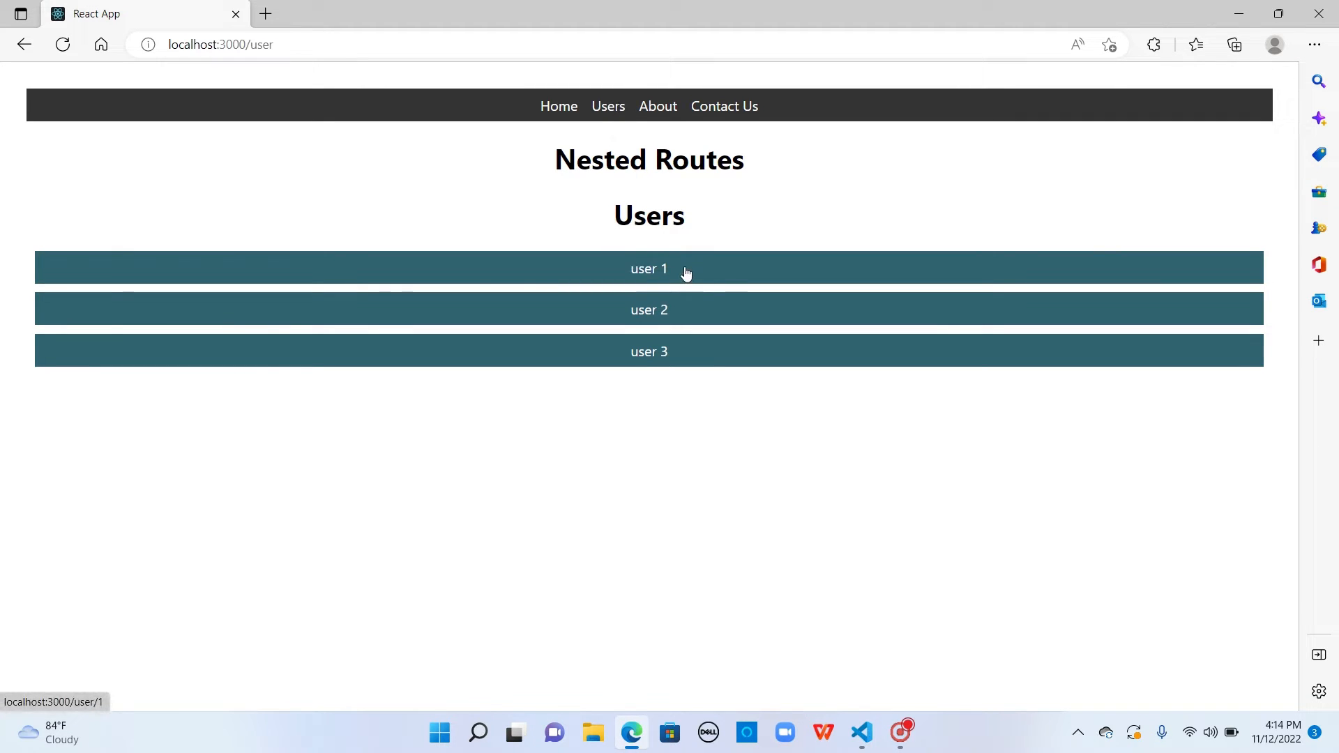
left_click(647, 268)
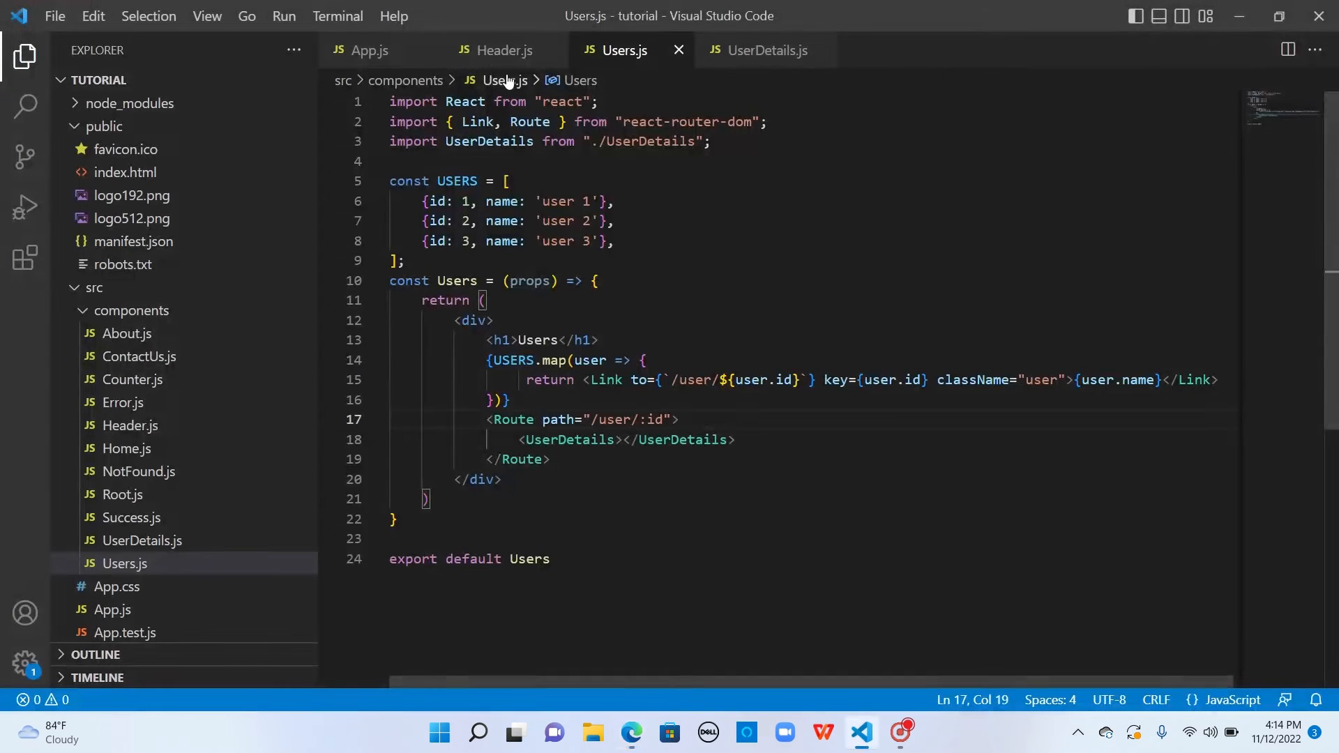
Change the App.js Users route path to /users and check the Header.js link.
left_click(498, 50)
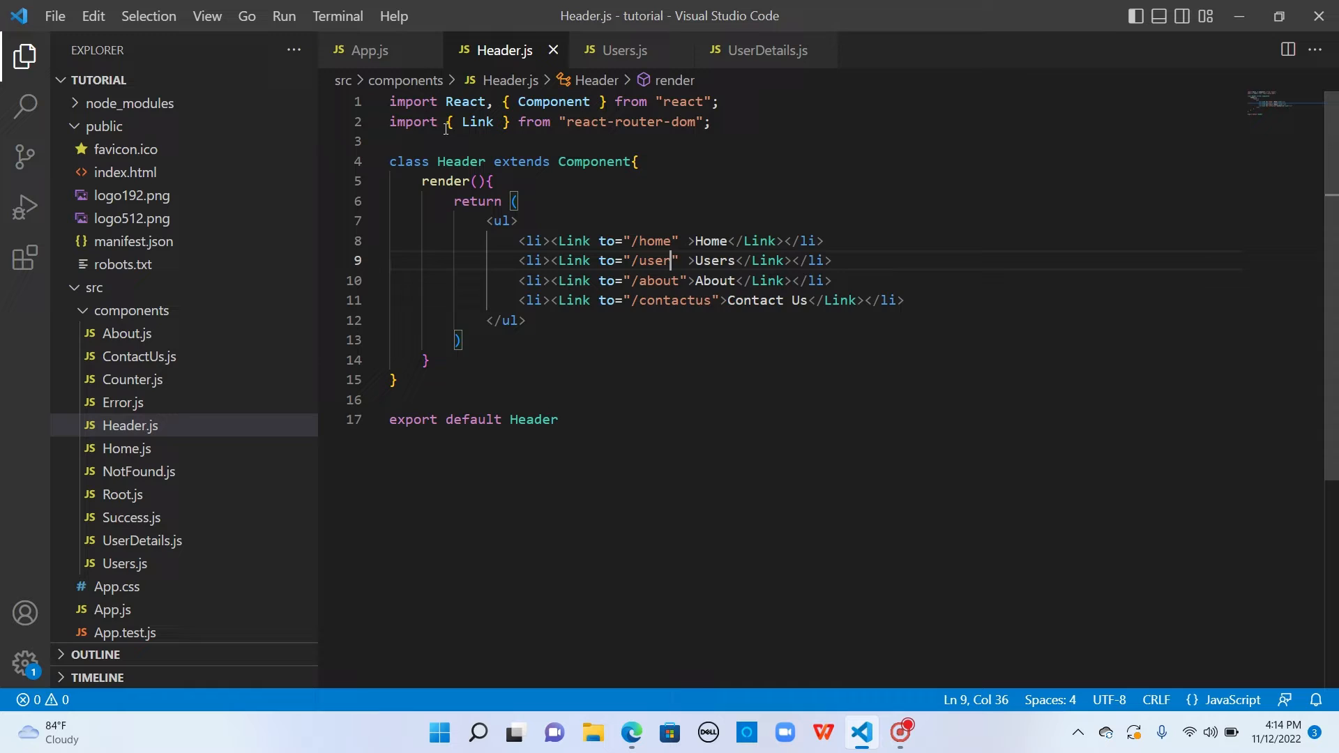
left_click(366, 49)
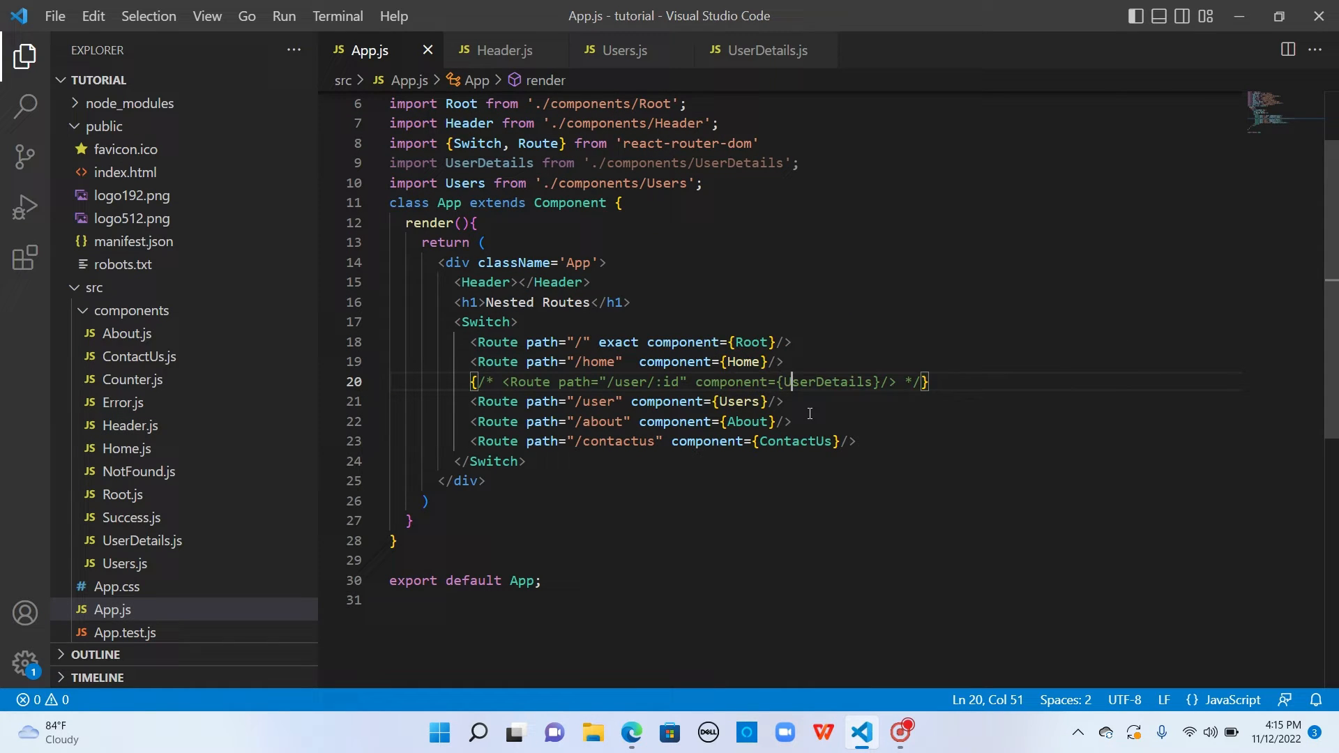
mouse_move(597, 410)
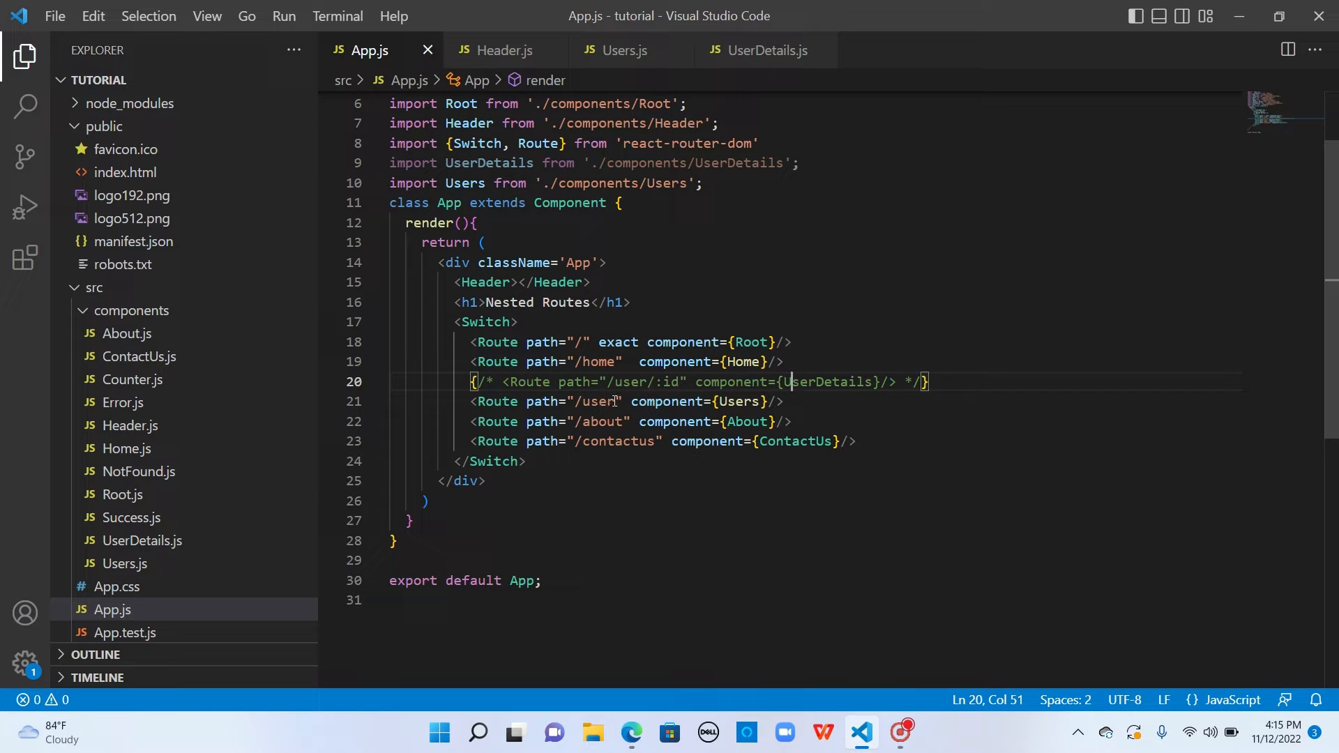
type("s")
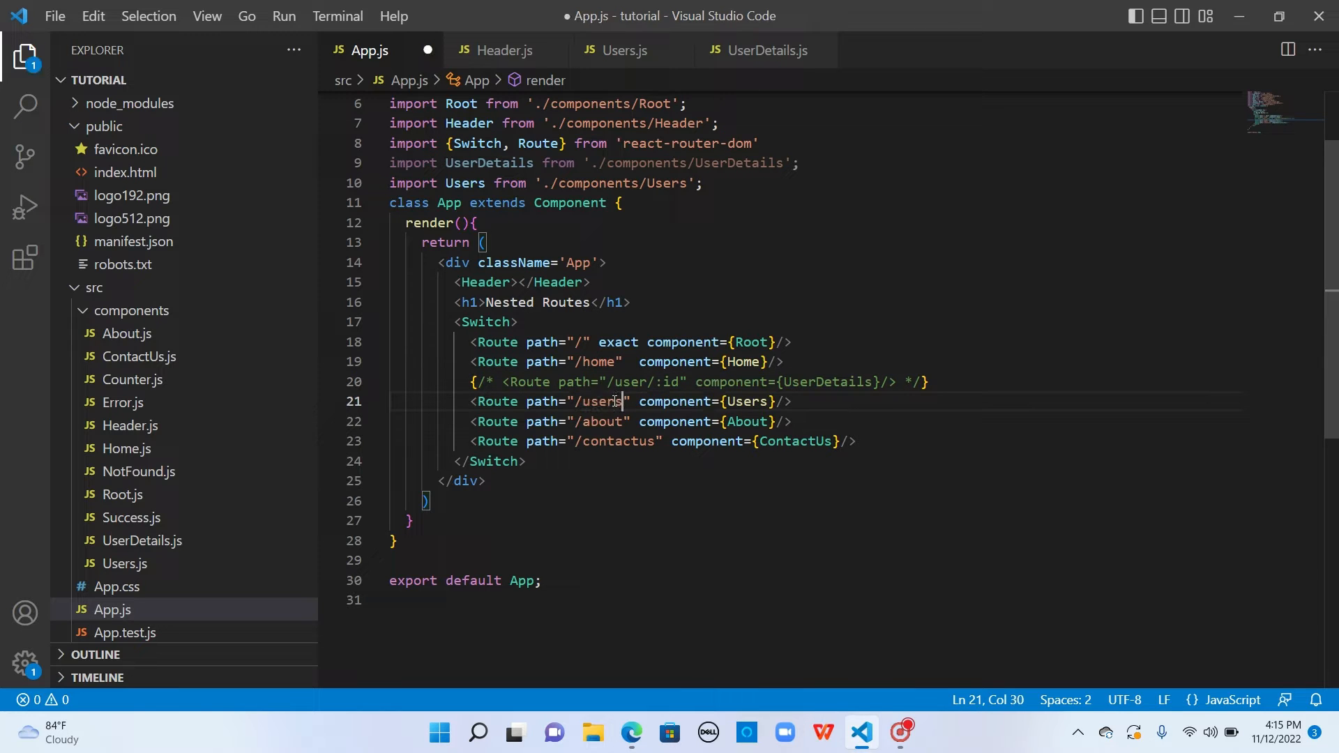
left_click(503, 51)
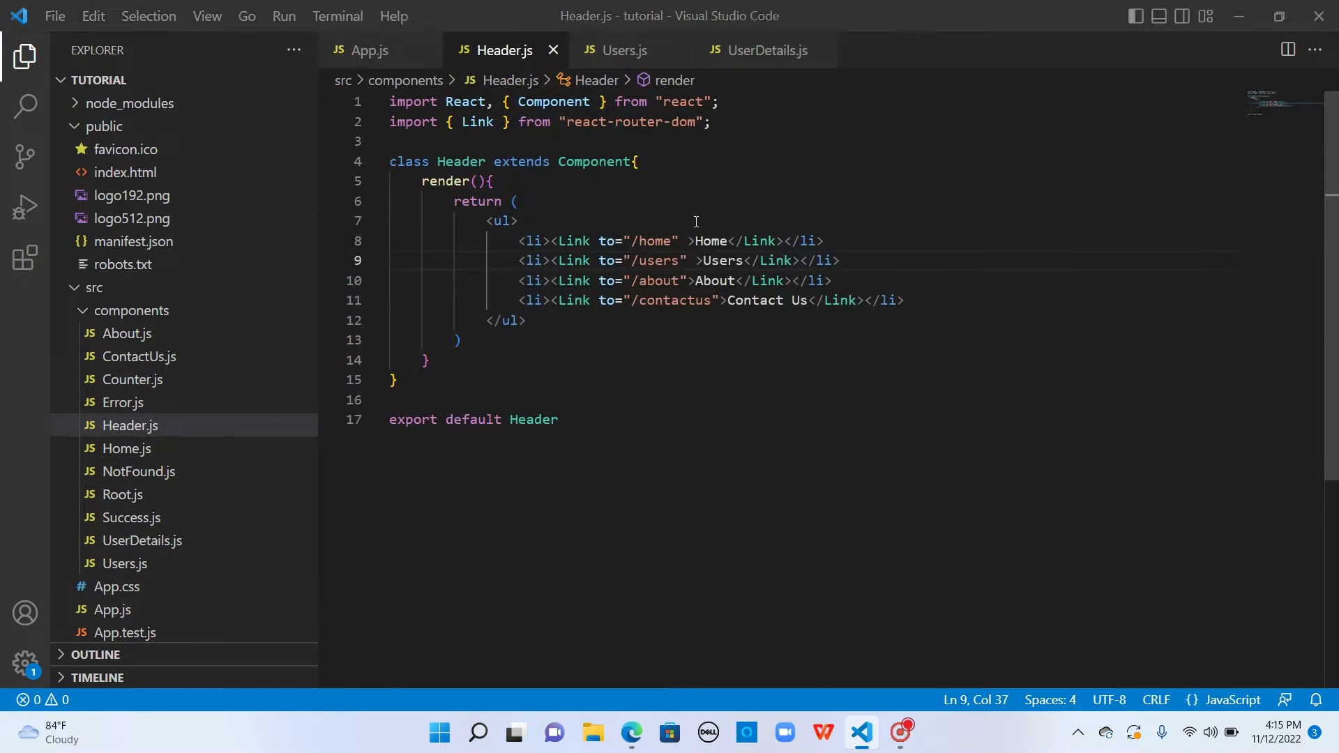
Load /users in Edge and click user 1, landing on /user/1 without details.
left_click(631, 733)
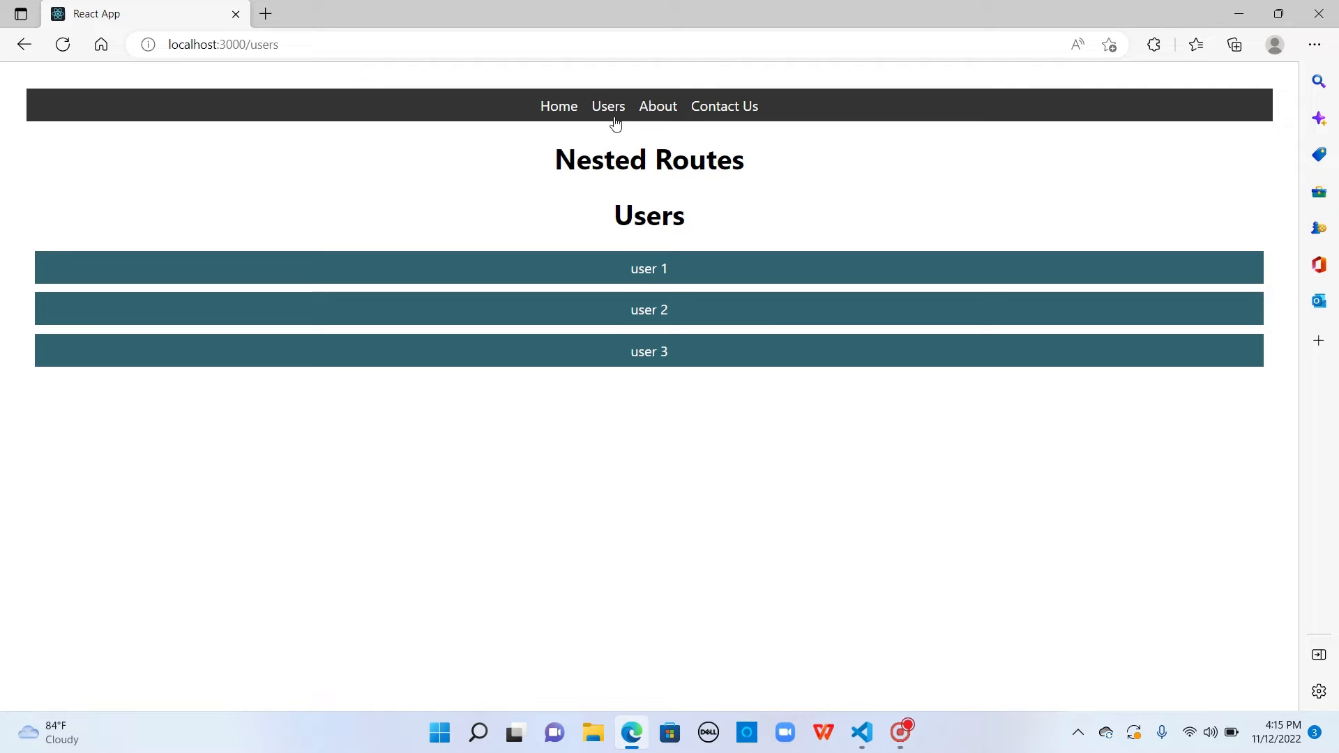
mouse_move(688, 269)
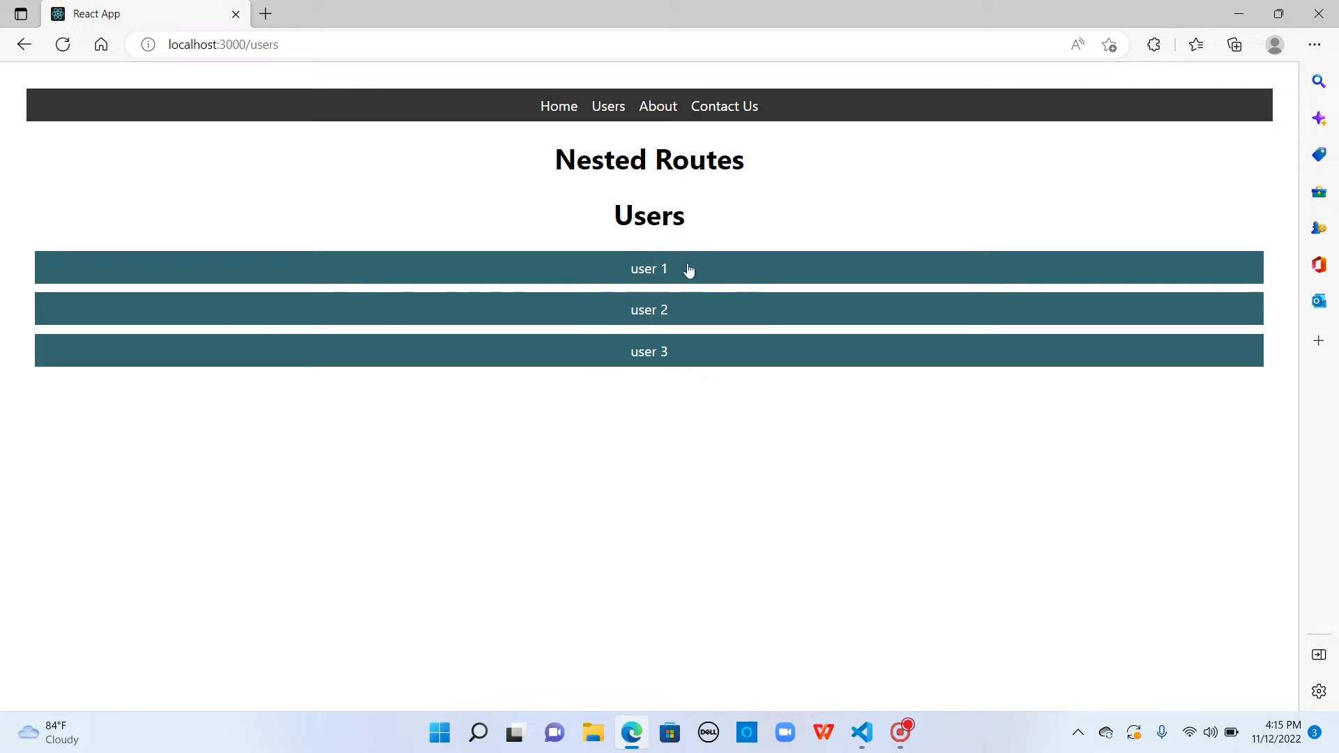
mouse_move(704, 269)
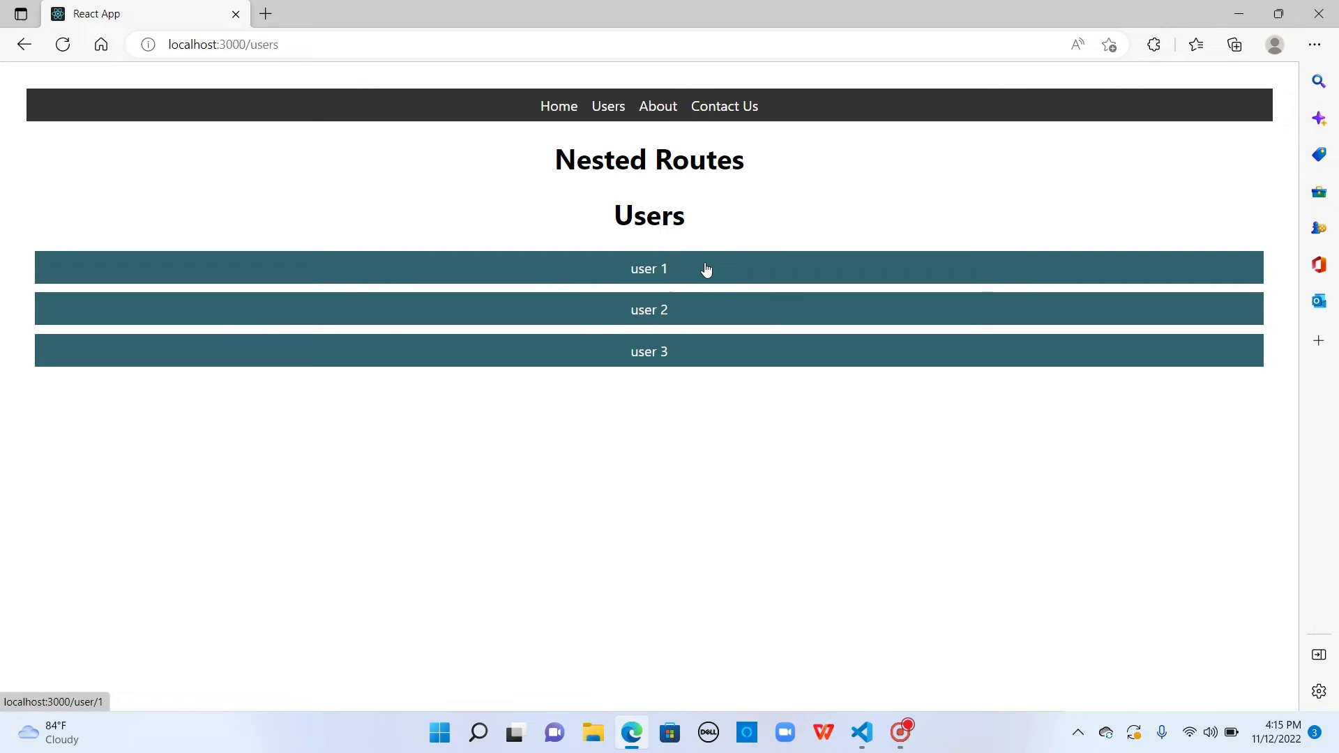
left_click(648, 267)
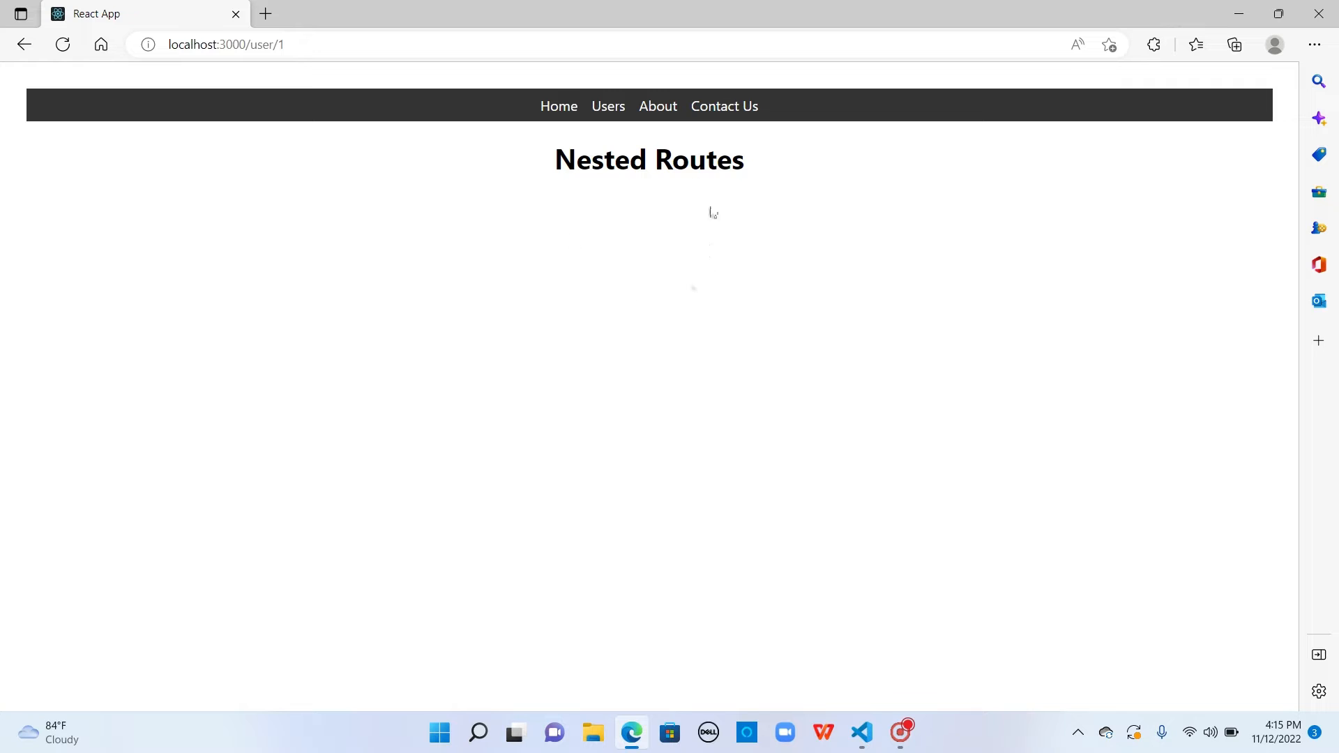
mouse_move(623, 235)
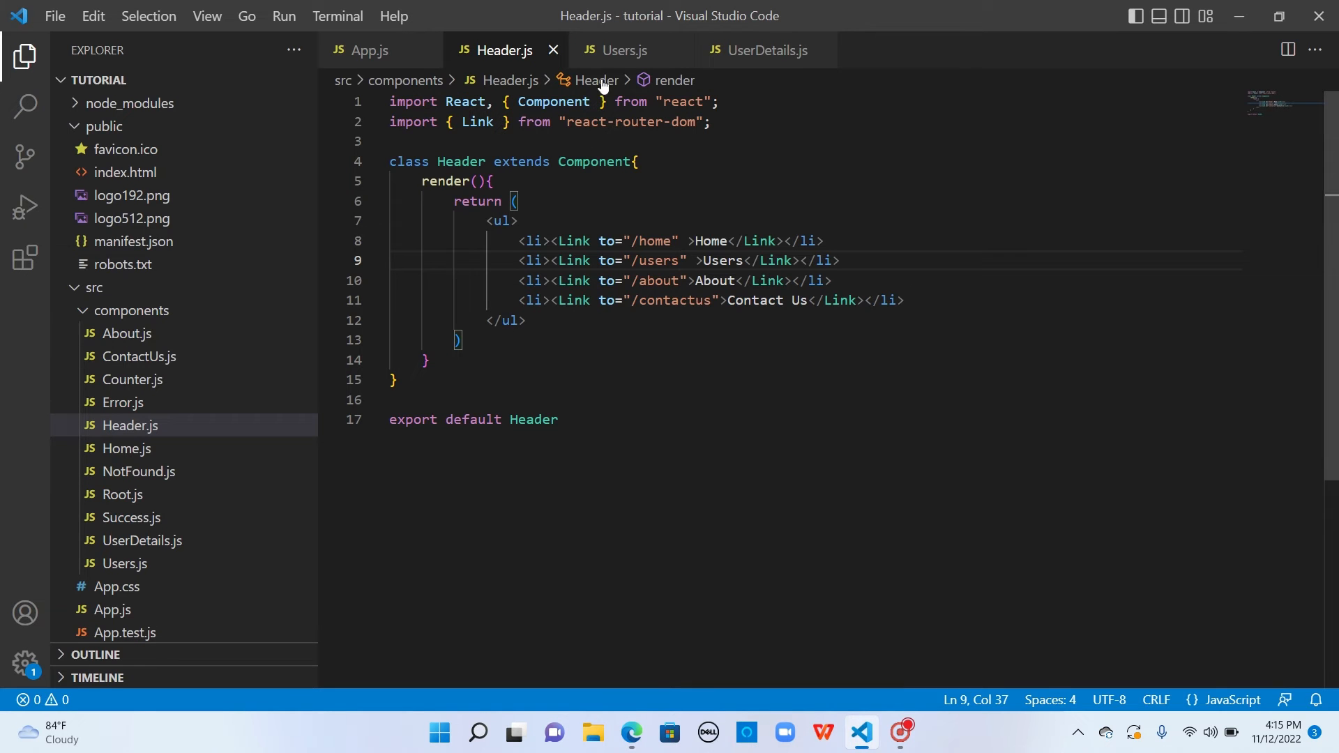
Point the Users.js Link and Route path to /users/:id, save, and return to Edge.
left_click(619, 51)
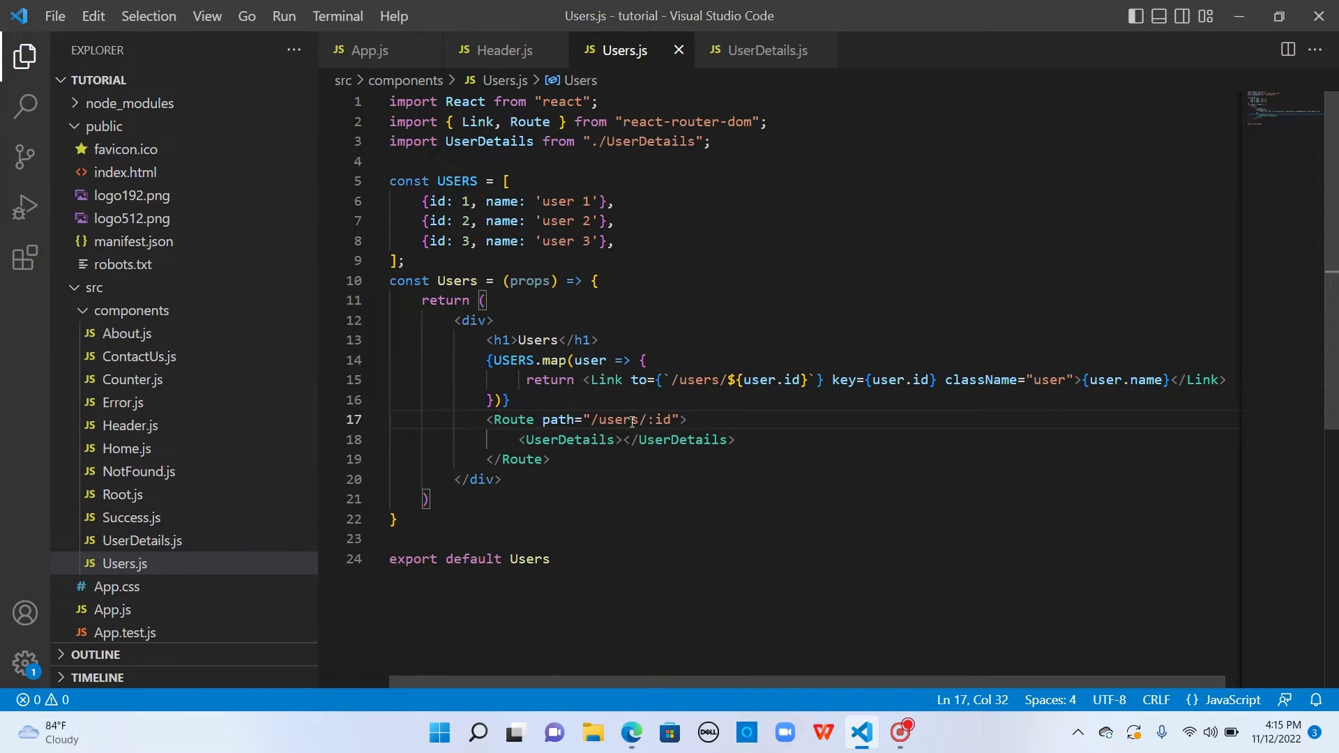
left_click(630, 731)
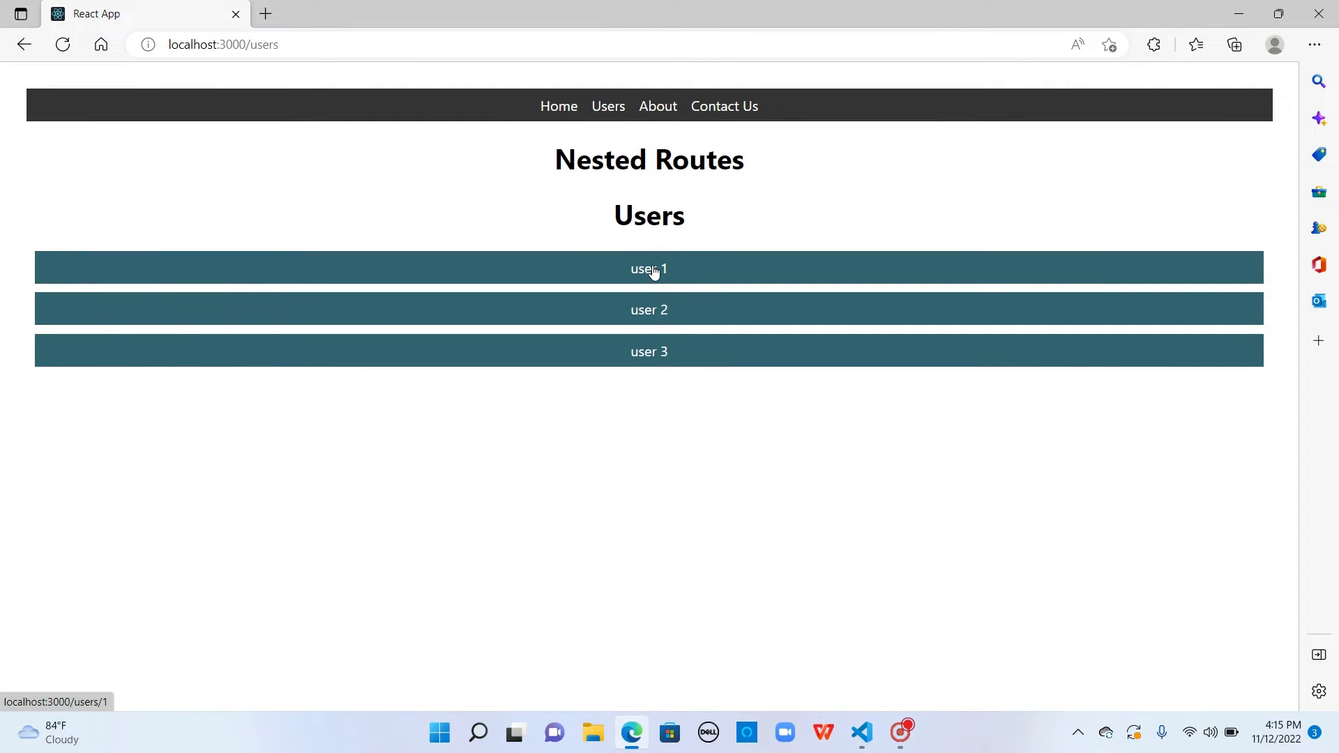
Open user 1 at /users/1 and confirm User Details reads 'User ID is 1'.
left_click(649, 268)
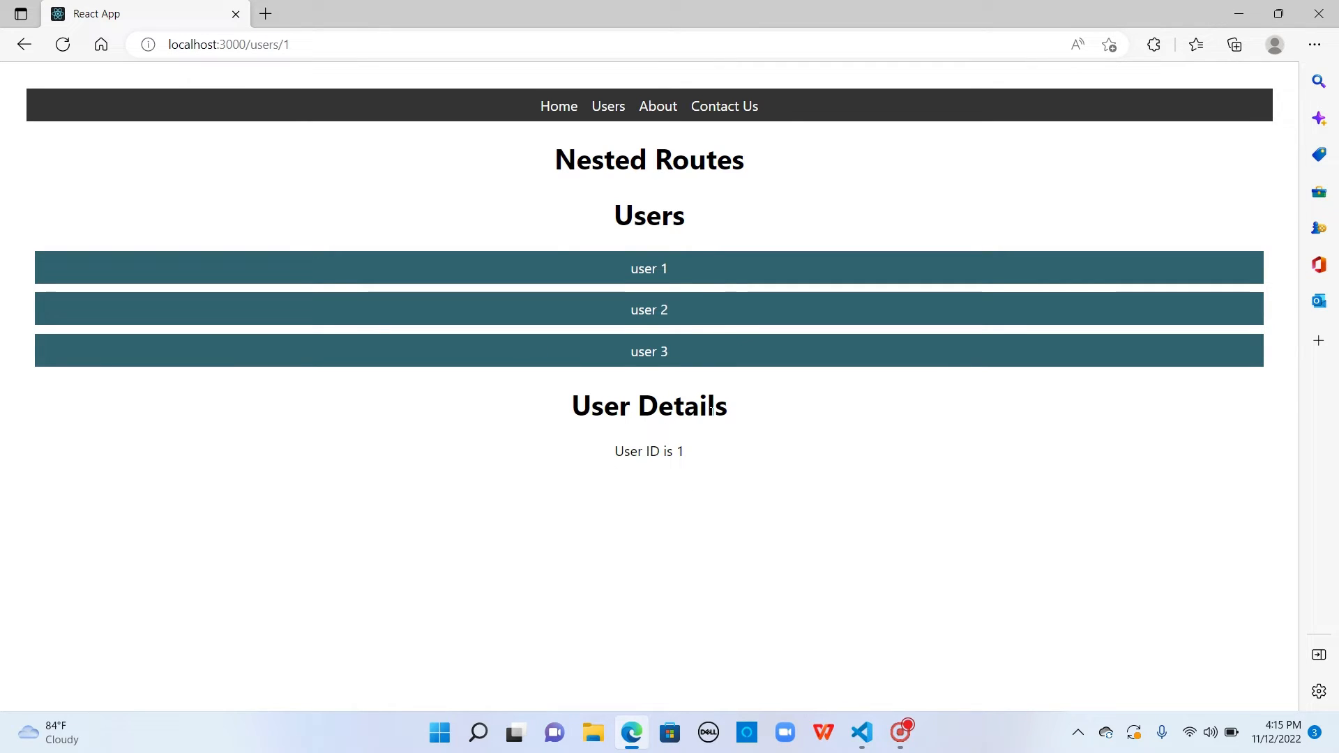
mouse_move(562, 443)
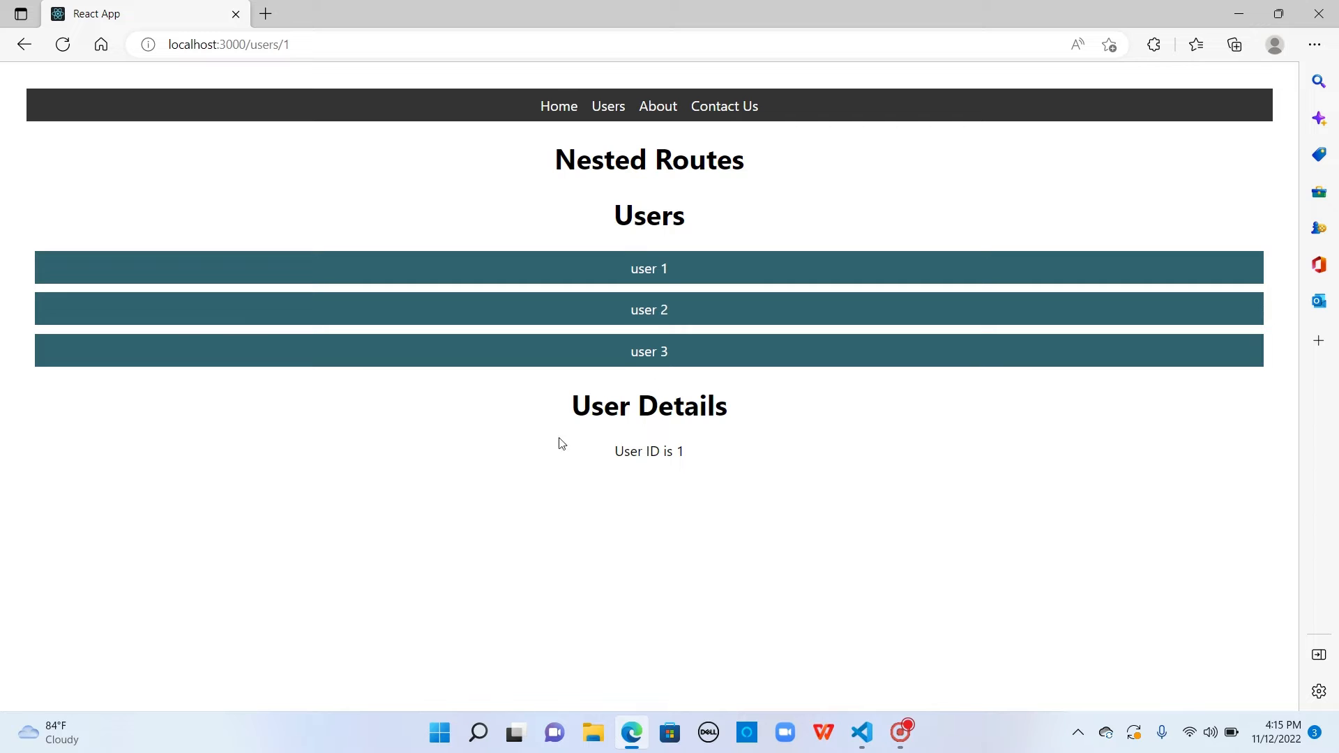
mouse_move(732, 444)
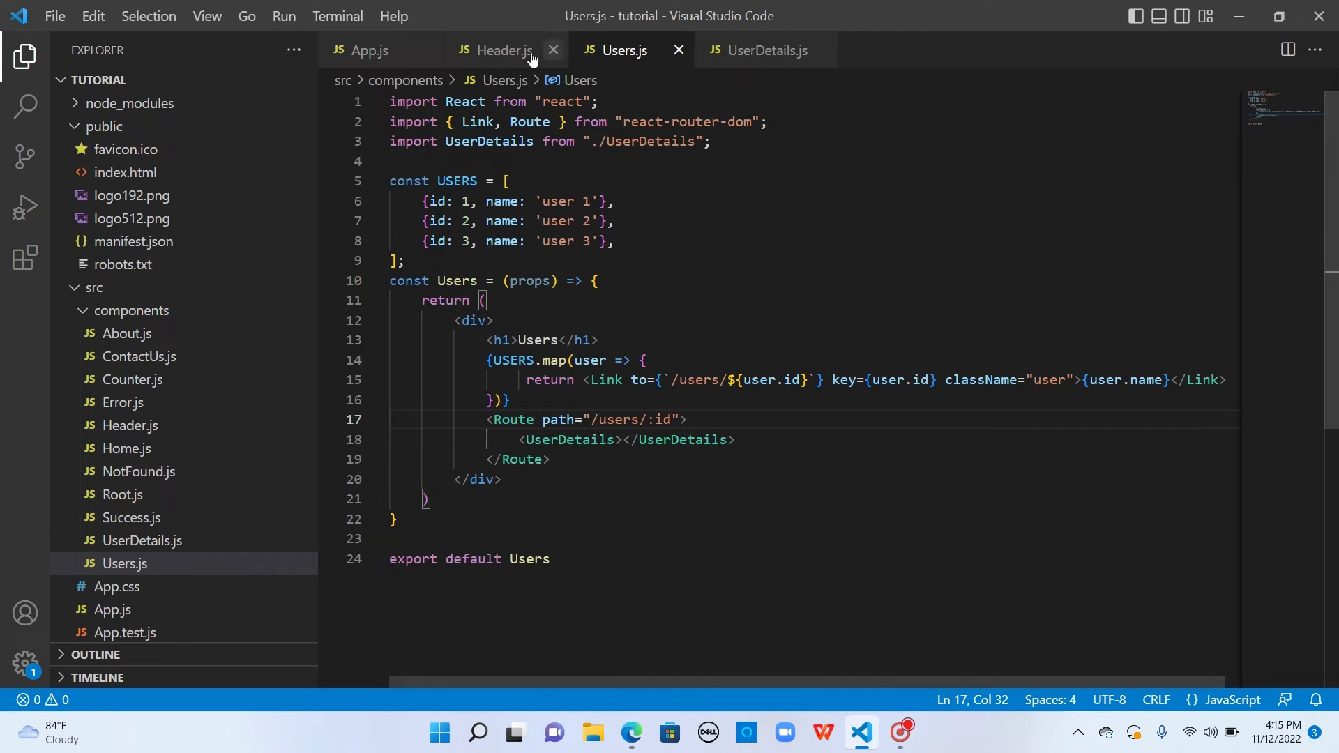
Flip between App.js and Users.js to compare the routes, then open UserDetails.js.
left_click(365, 49)
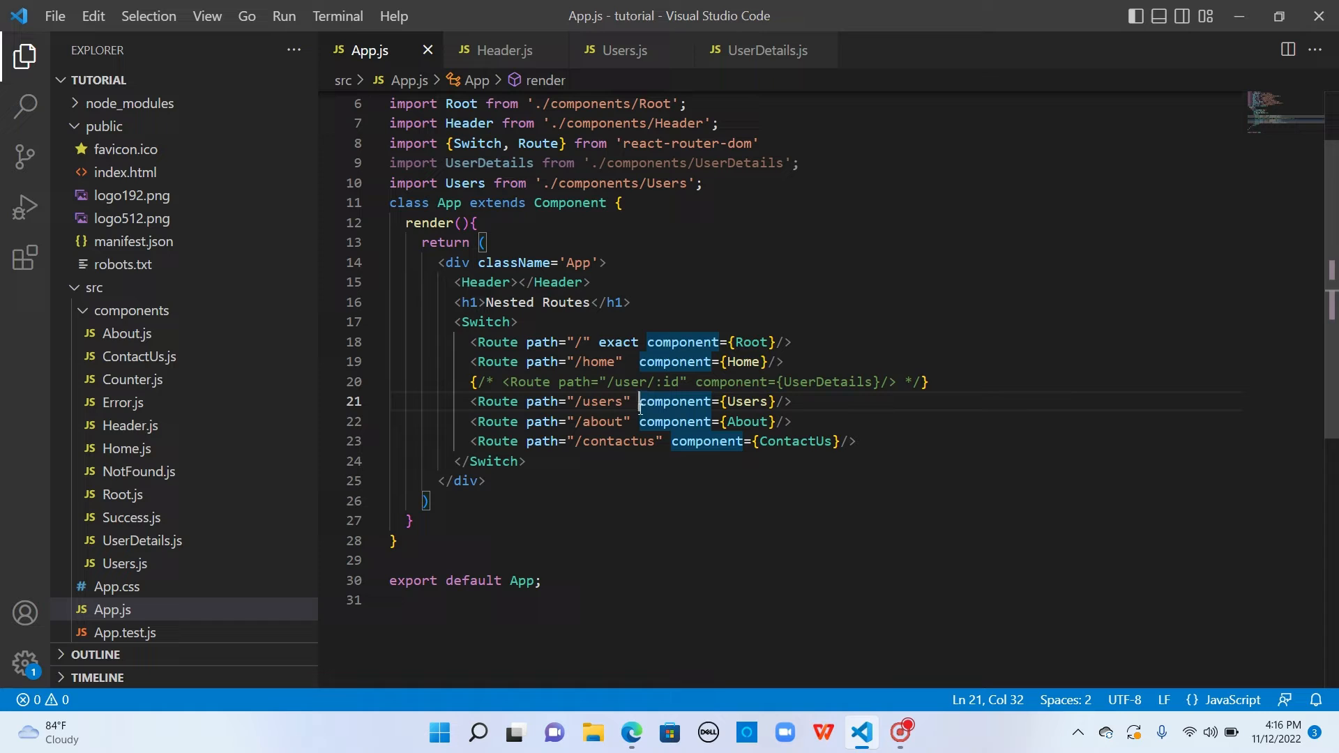
mouse_move(747, 401)
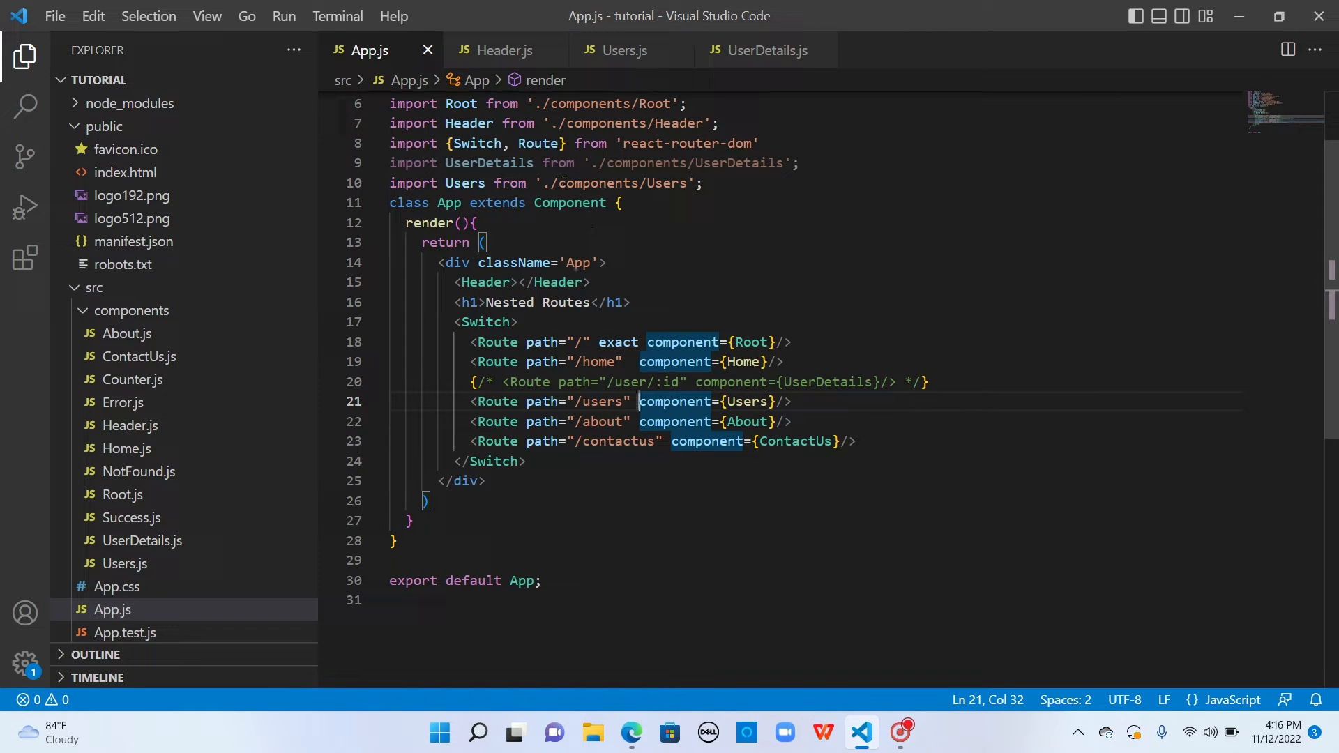
left_click(758, 50)
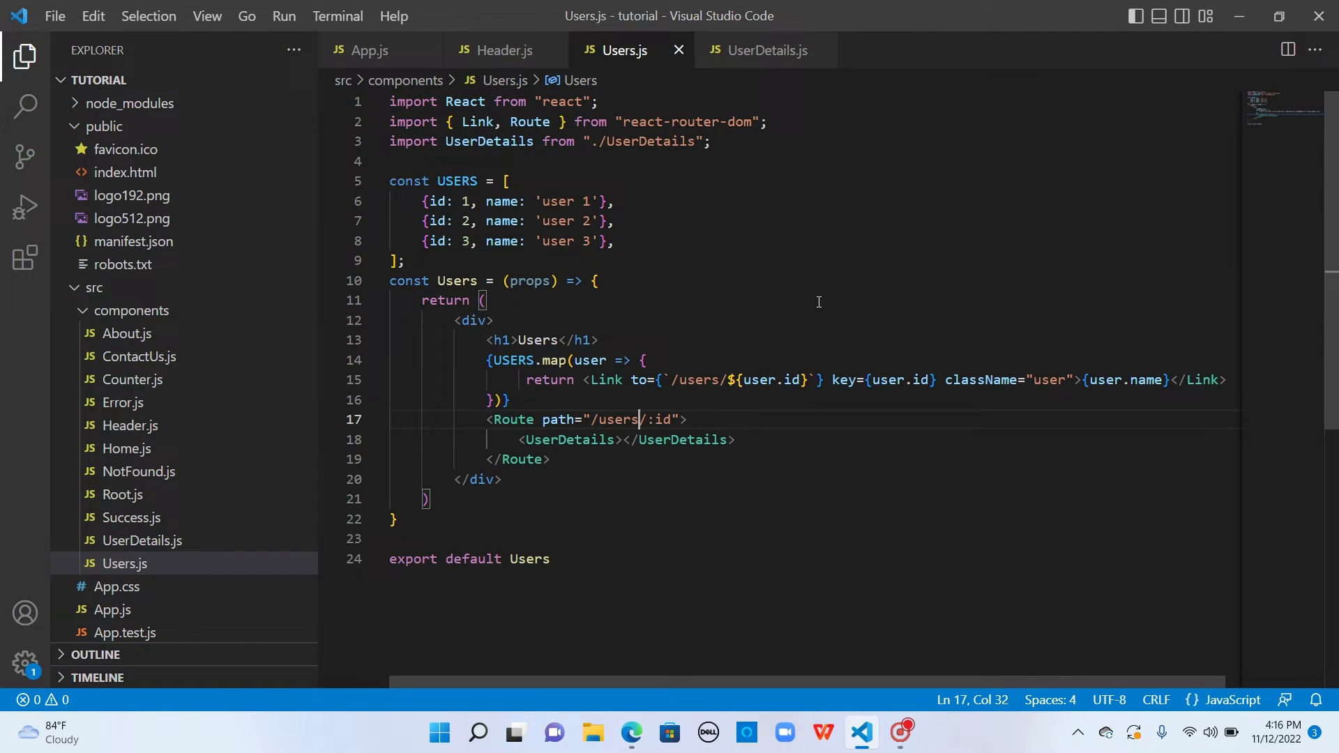
mouse_move(598, 392)
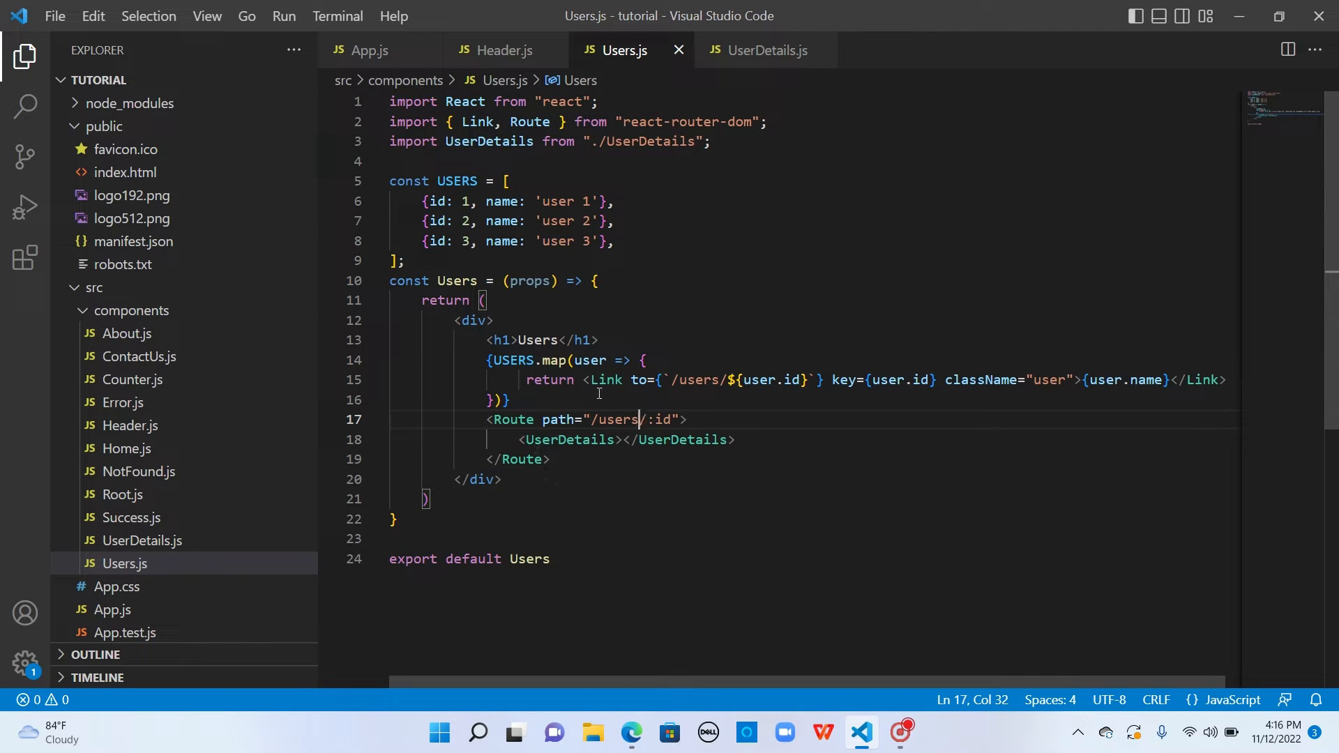
left_click(366, 50)
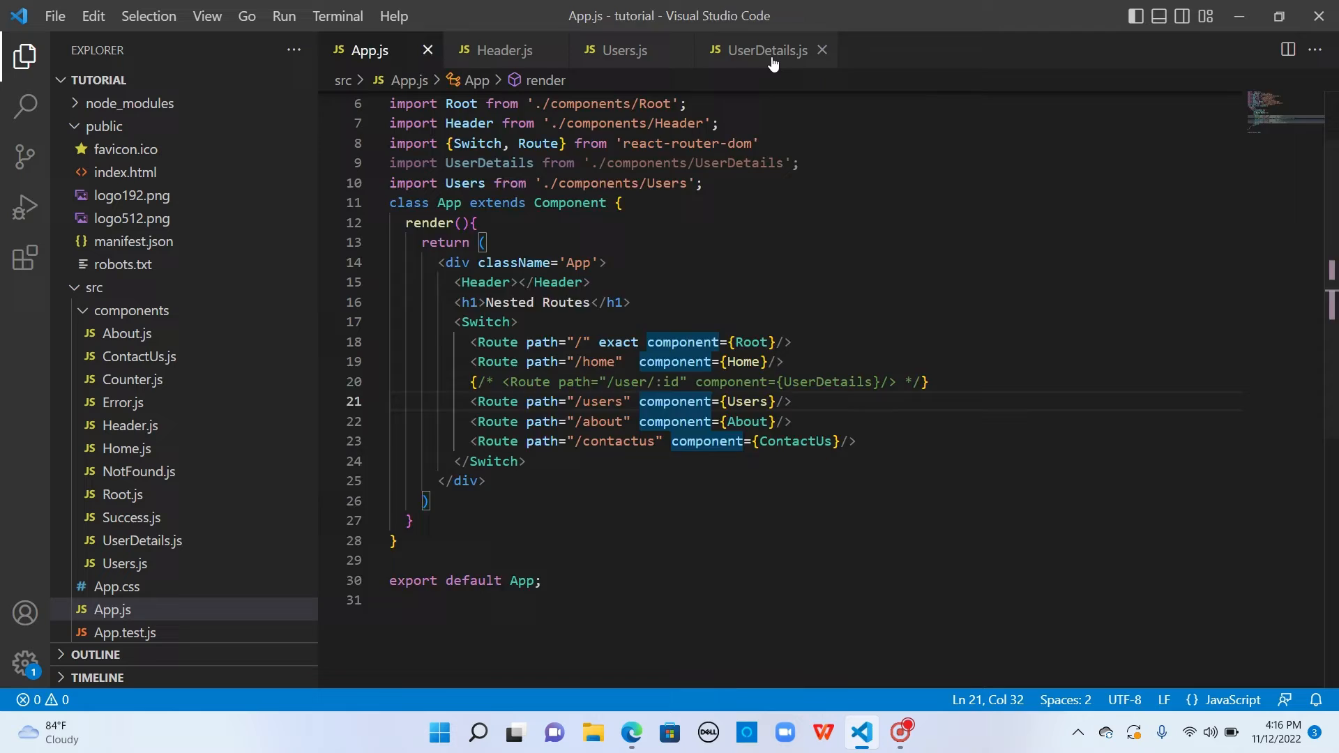
left_click(759, 49)
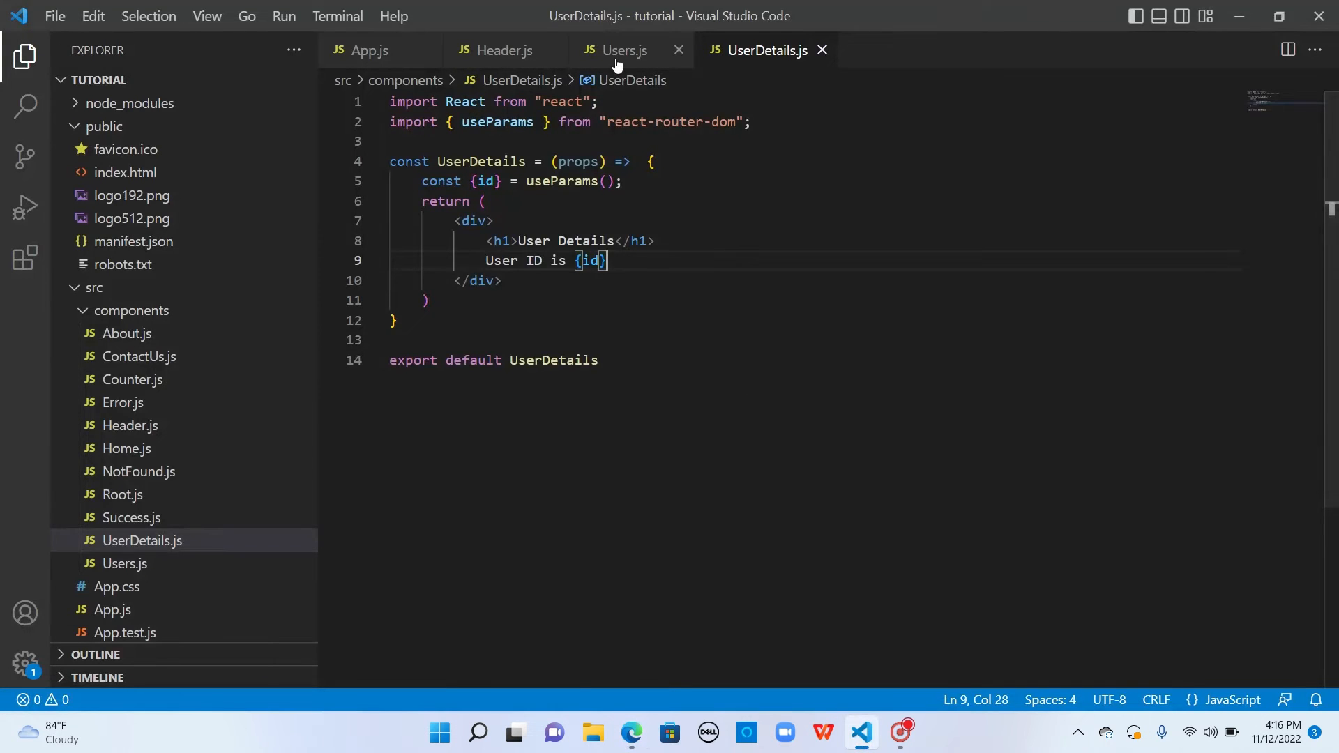
Return to Users.js to view the nested /users/:id Route rendering UserDetails.
left_click(619, 50)
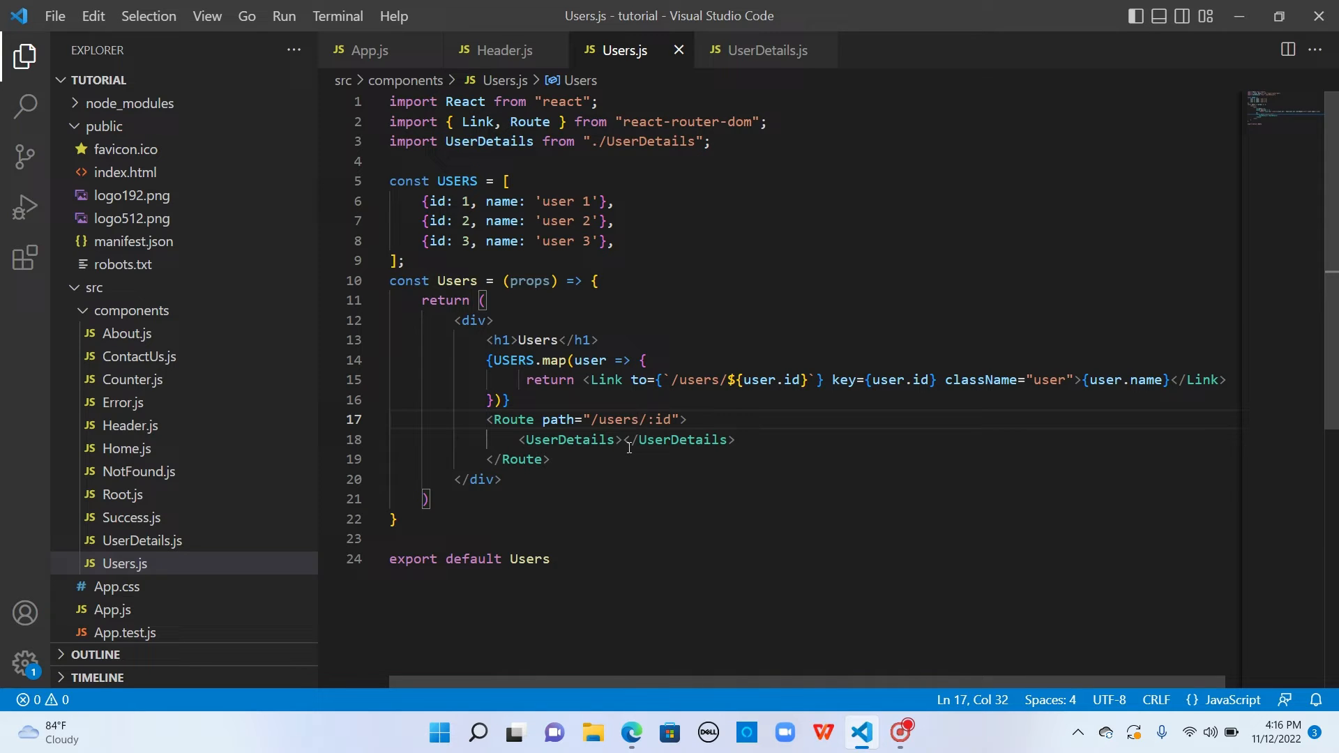
type("/")
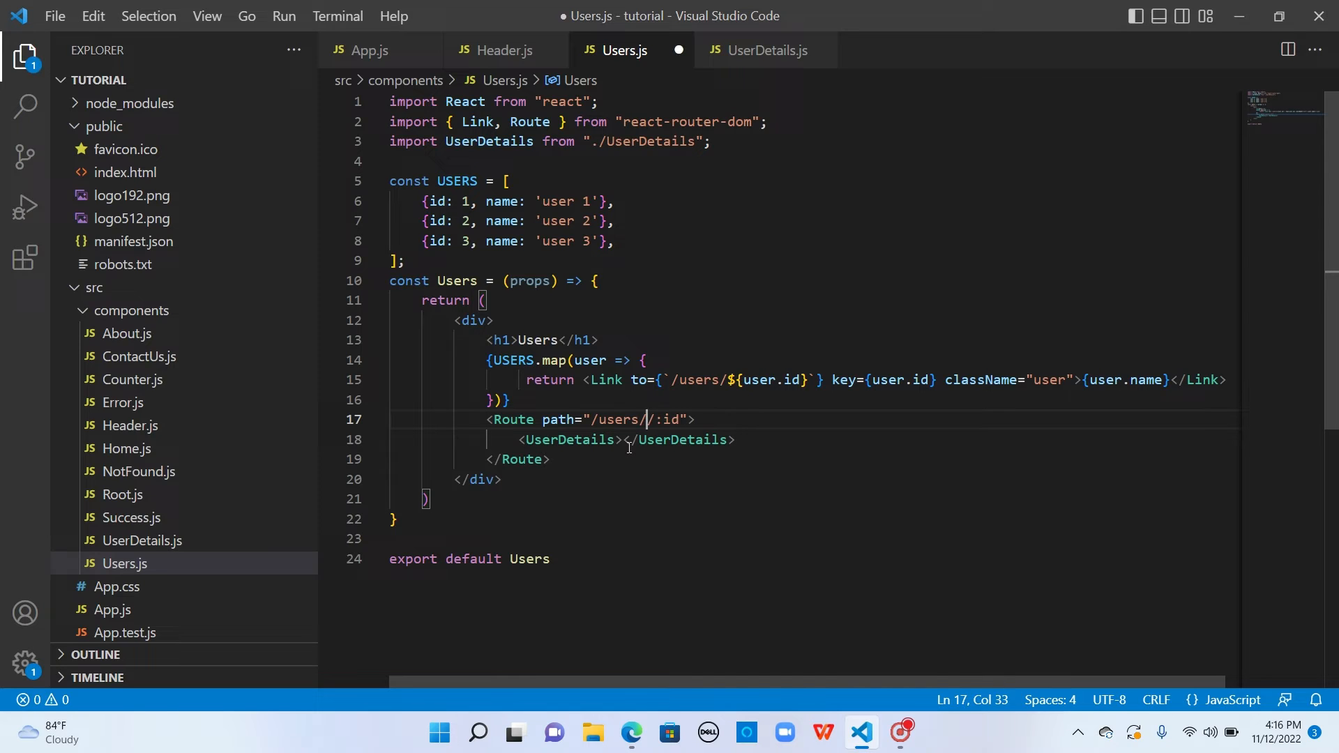
type(":")
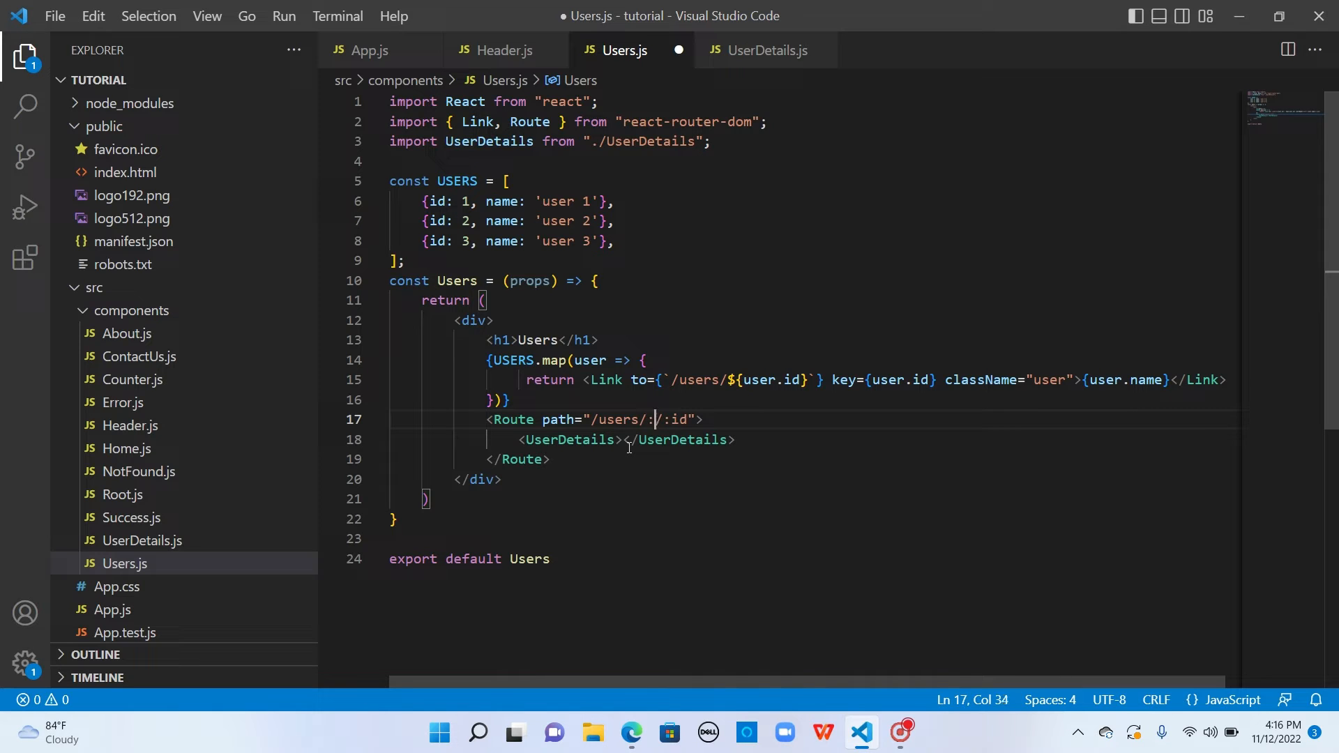
type("category")
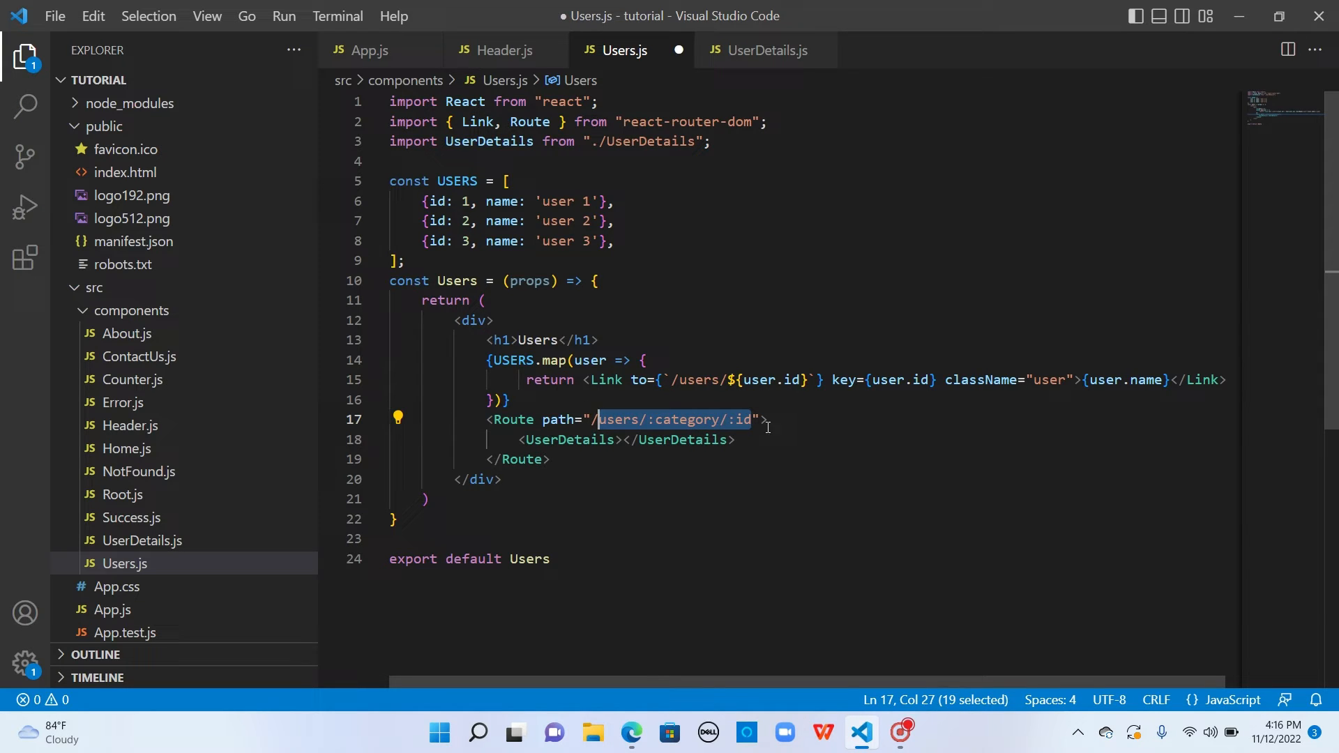
left_click(677, 419)
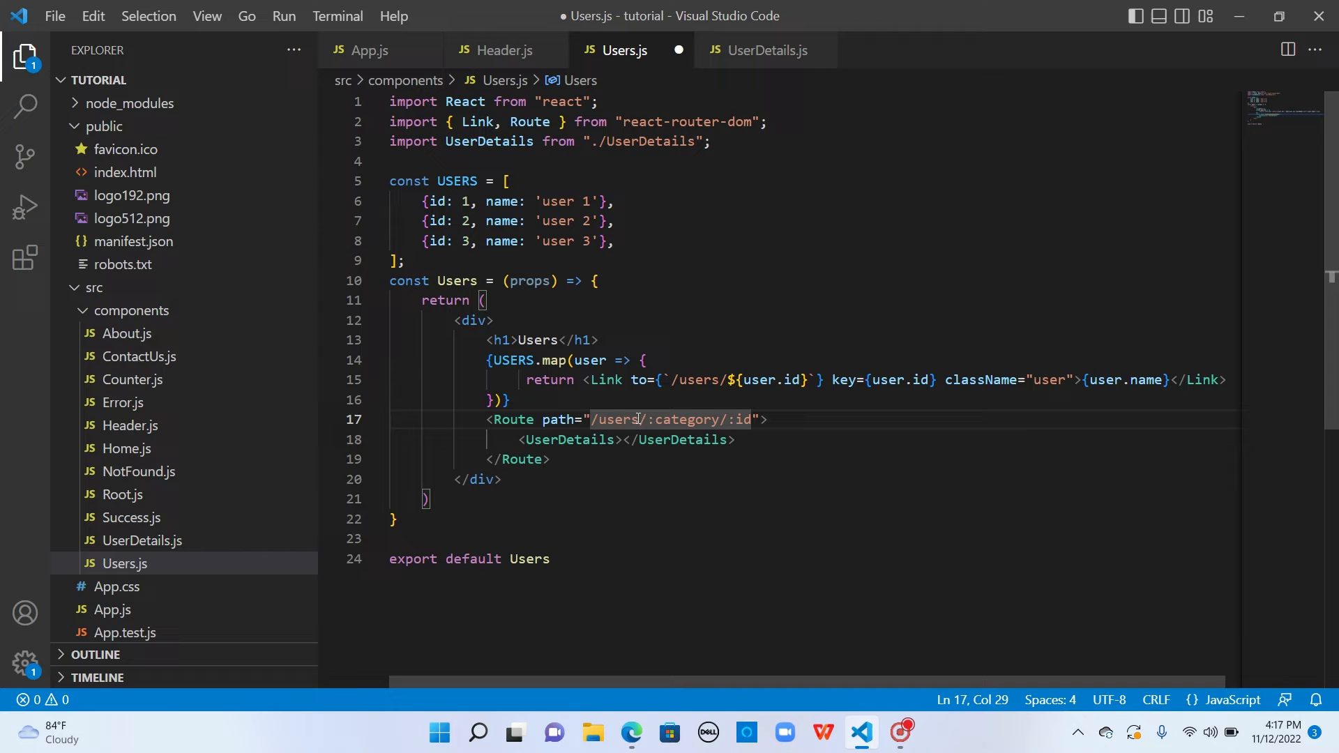
mouse_move(672, 419)
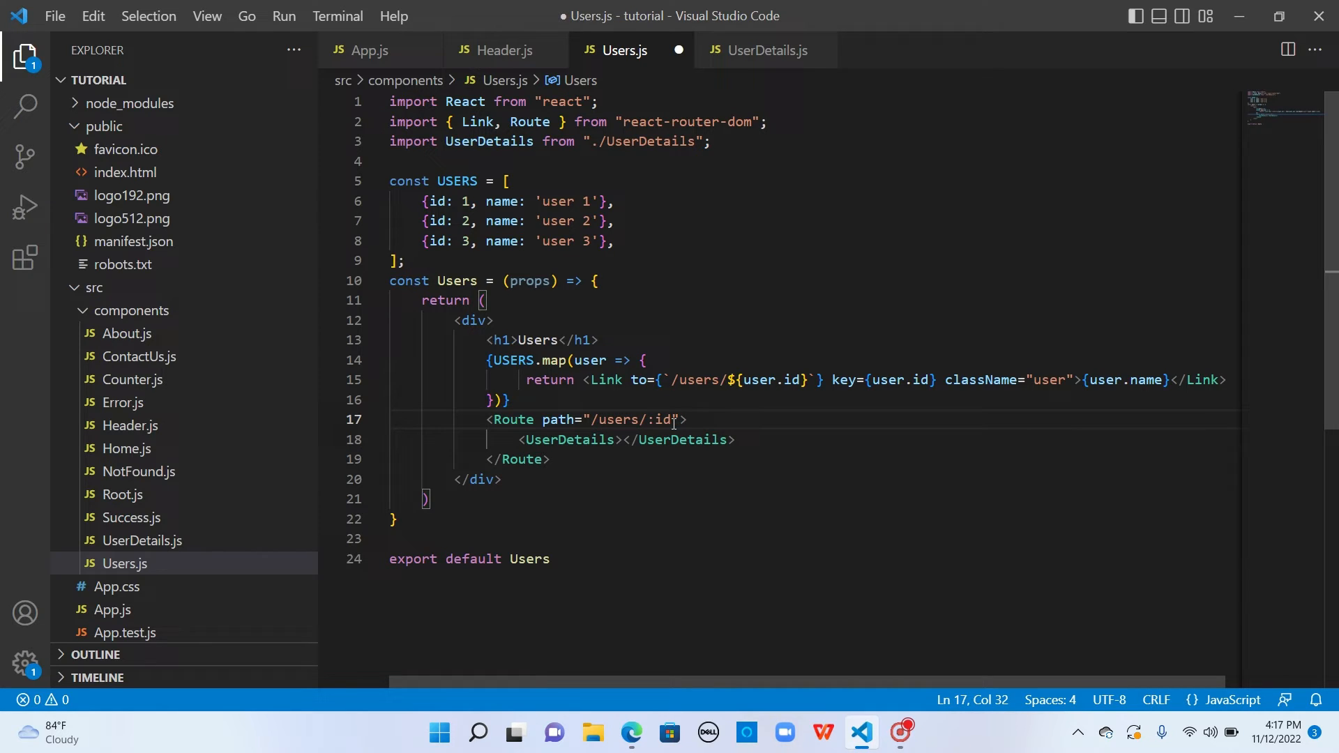
key("ctrl+s")
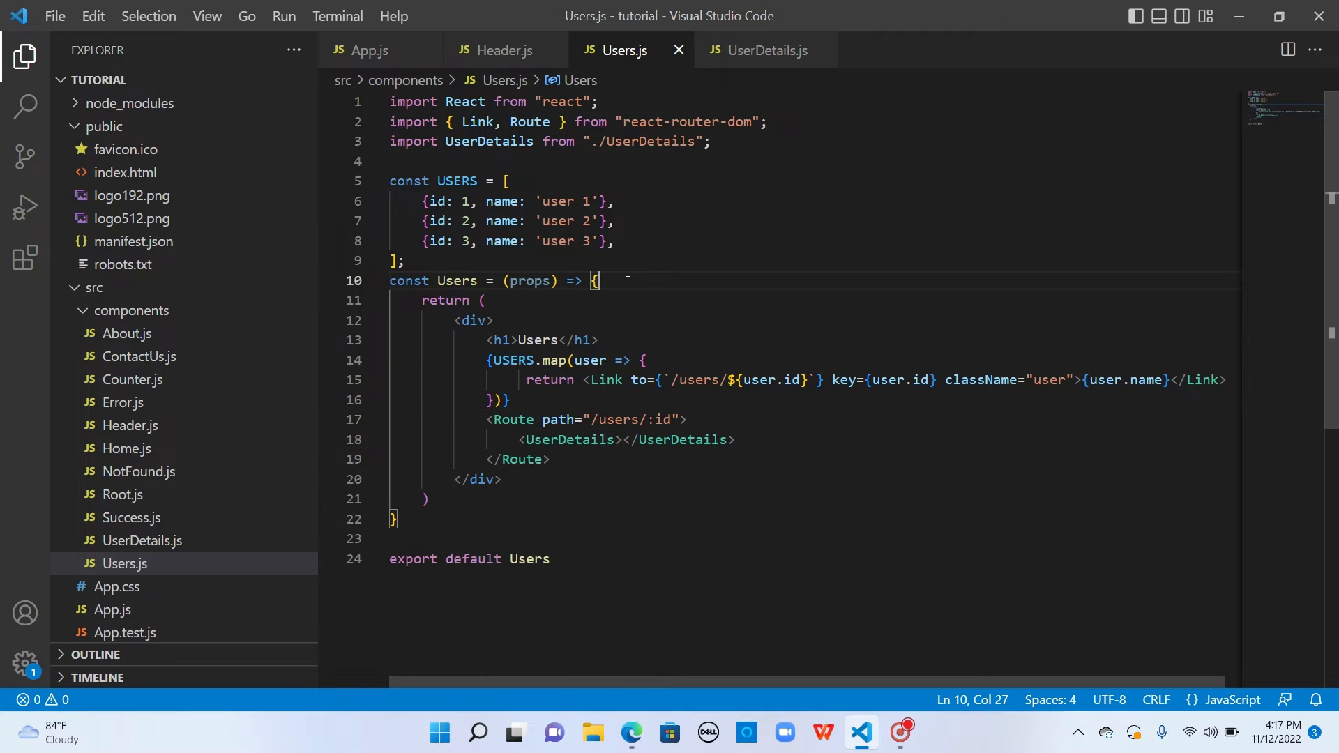
type("const mat")
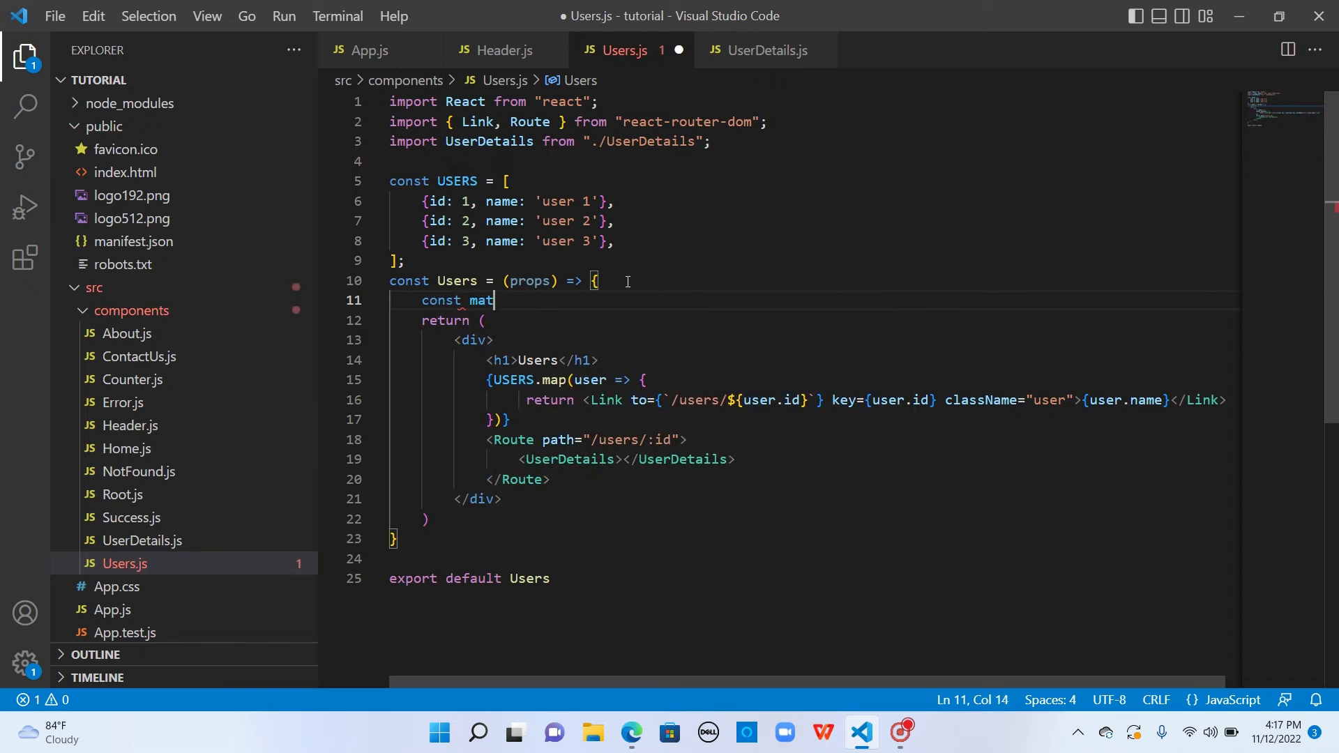
In Users.js, add const match = useRouteMatch() with its import and start console.log(match).
type("ch =")
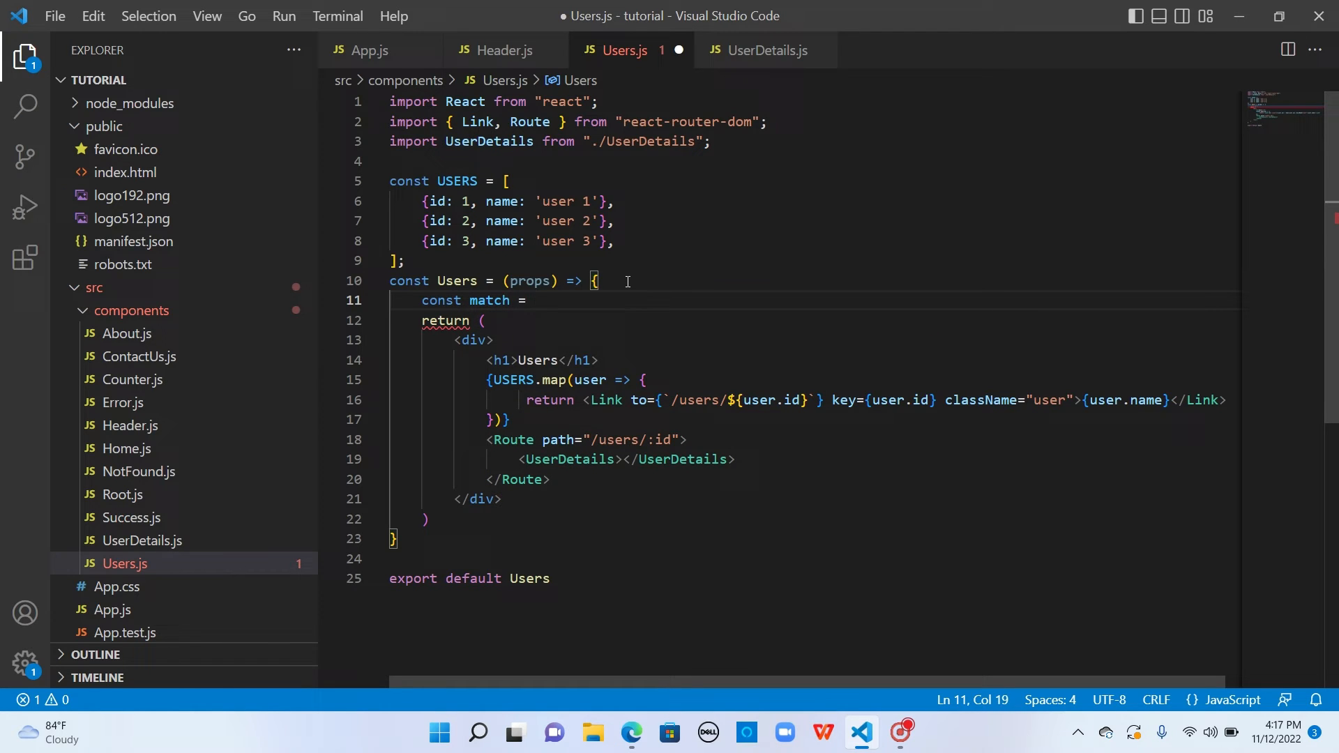
type("useRouteMatch(")
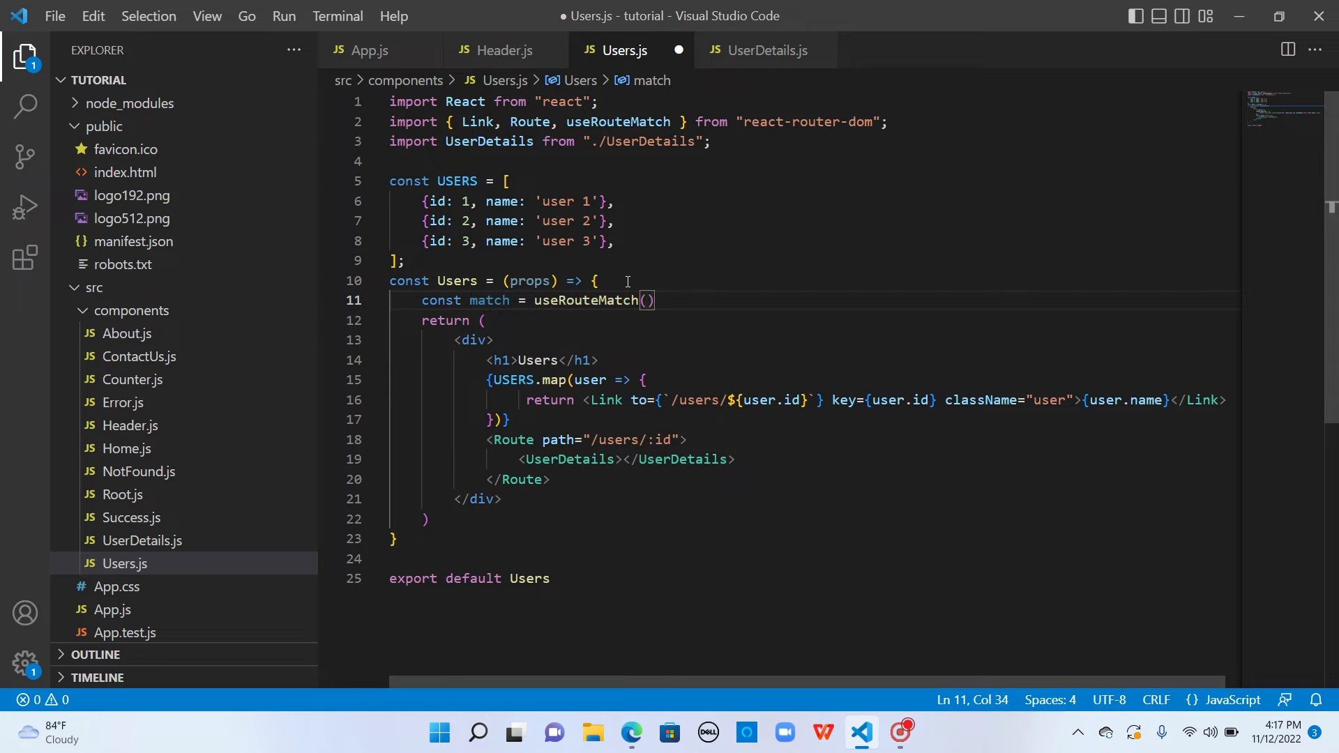
type("console.log(")
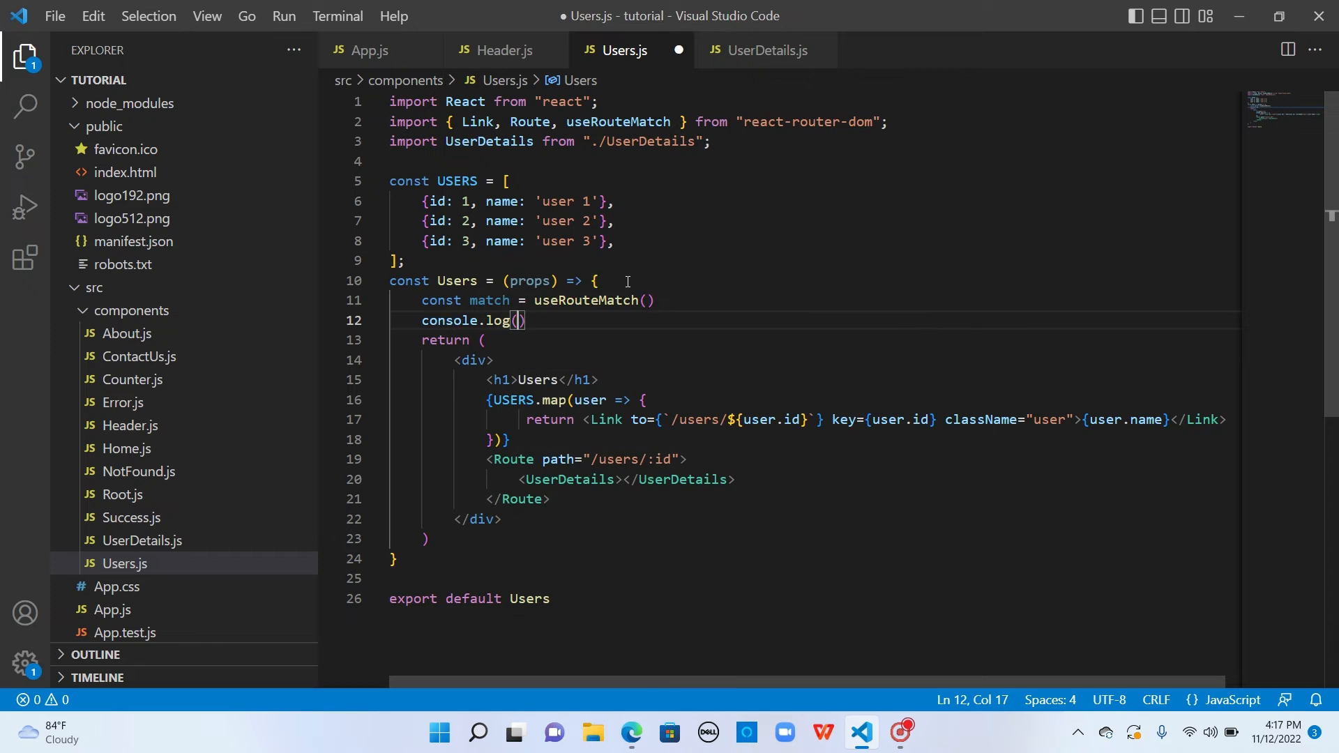
type("match")
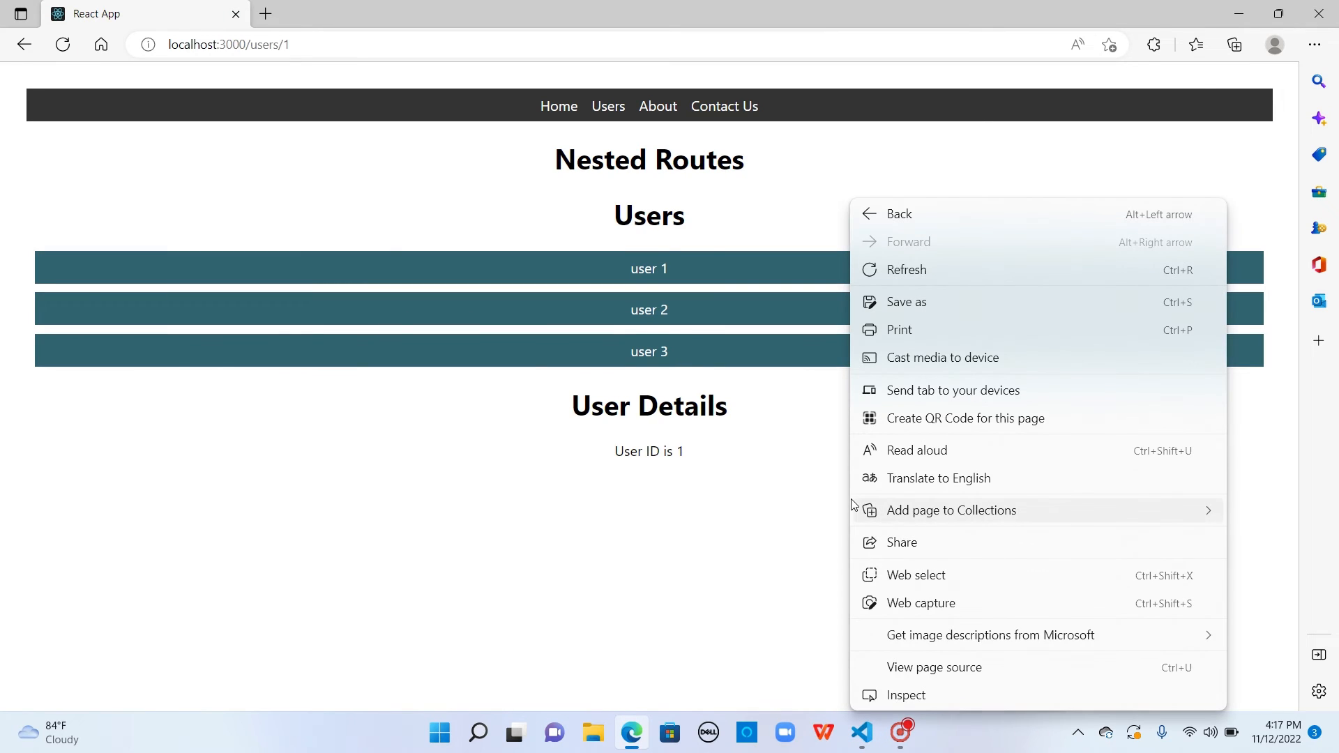
Open Edge's Console, then extend the Users.js log to also print props.match.
left_click(905, 694)
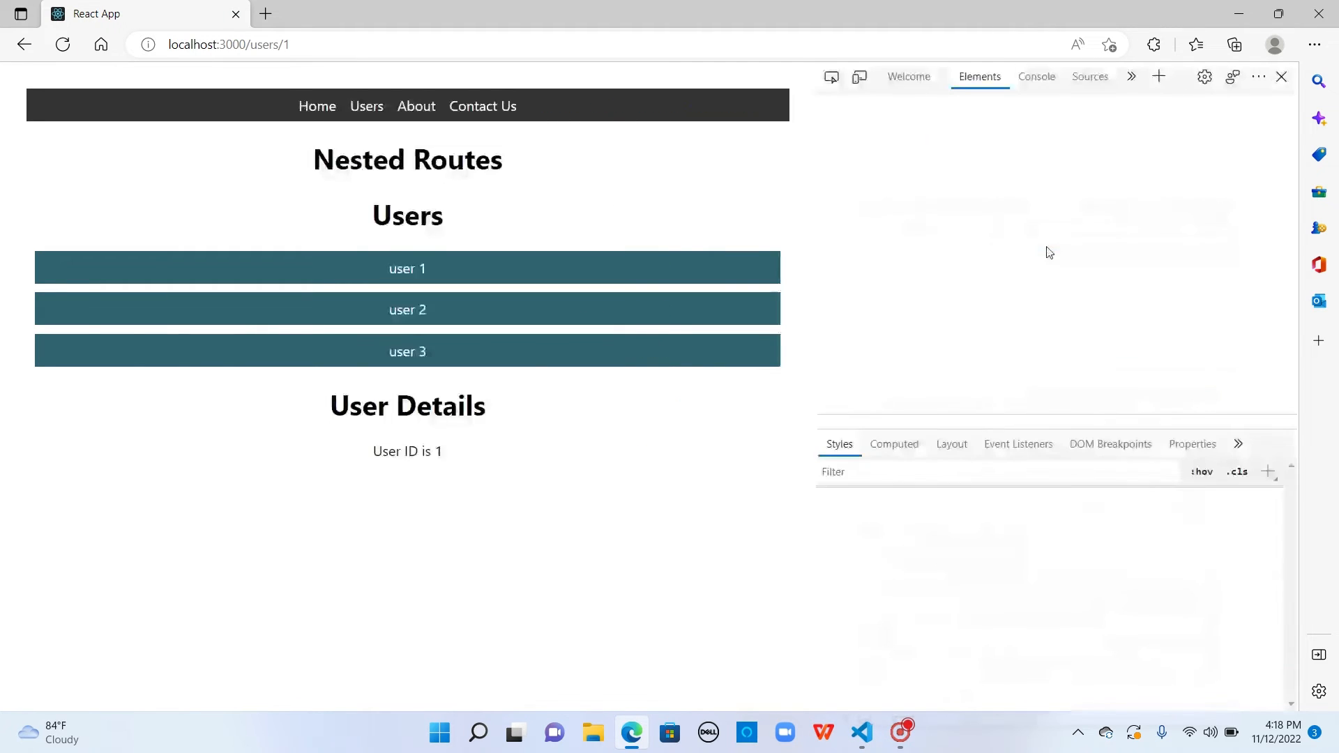
left_click(1036, 140)
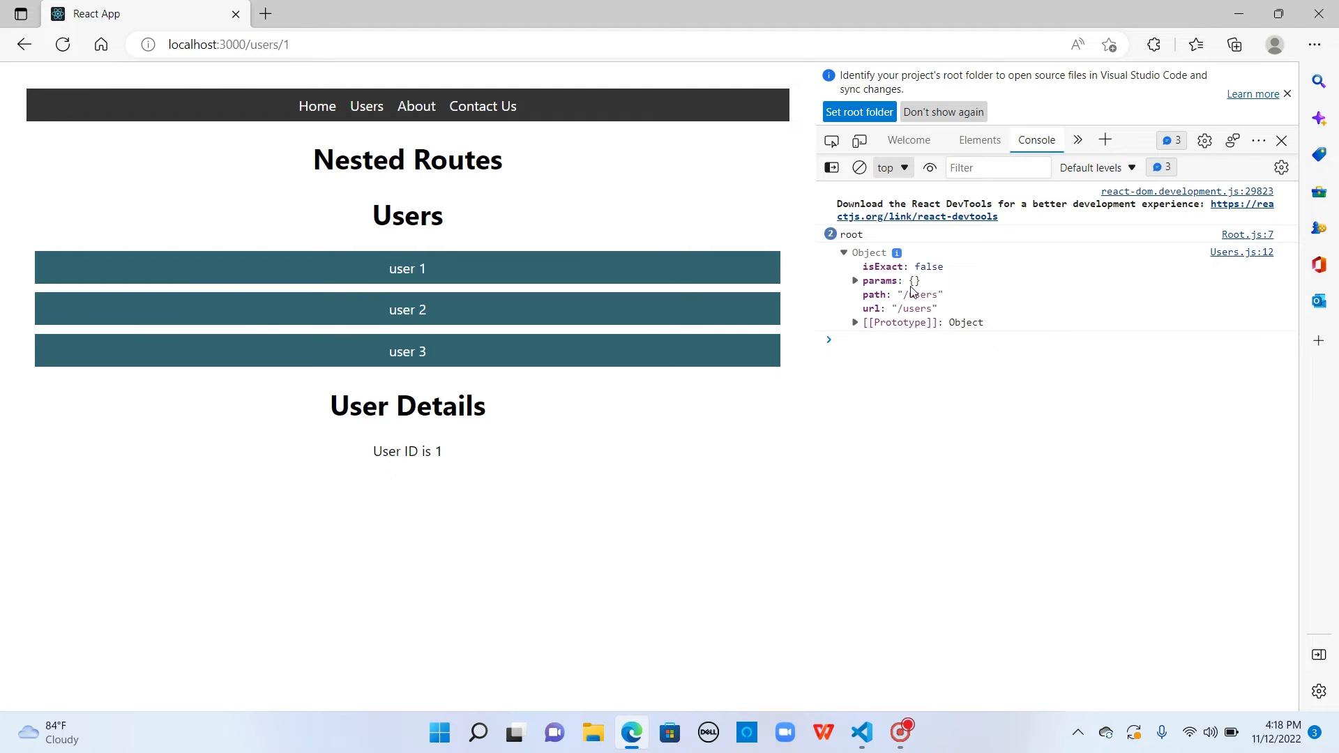
left_click(860, 733)
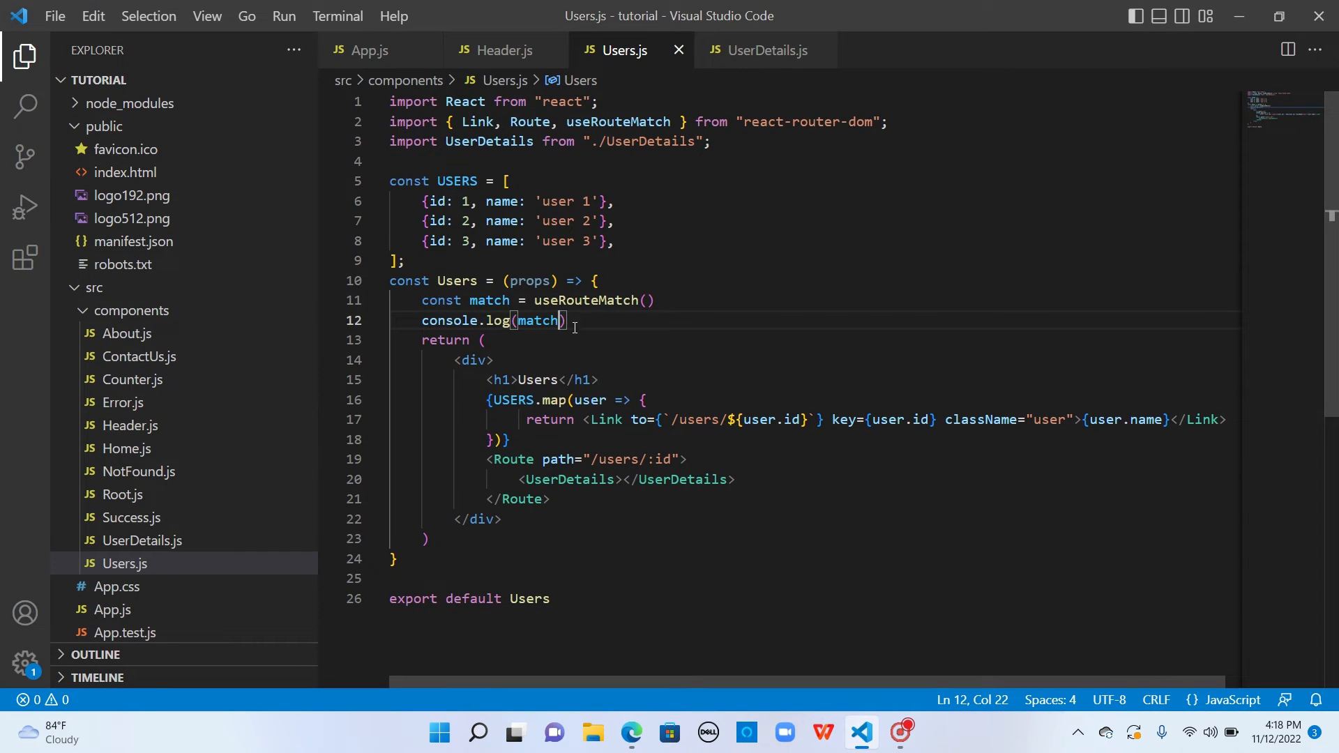
type(", props")
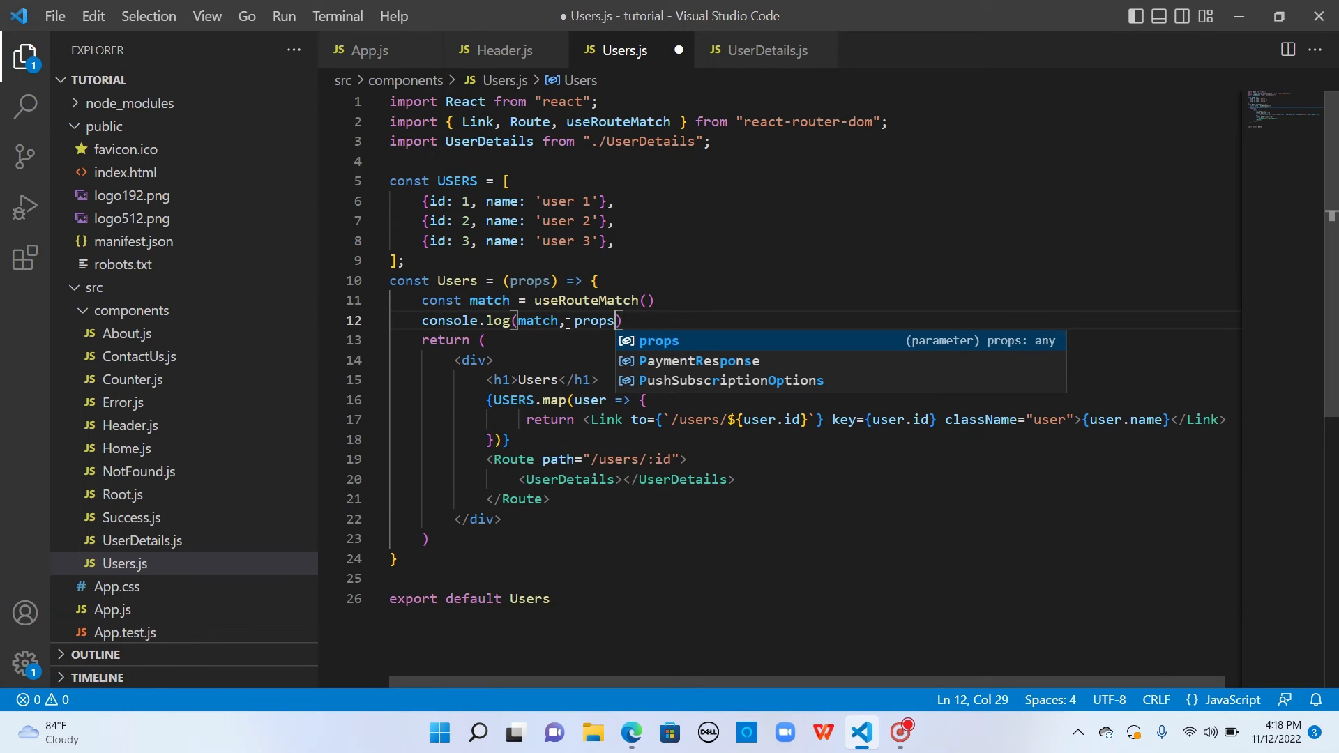
type(".match")
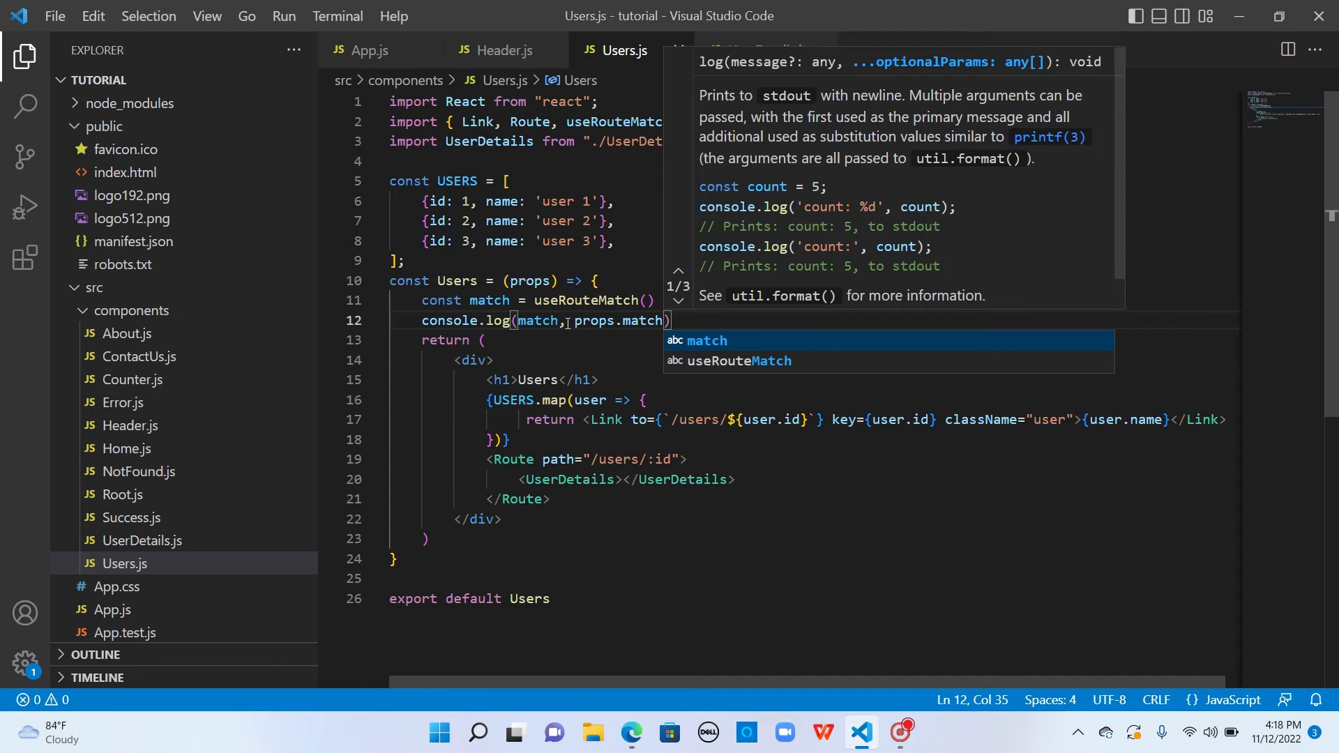
Expand the logged match objects in the Console and highlight the useRouteMatch logging lines.
left_click(630, 732)
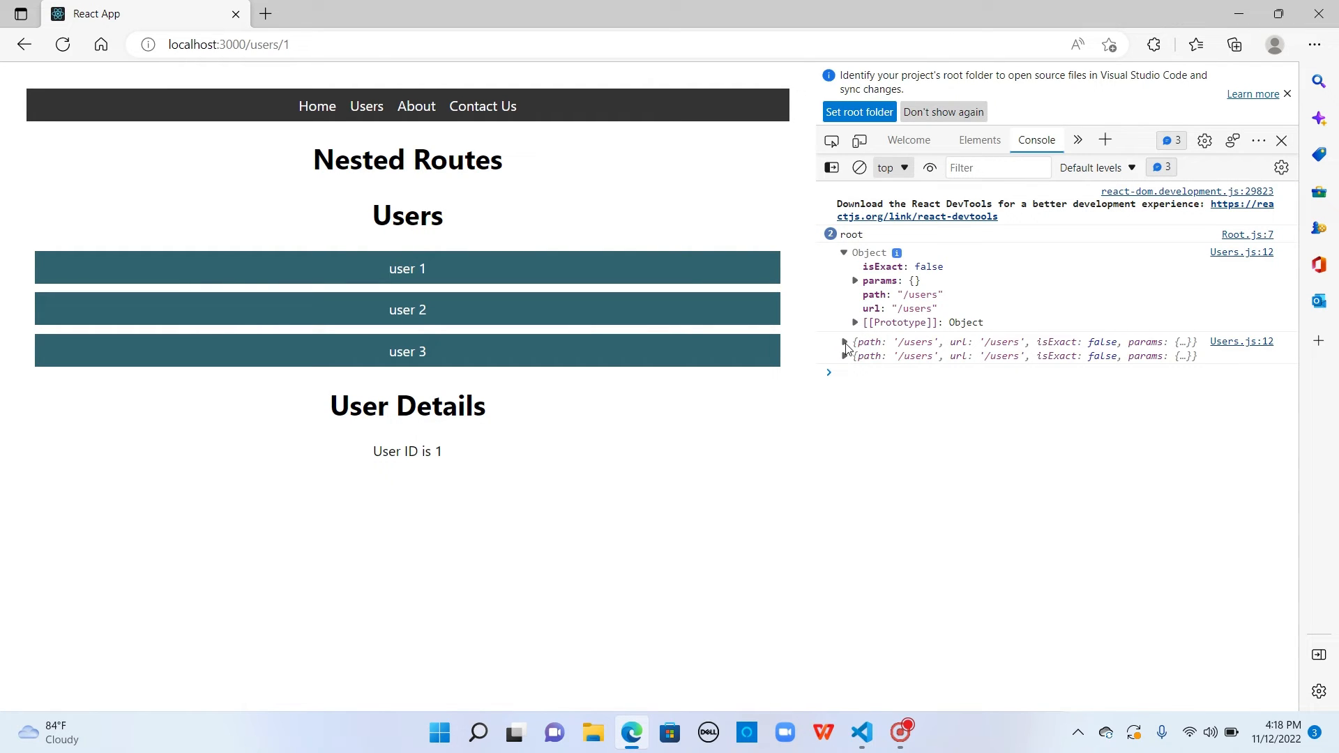
left_click(845, 356)
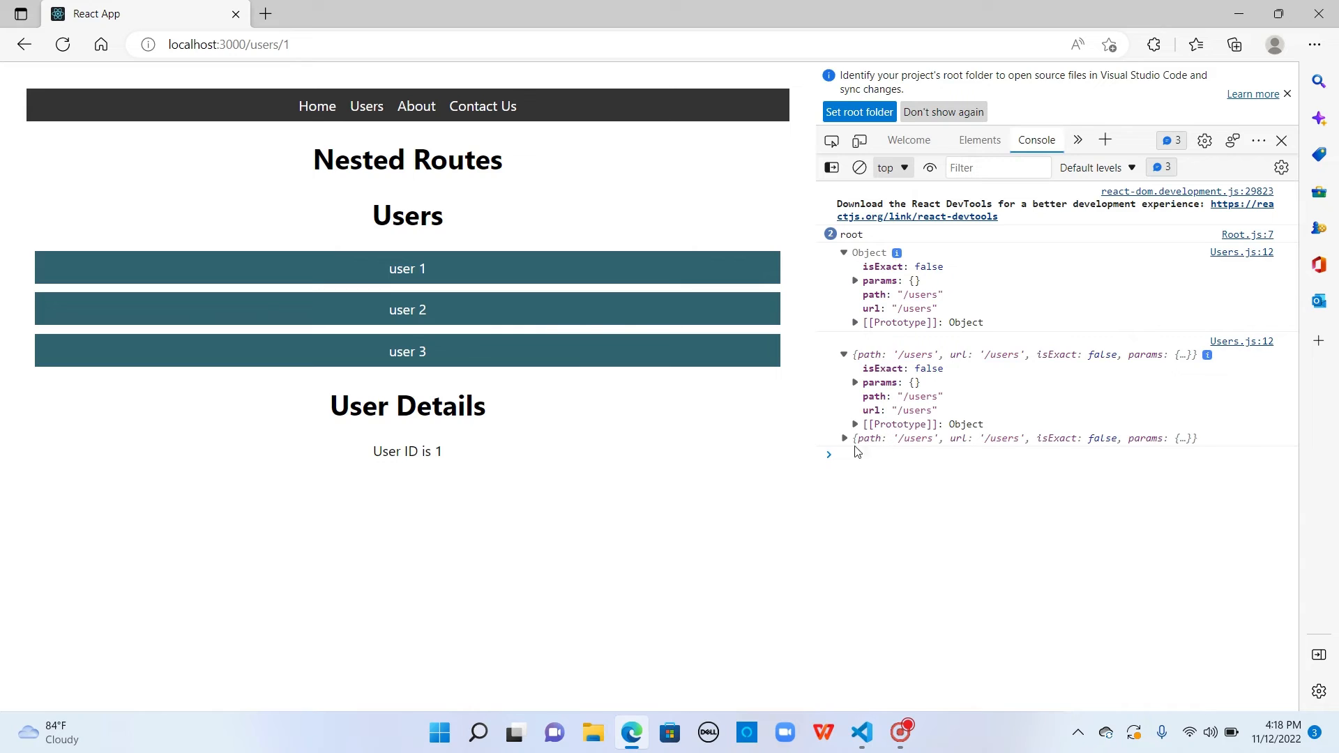
left_click(844, 438)
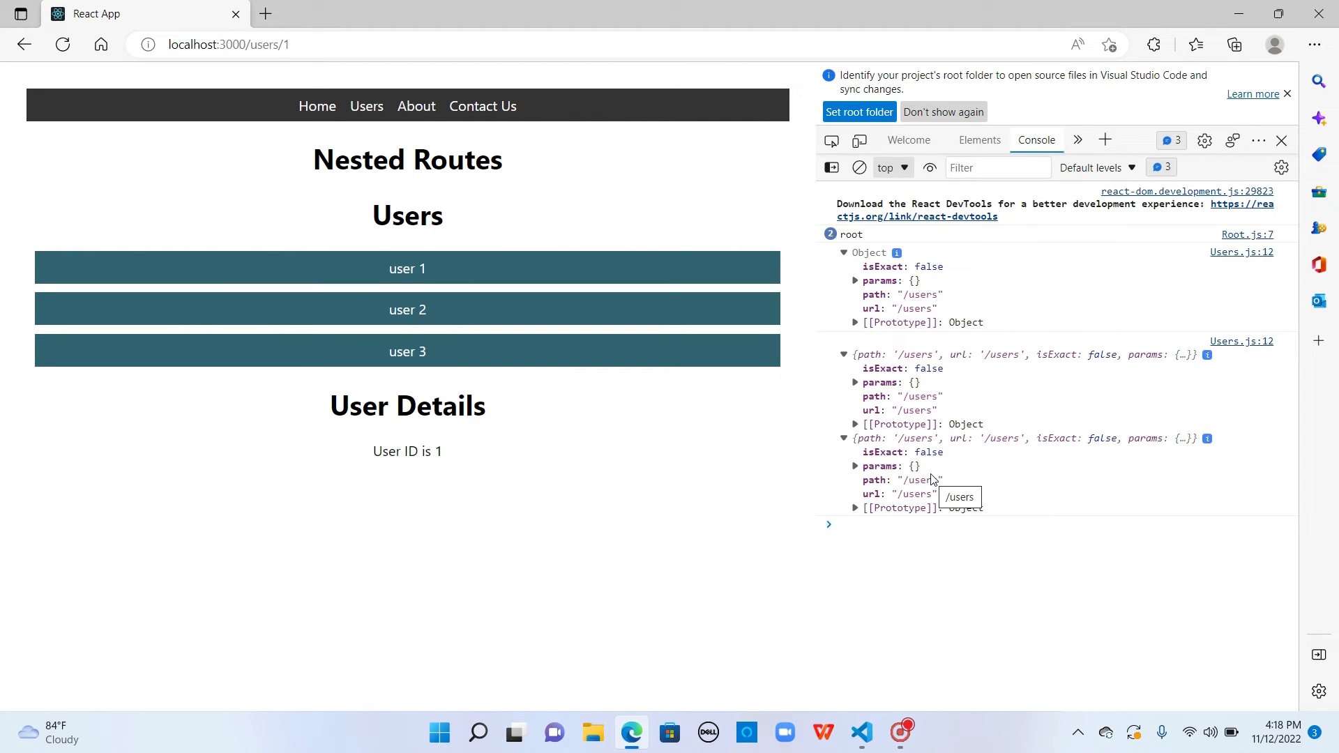
mouse_move(969, 398)
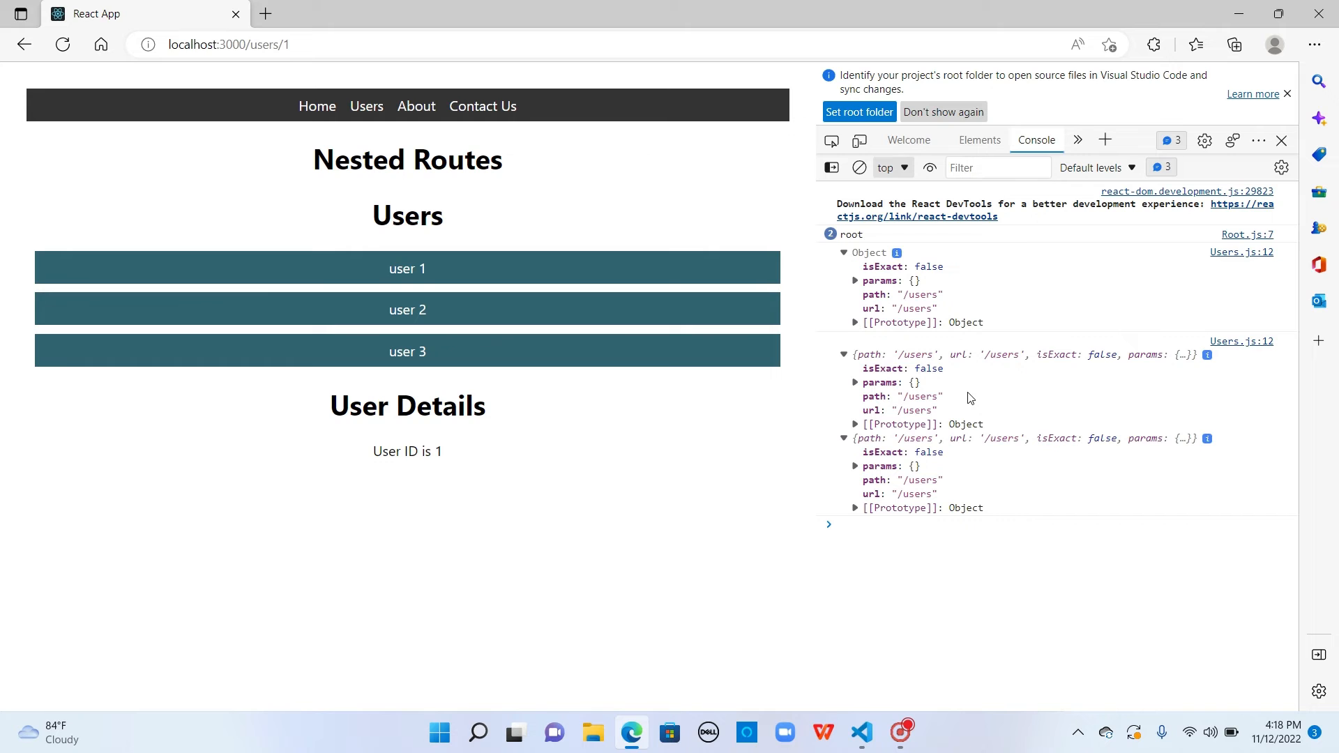
left_click(860, 733)
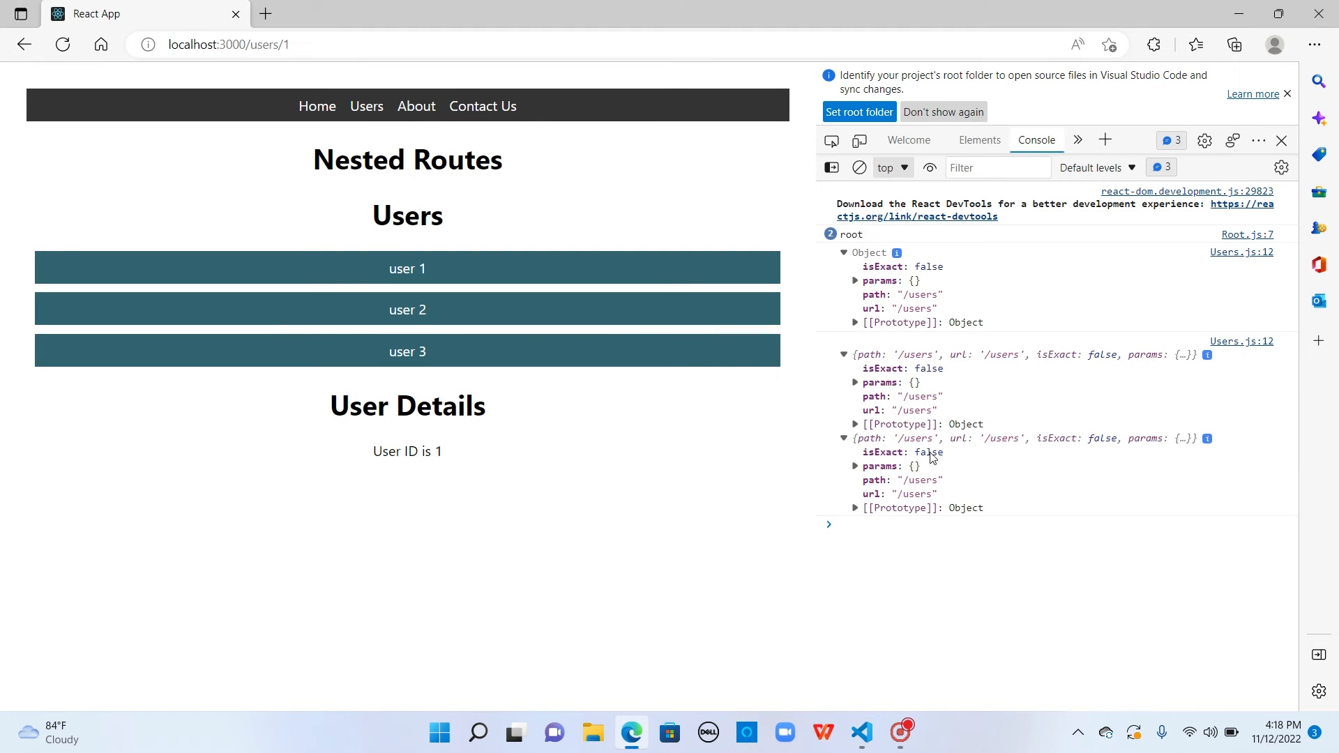
mouse_move(895, 400)
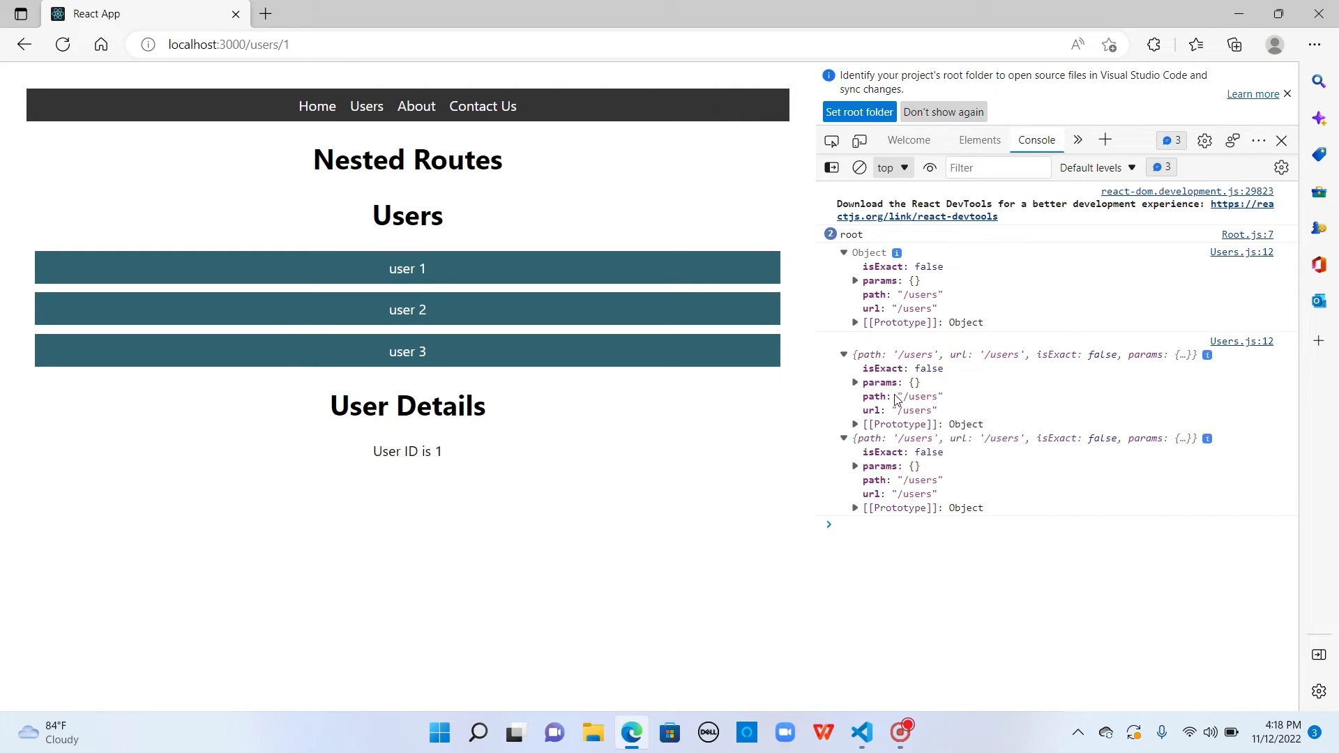
mouse_move(875, 396)
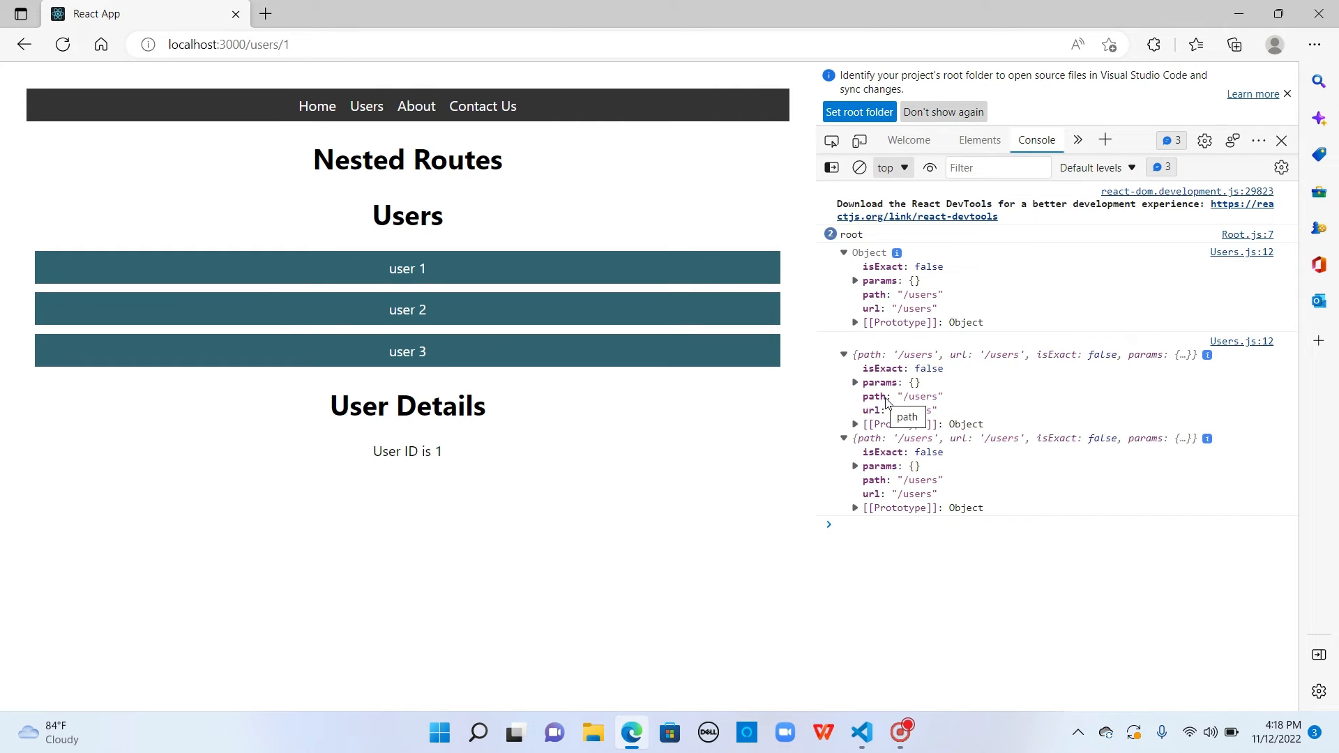
mouse_move(879, 406)
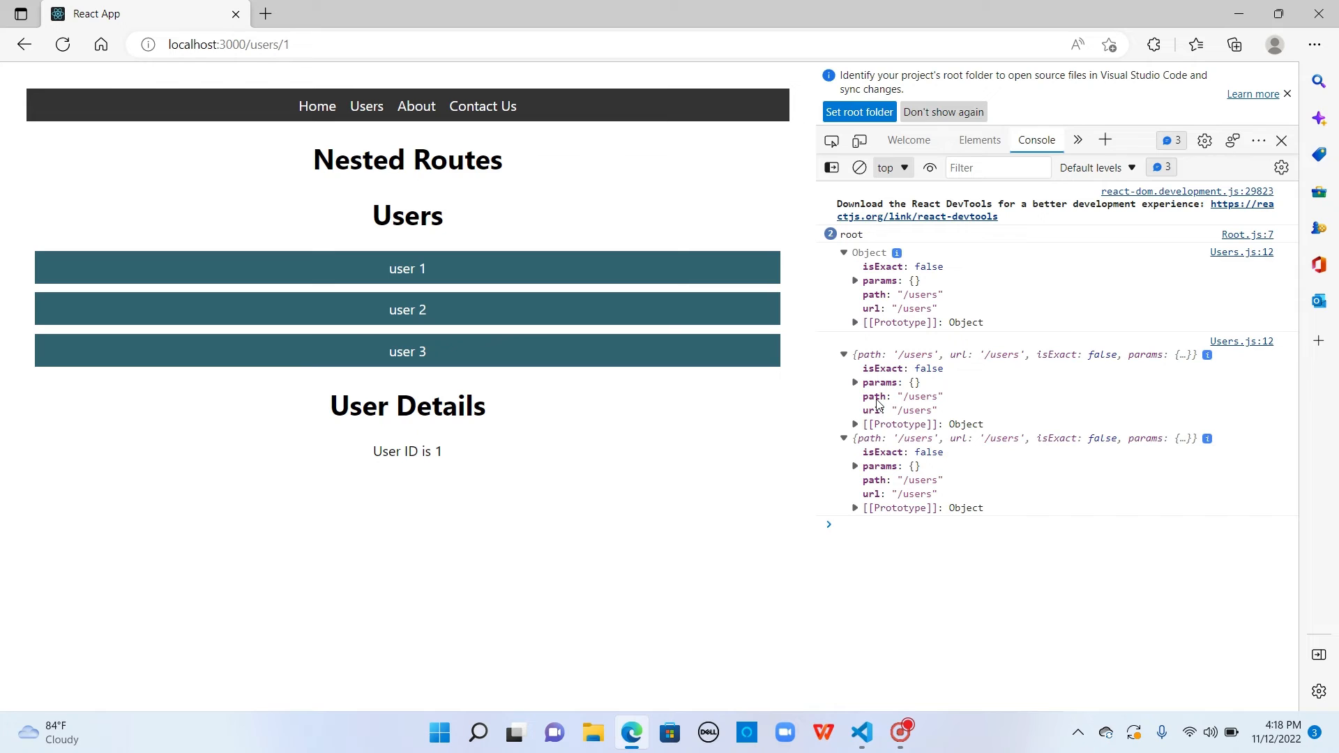
mouse_move(913, 399)
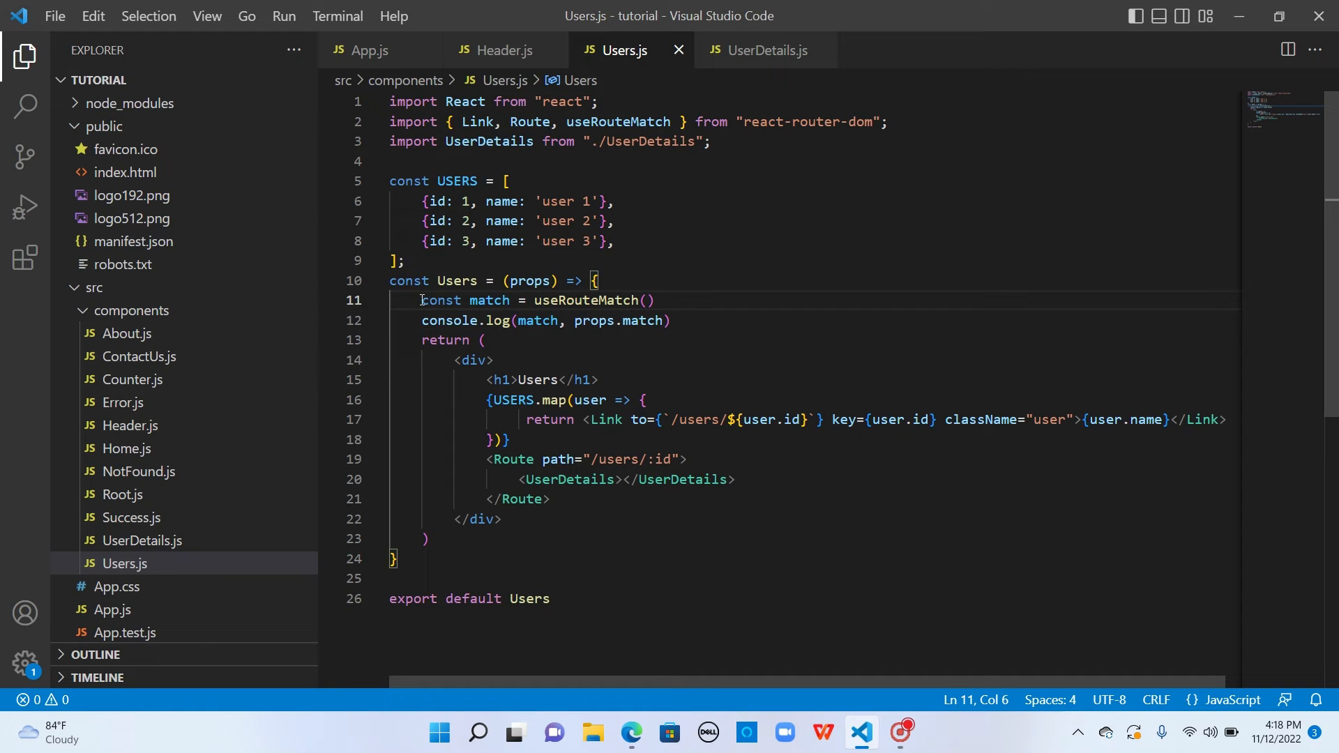
left_click_drag(421, 299, 672, 320)
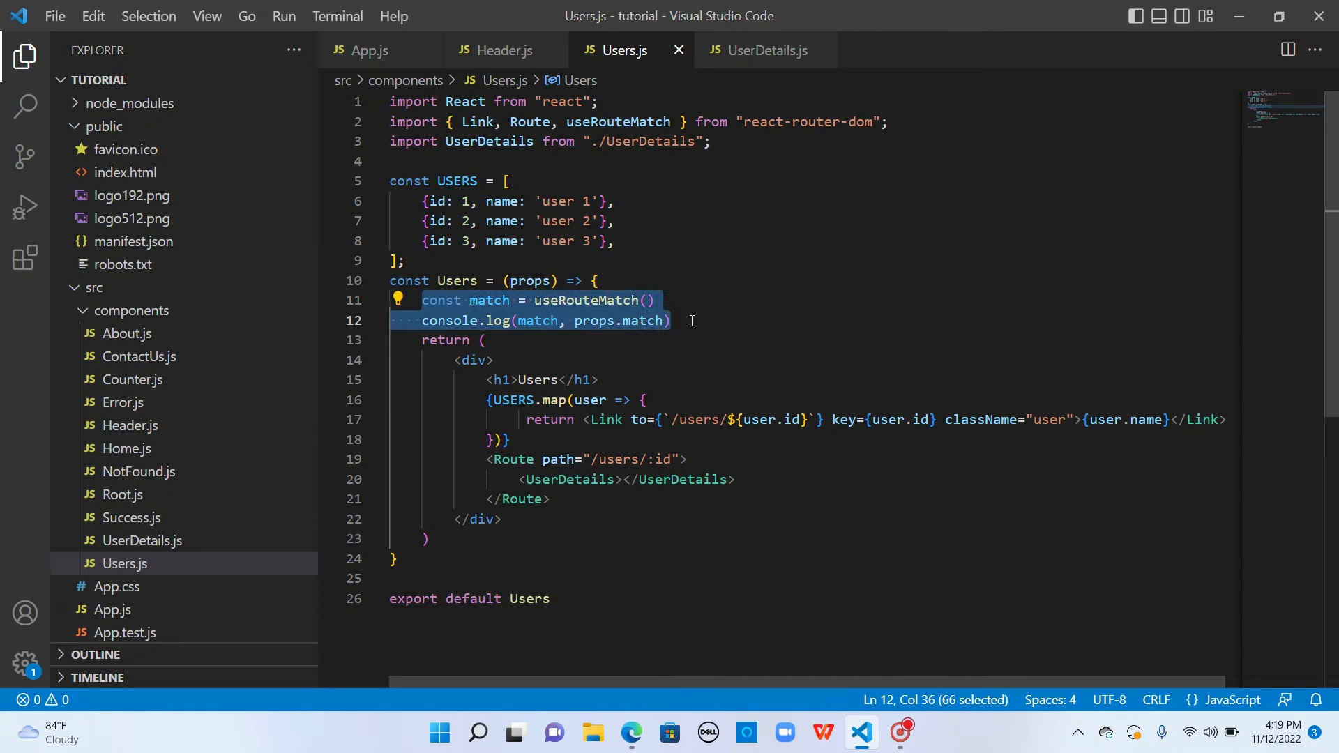
Open user 2's details and expand its match log, showing id 2 and URL /users/2.
left_click(762, 50)
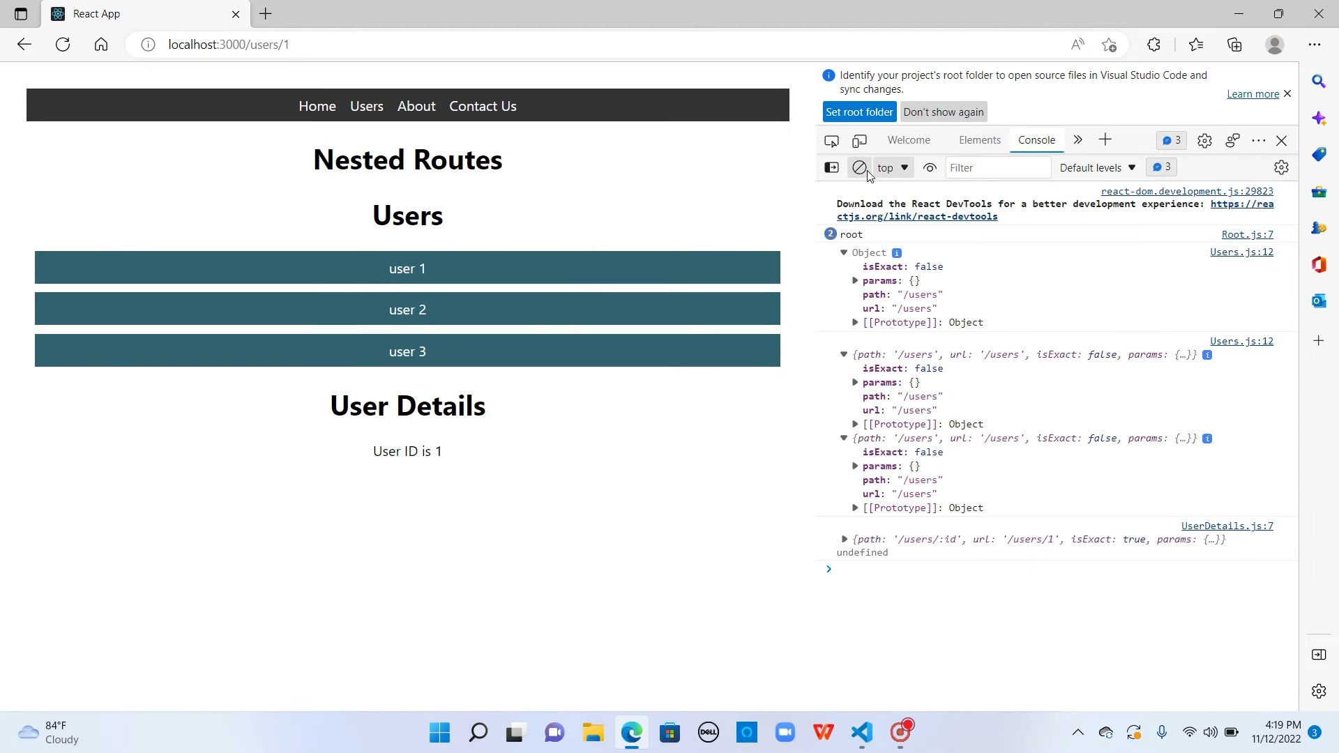
left_click(407, 308)
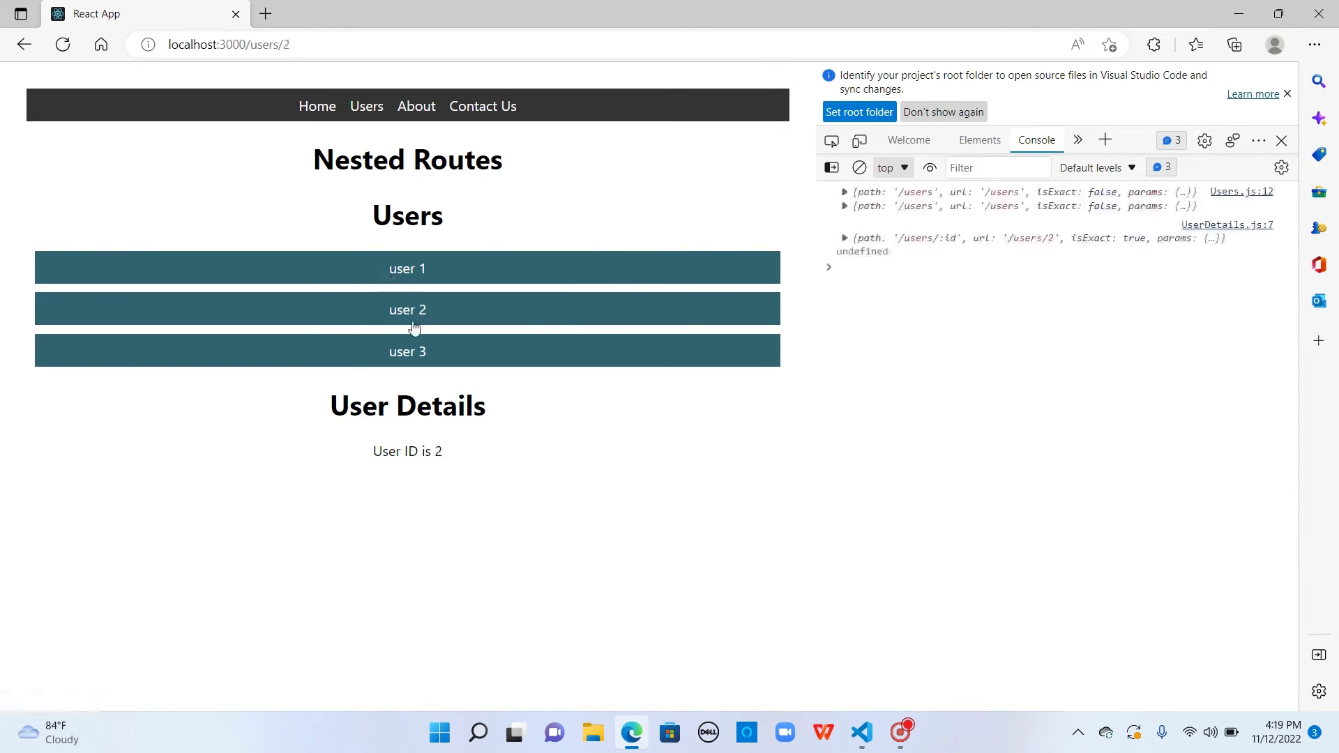
left_click(845, 240)
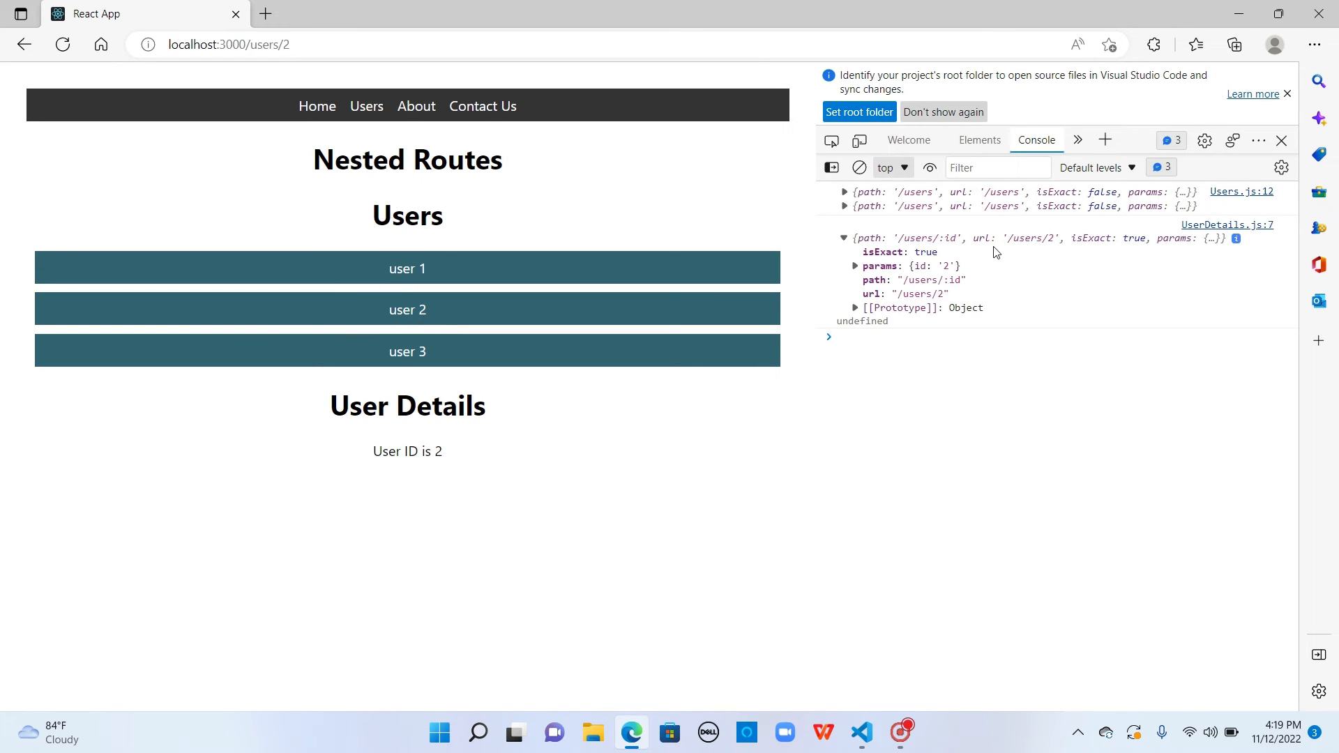
mouse_move(908, 250)
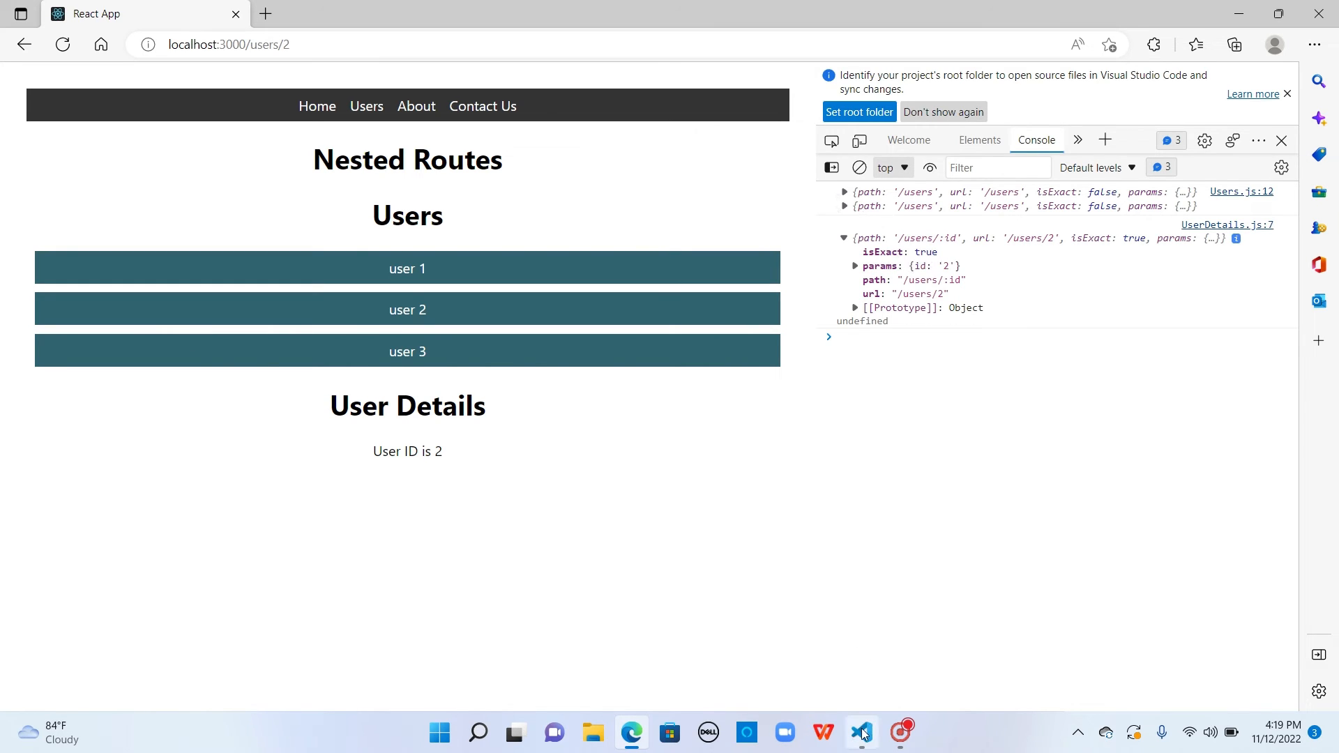
left_click(861, 731)
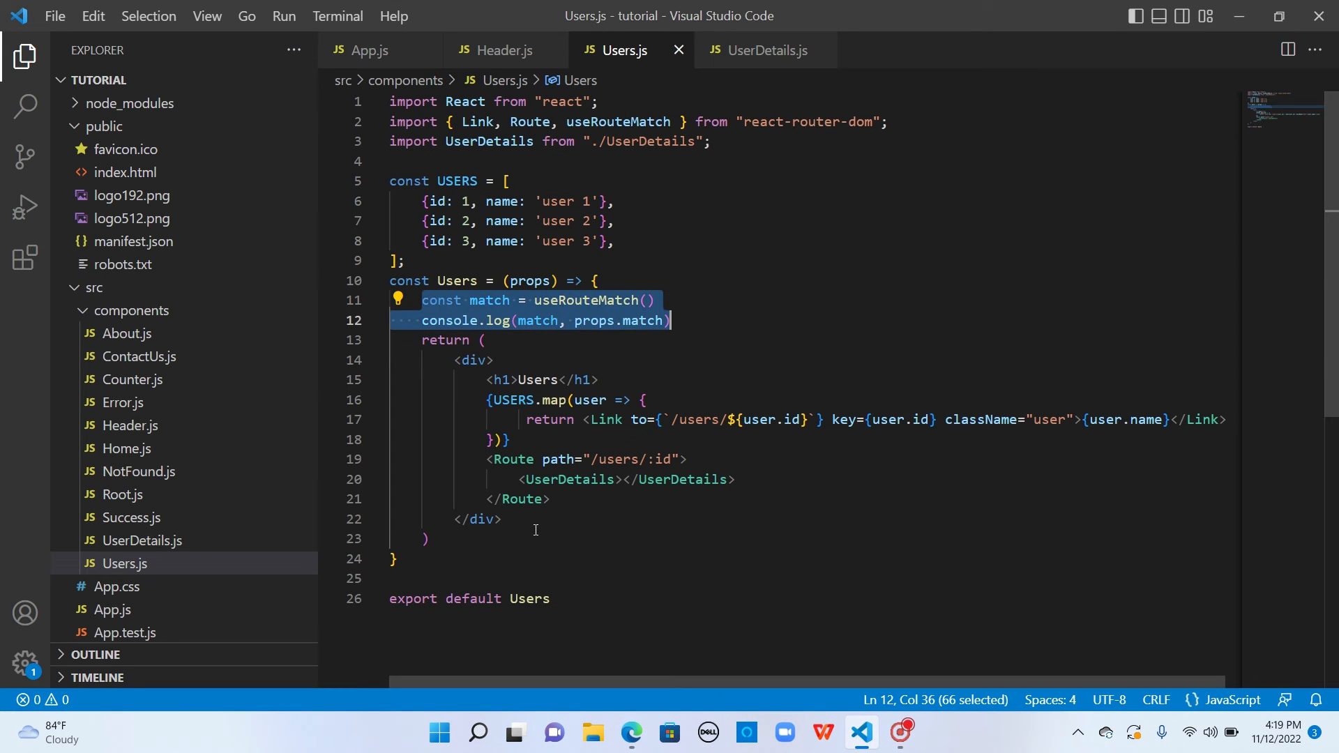
double_click(680, 479)
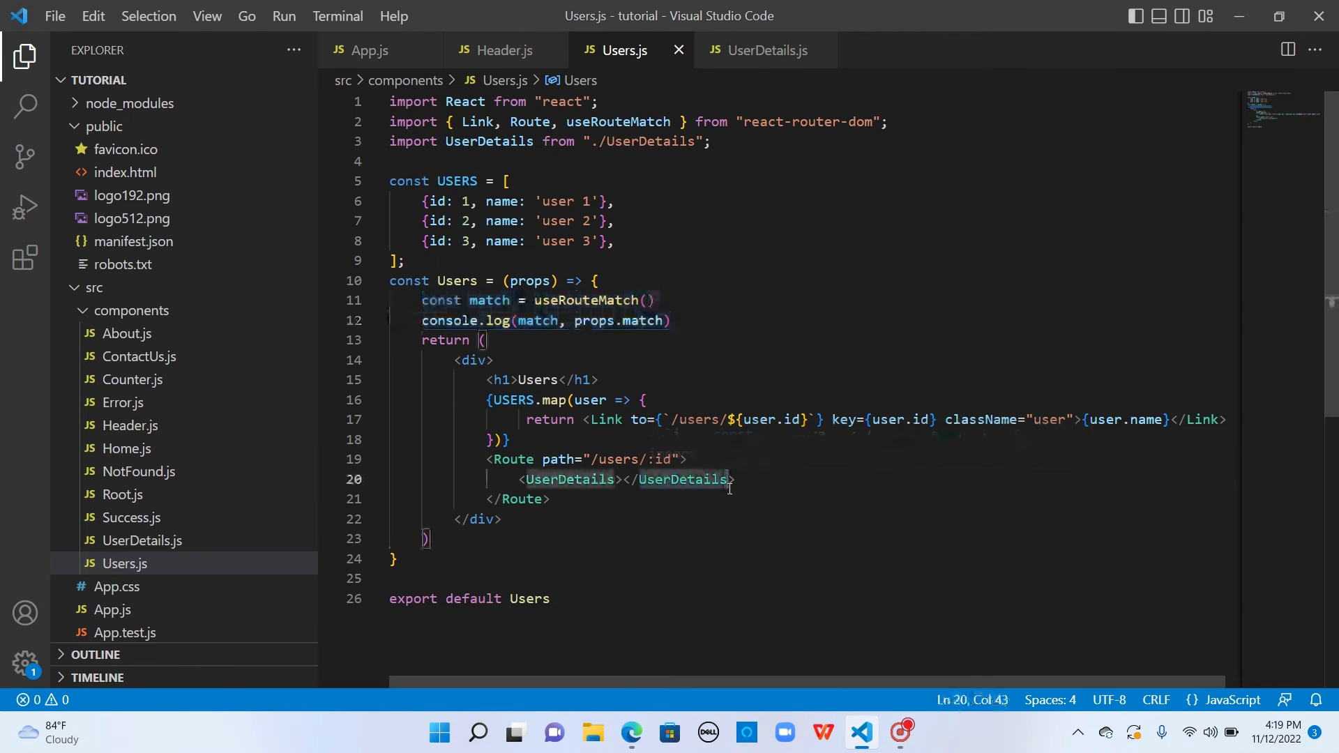
left_click(630, 732)
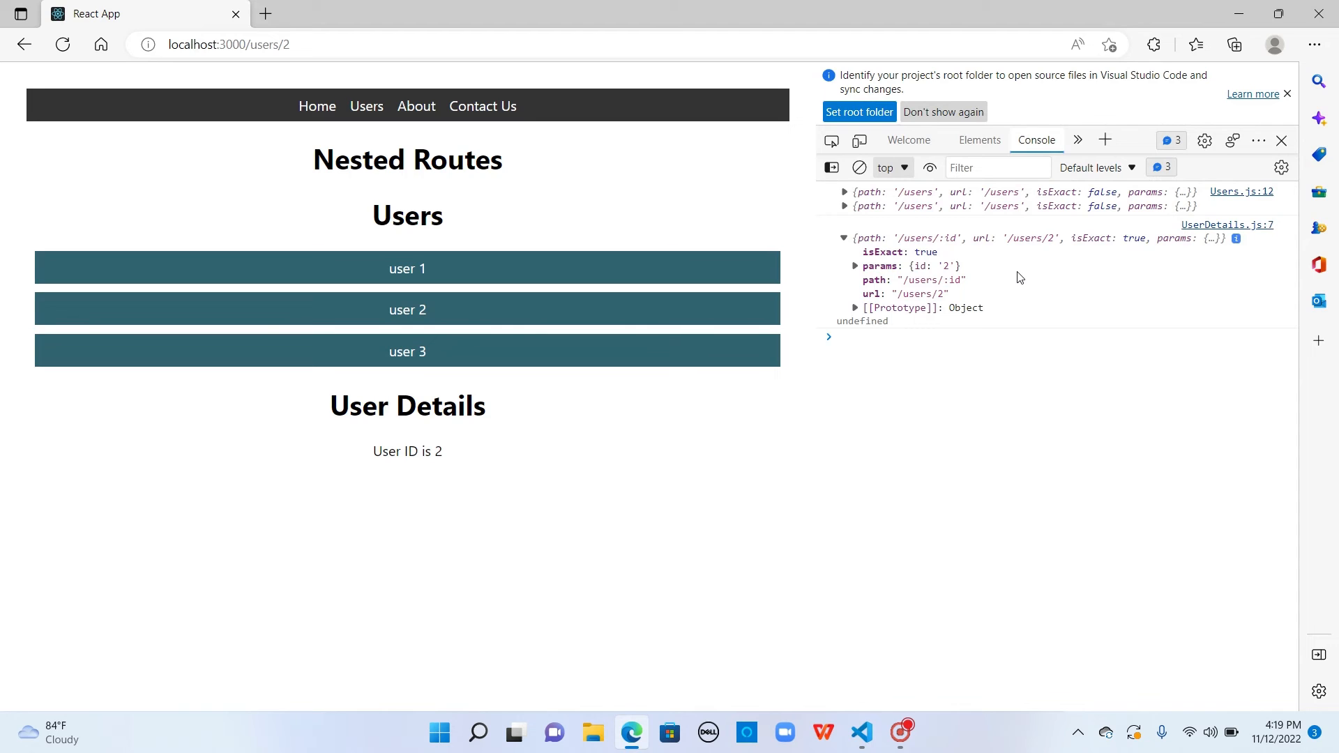
mouse_move(887, 438)
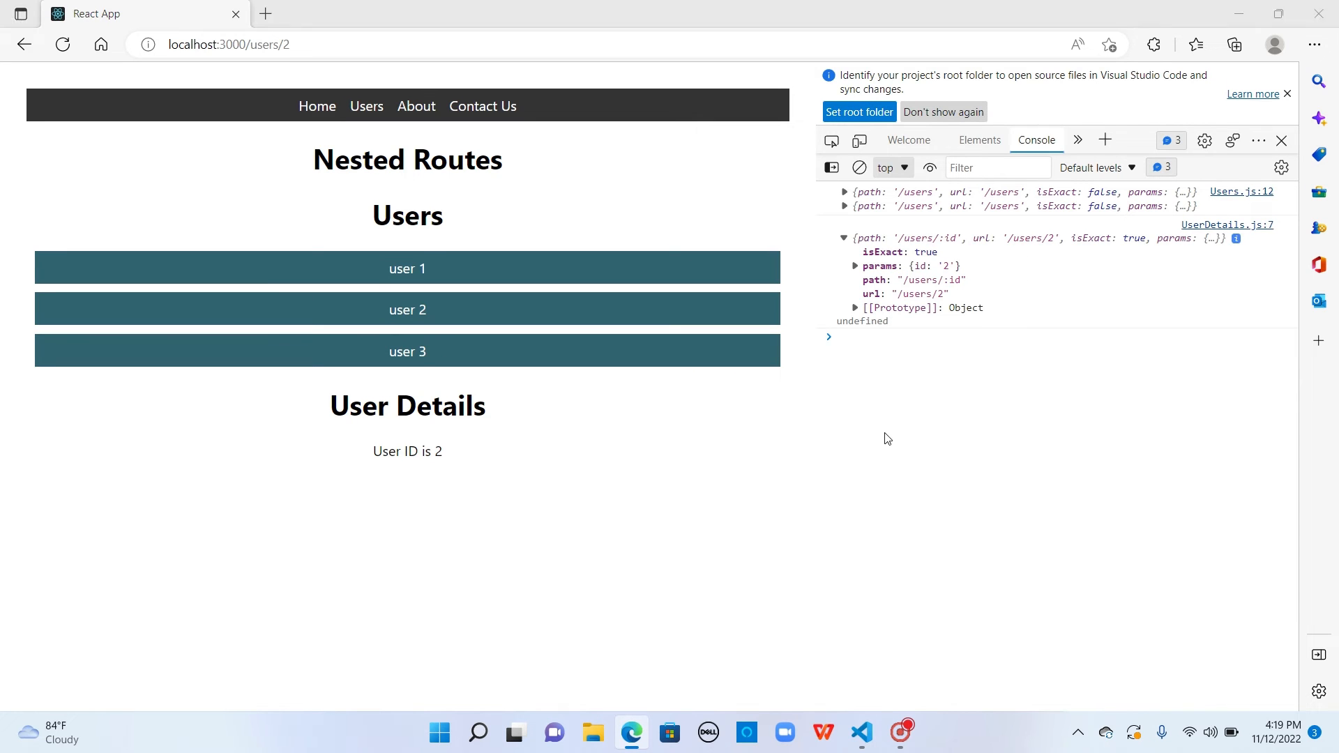
Destructure url and path from useRouteMatch in Users.js.
left_click(859, 731)
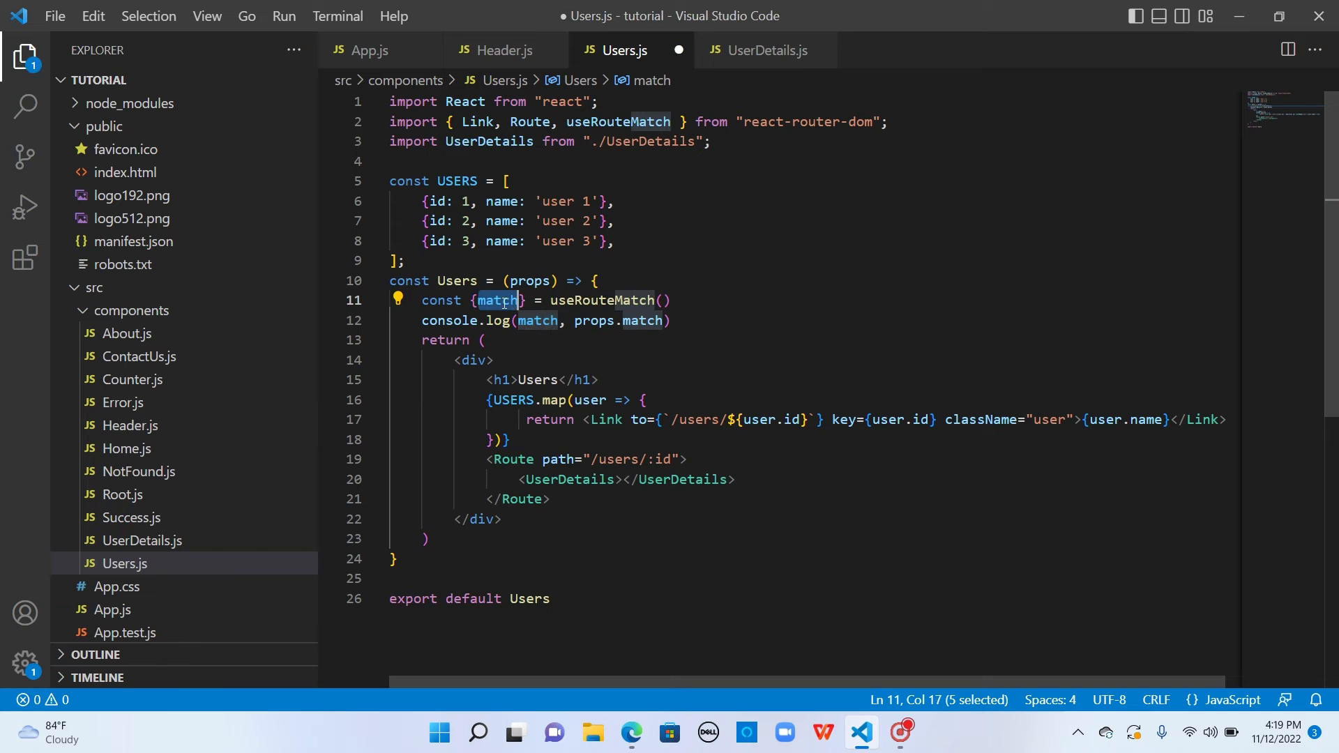
type("url")
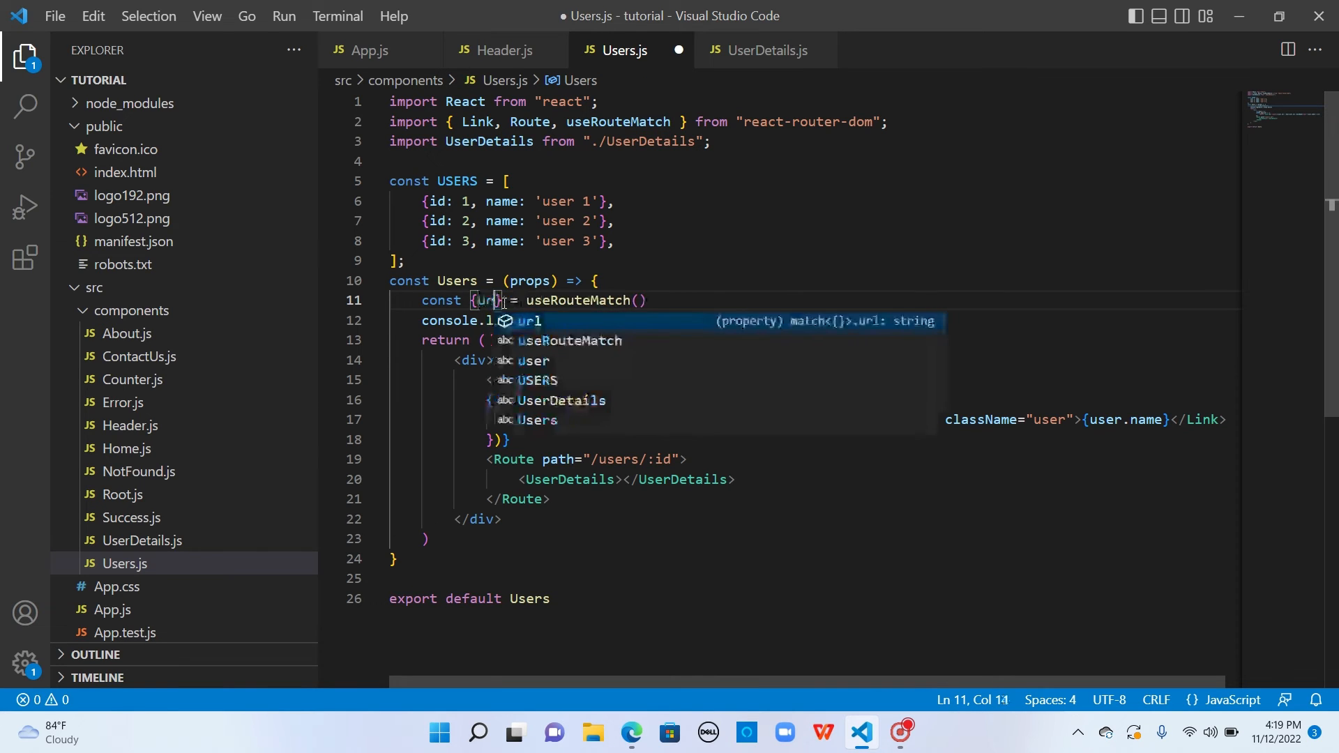
type(", path")
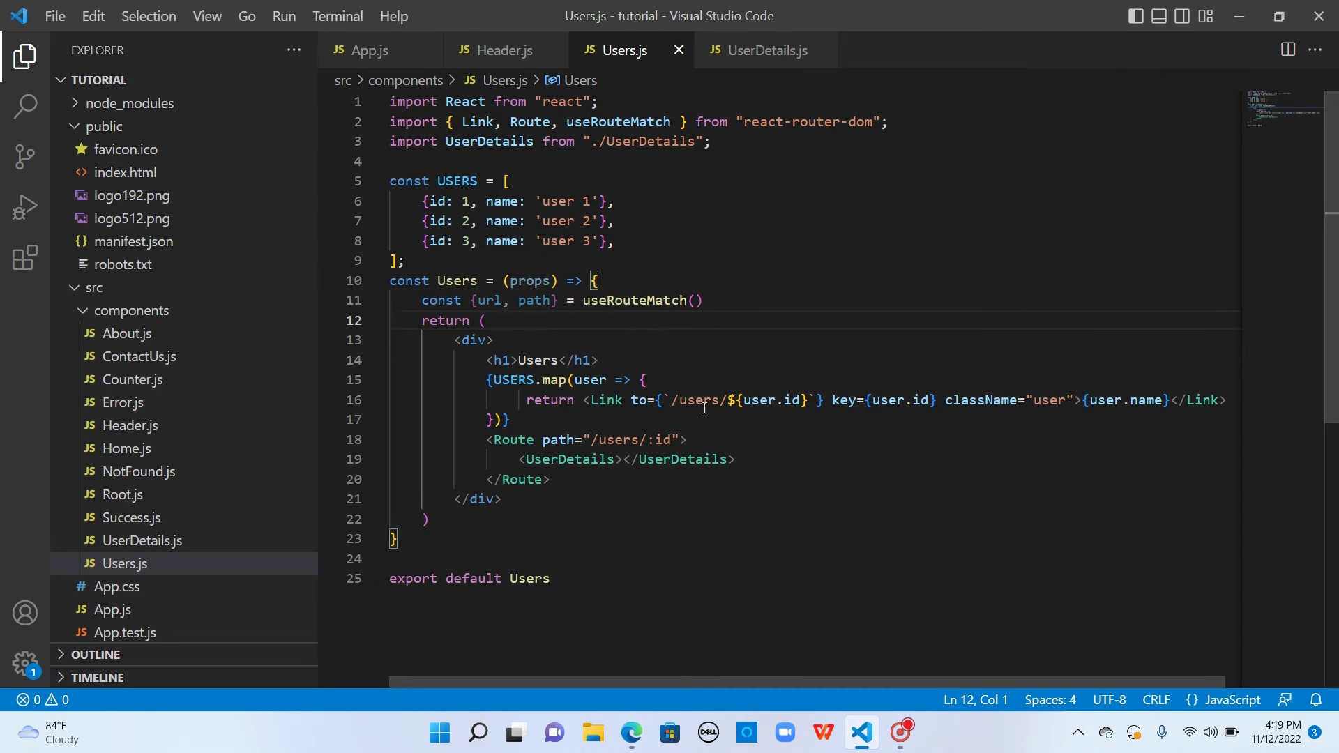
Build the Link from url and the nested Route from path, then save.
double_click(697, 399)
type("${")
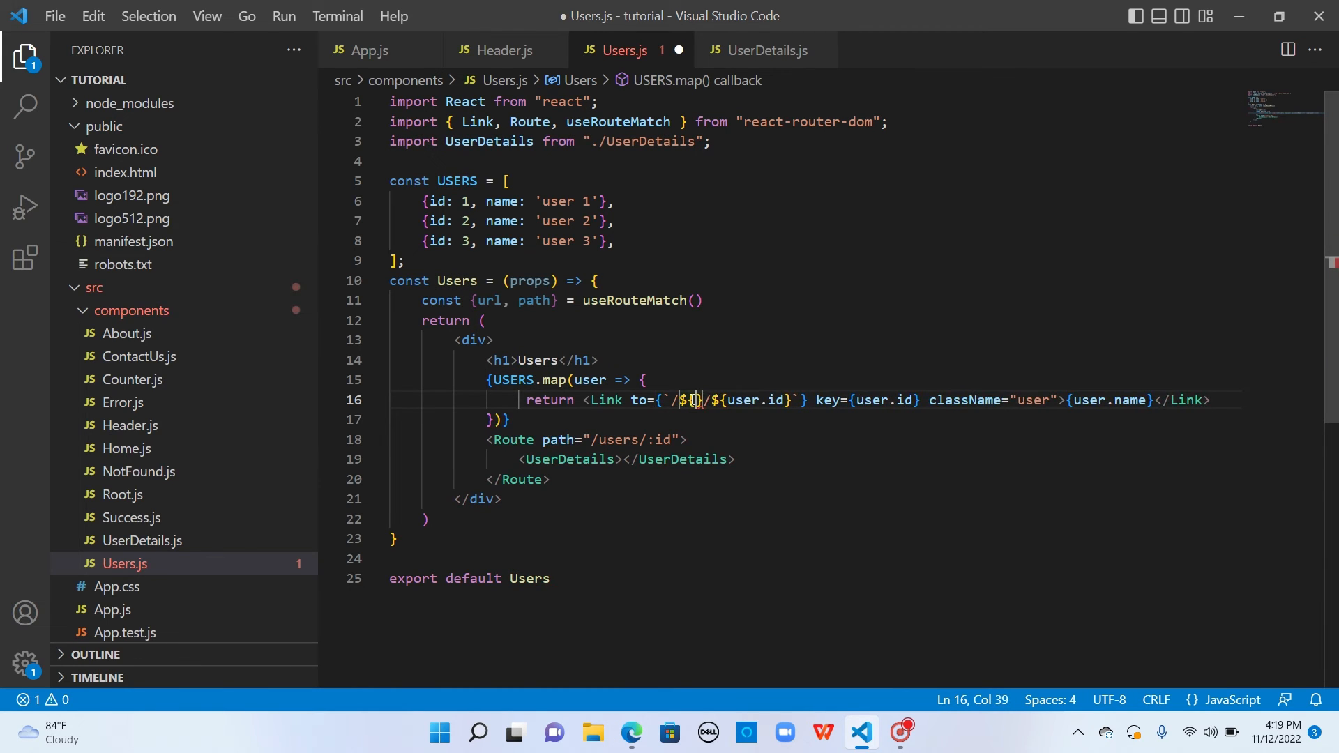
type("url")
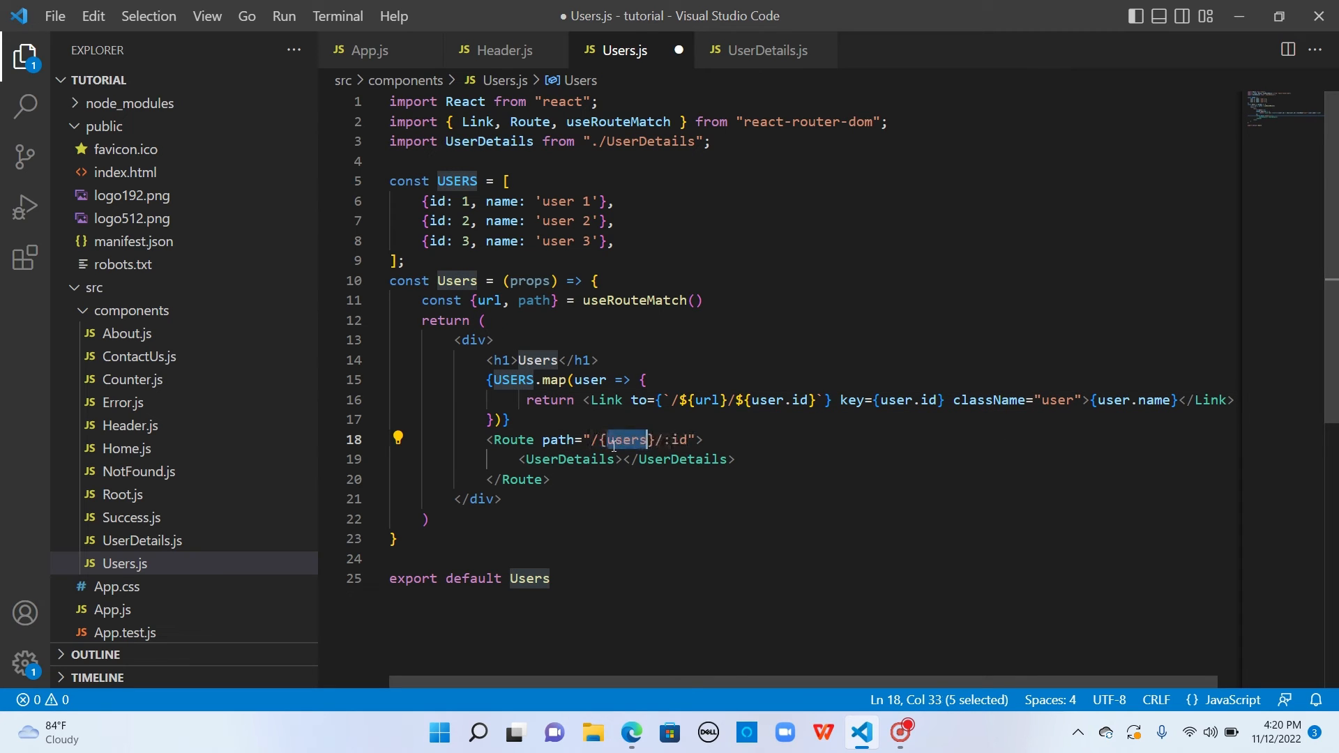
key("Delete")
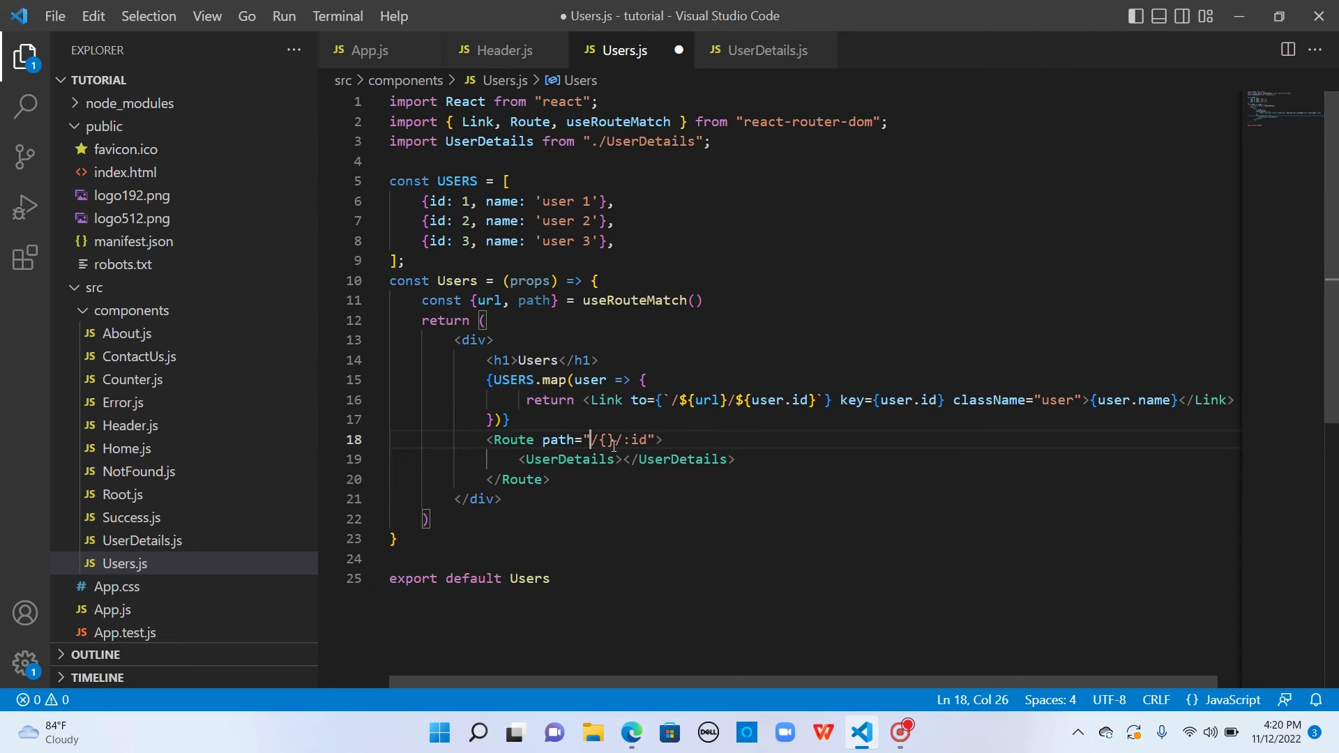
key("Backspace")
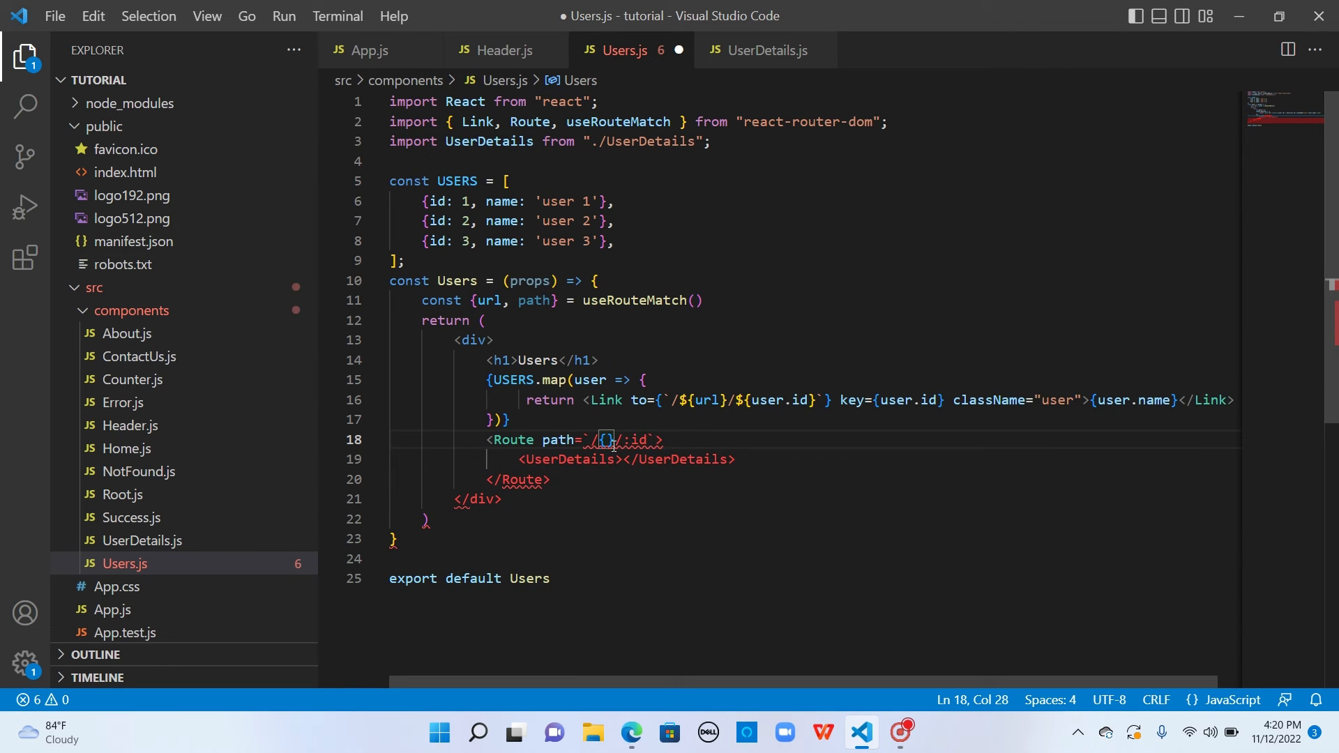
type("$path")
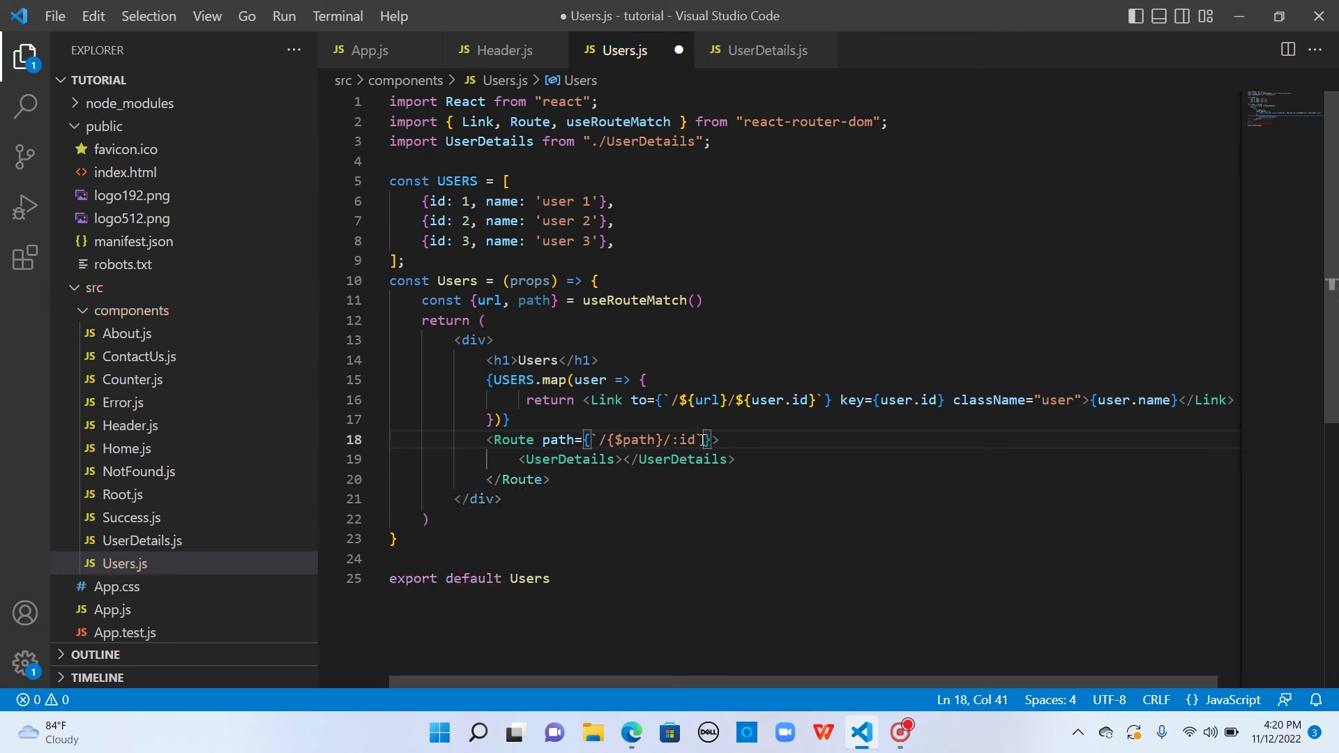
key("ctrl+s")
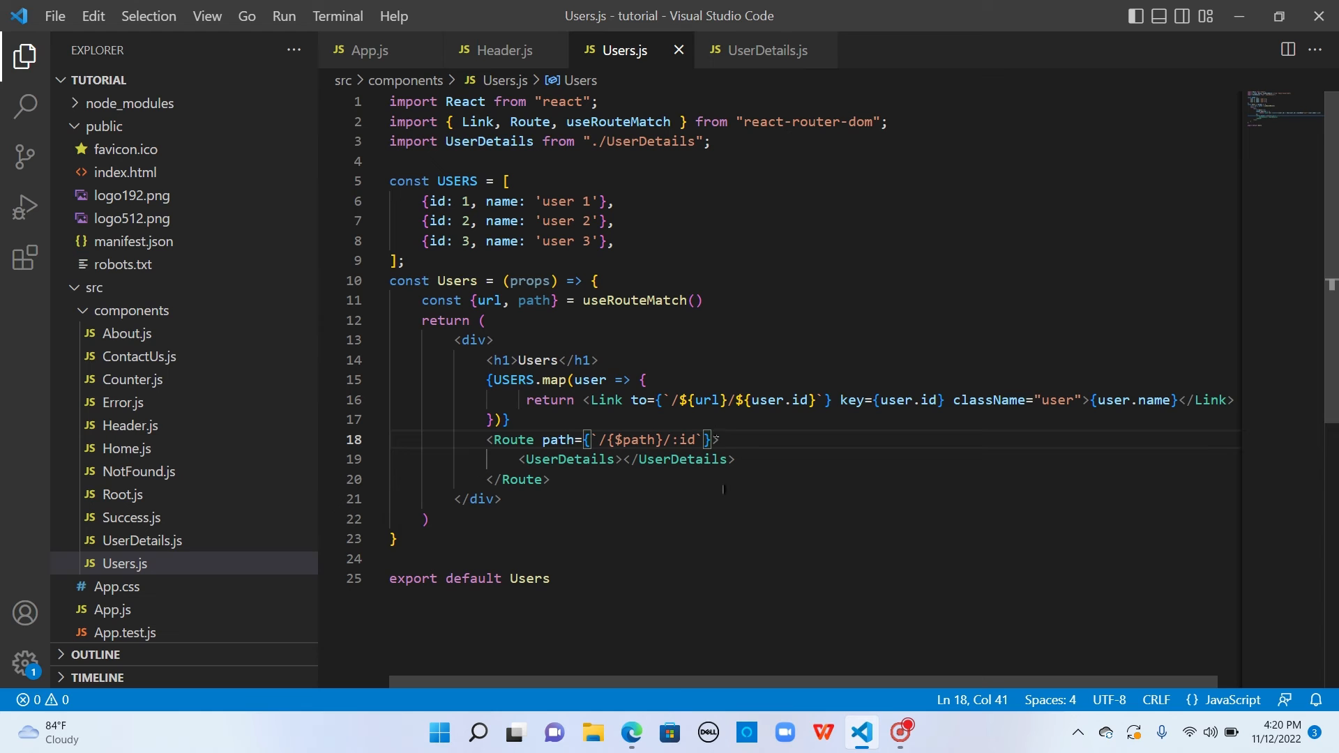
Open Users, click user 1, and inspect the //users/ links causing pushState errors.
left_click(630, 732)
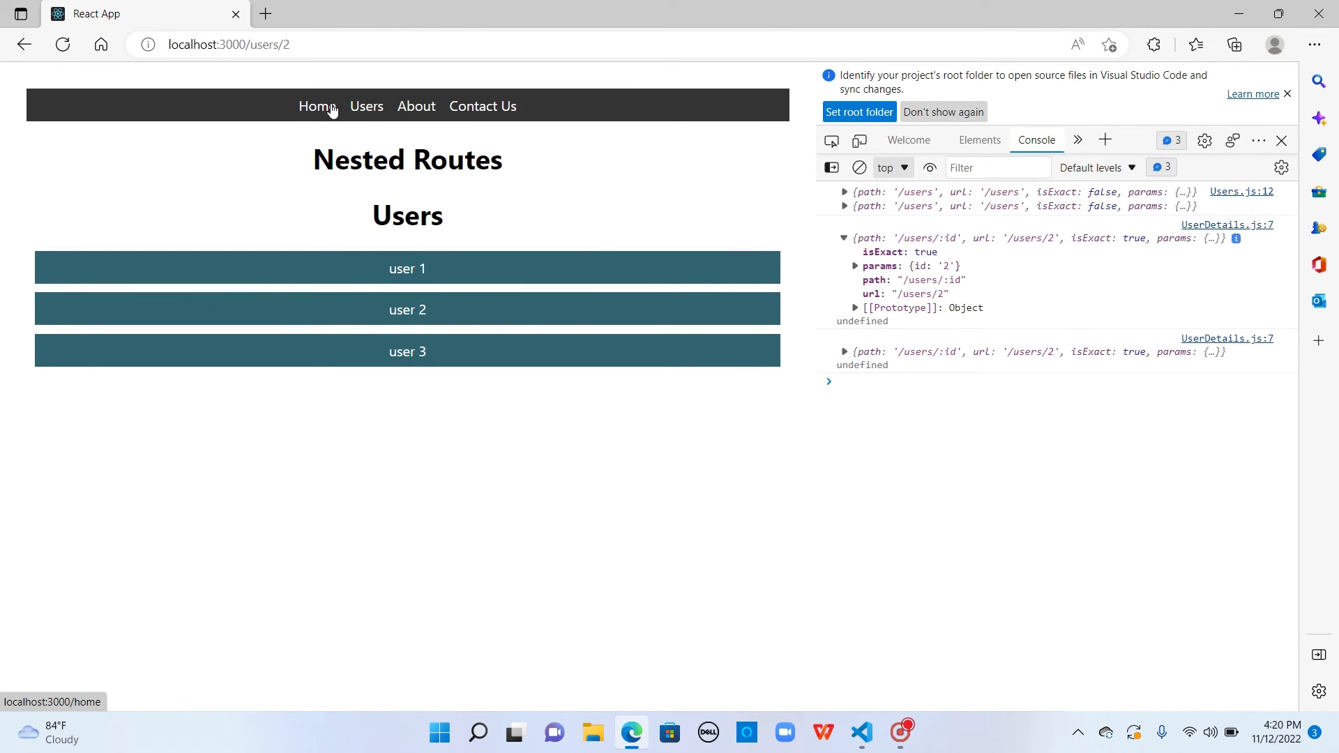
left_click(365, 106)
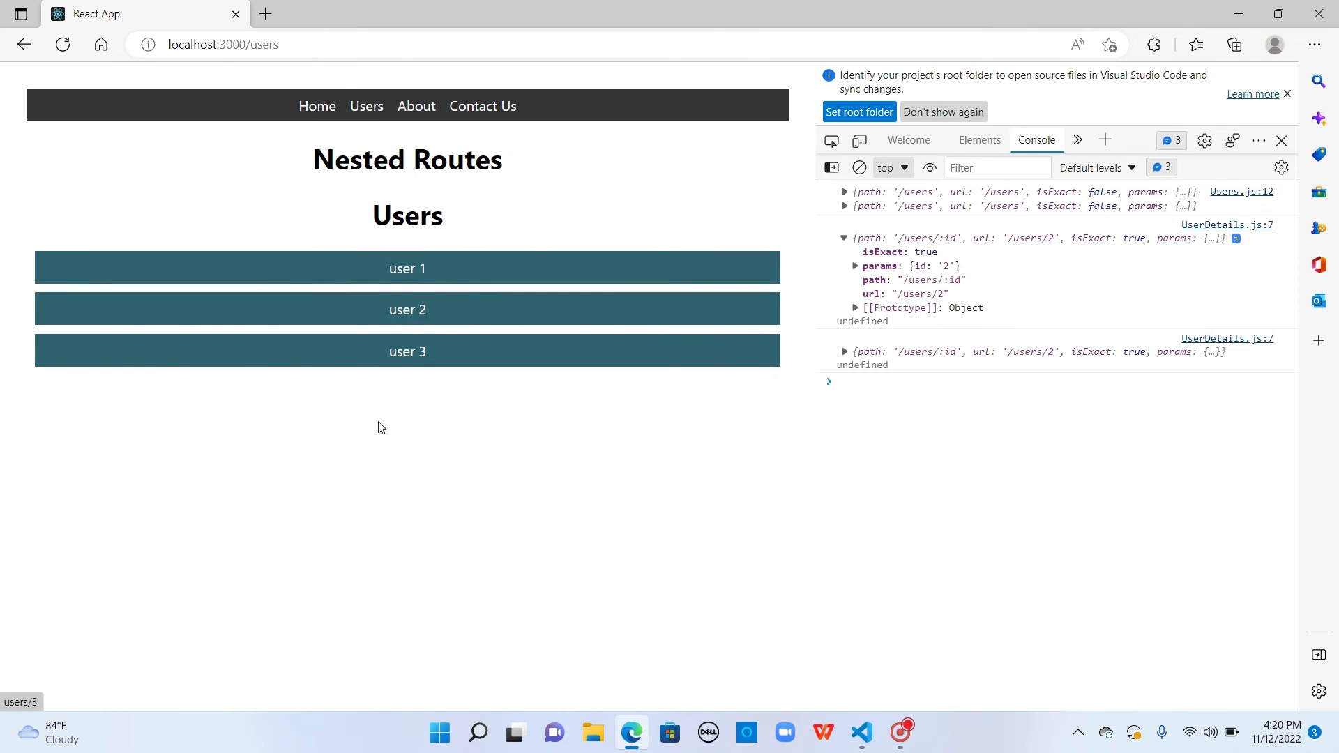
mouse_move(407, 268)
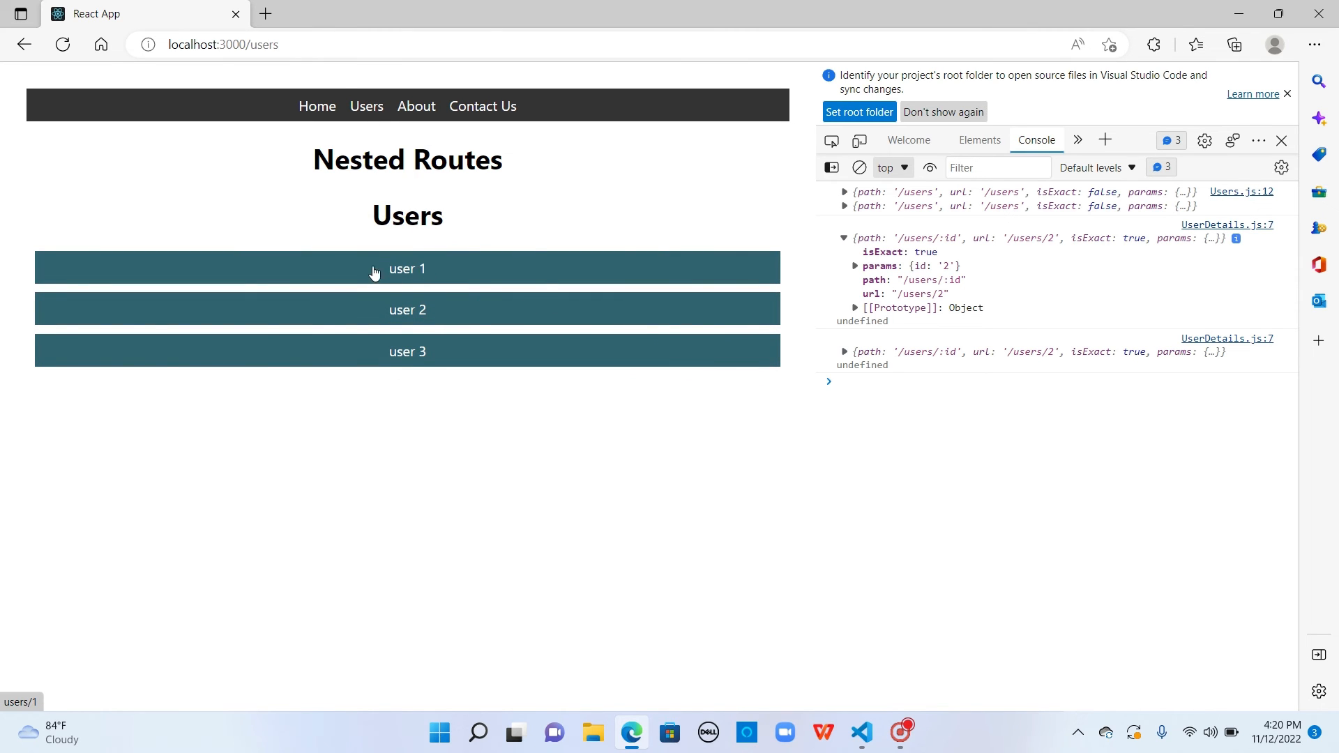
left_click(407, 268)
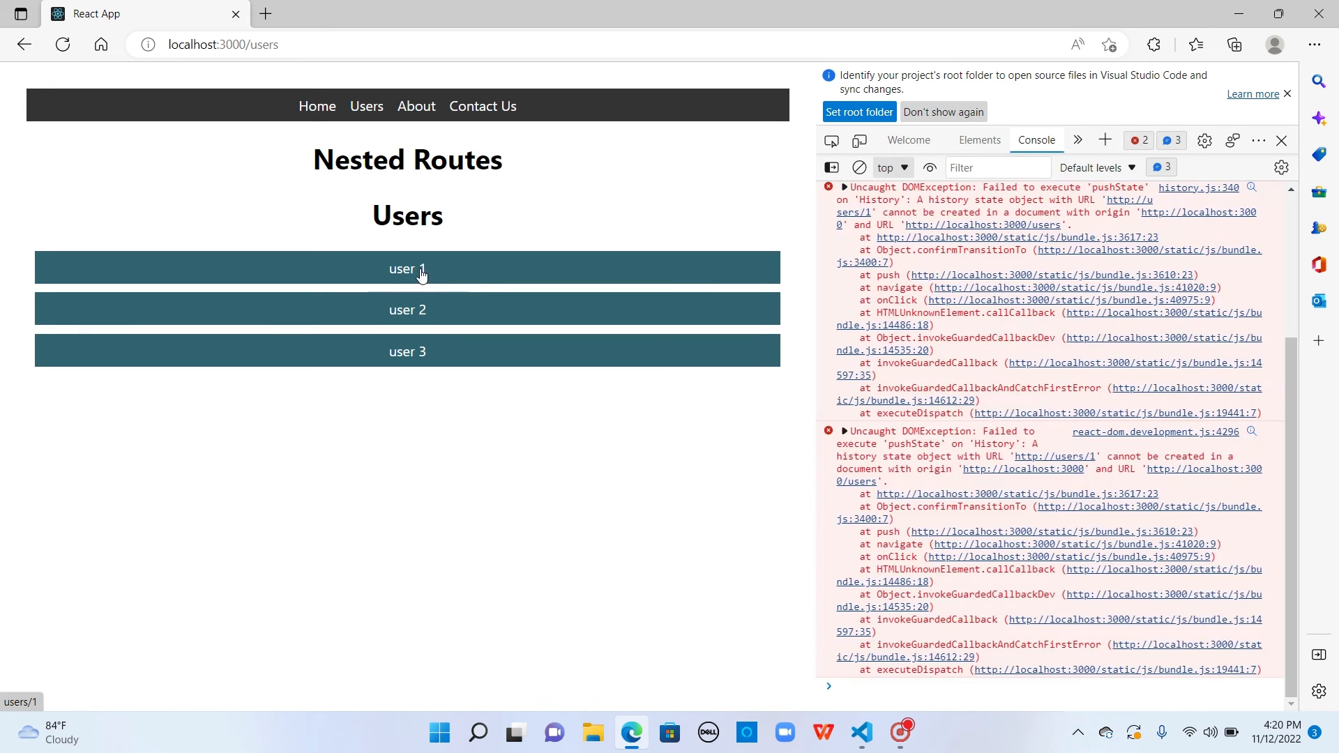
left_click(407, 351)
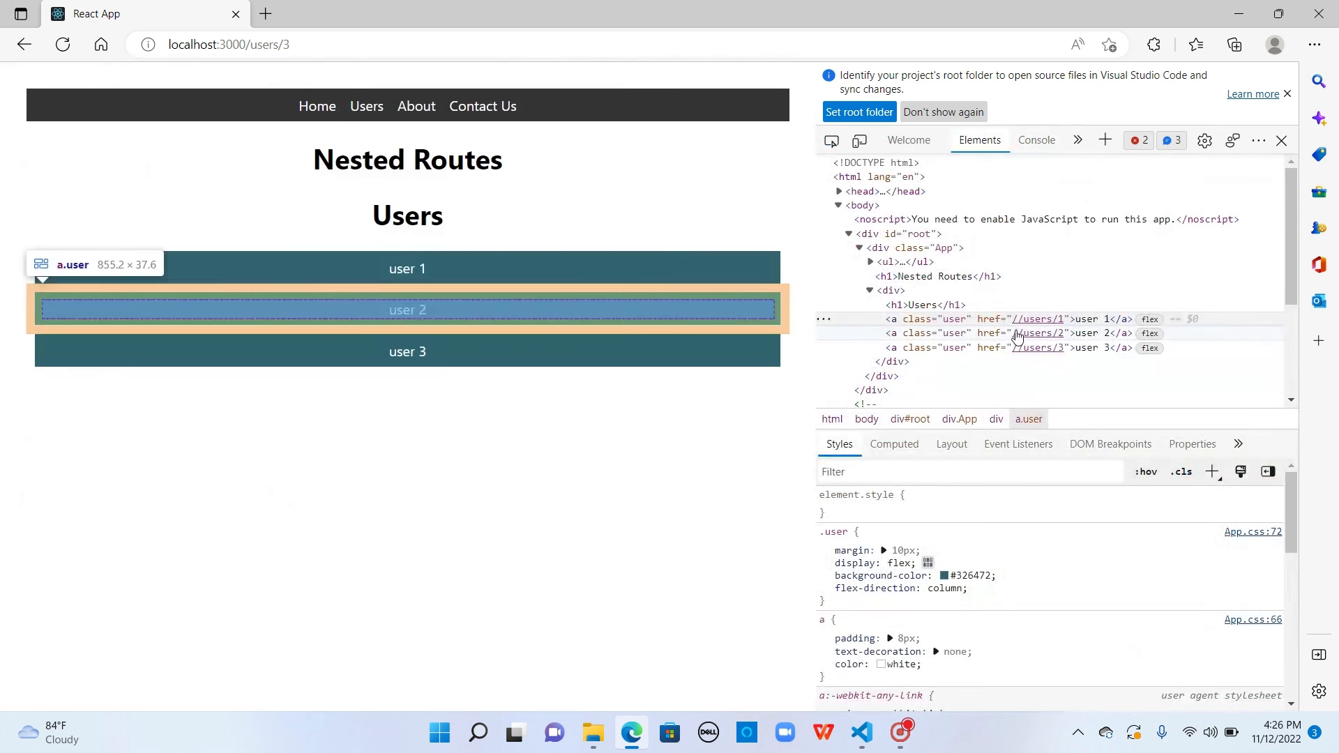
mouse_move(858, 710)
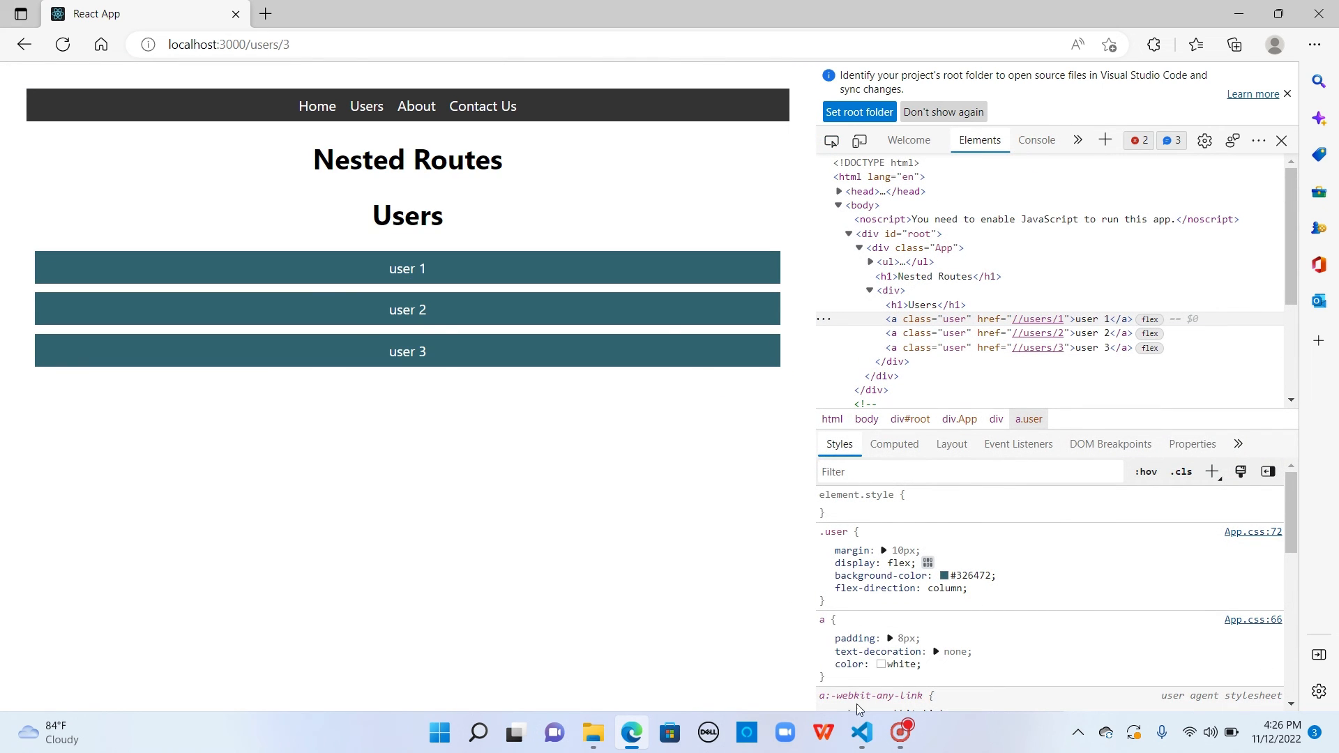
left_click(1035, 139)
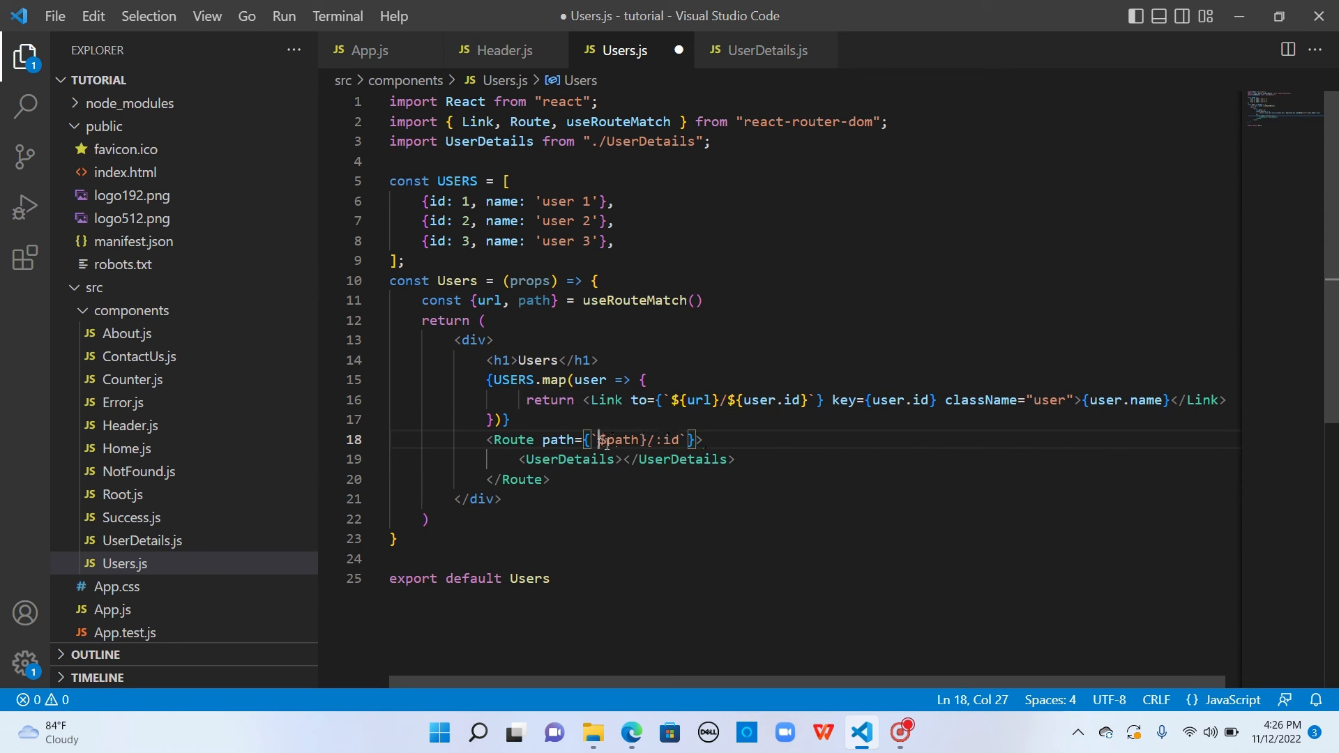
Change the Route path to `${path}/:id`, then open users 3 and 1 in Edge.
type("${")
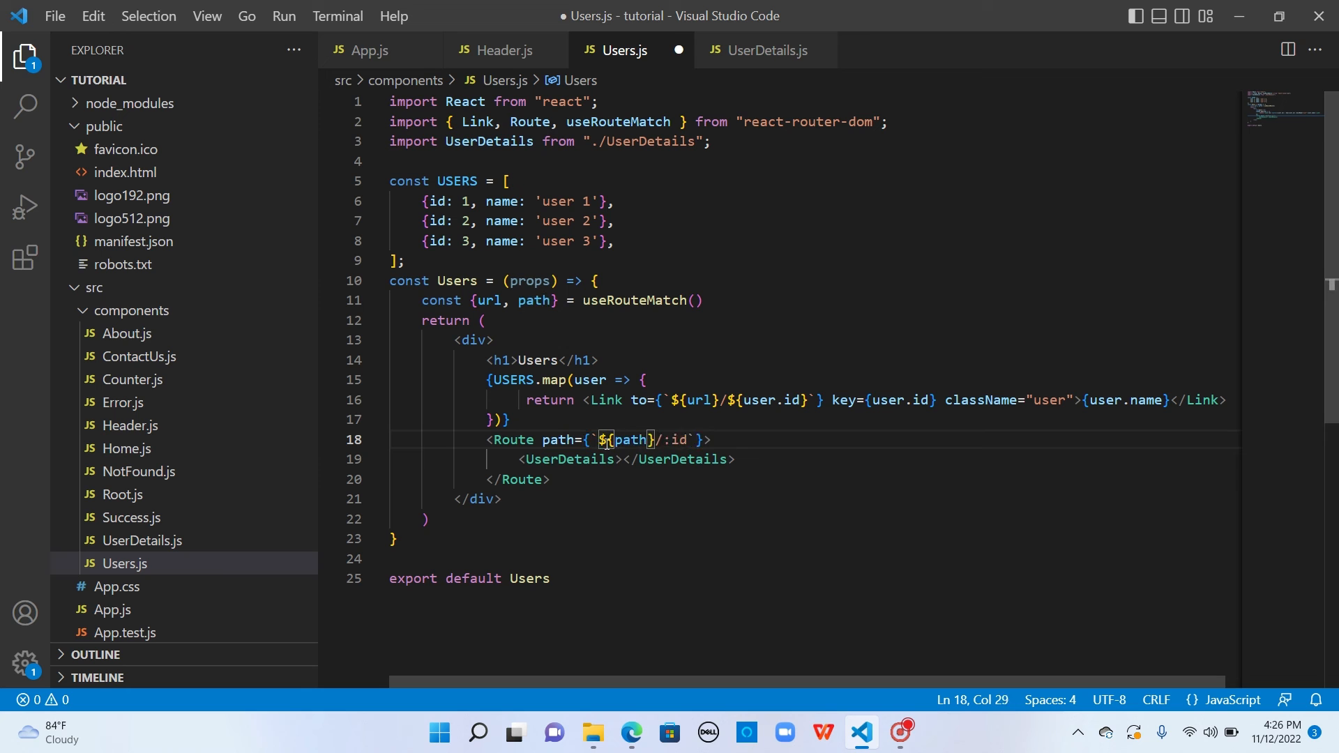
left_click(630, 731)
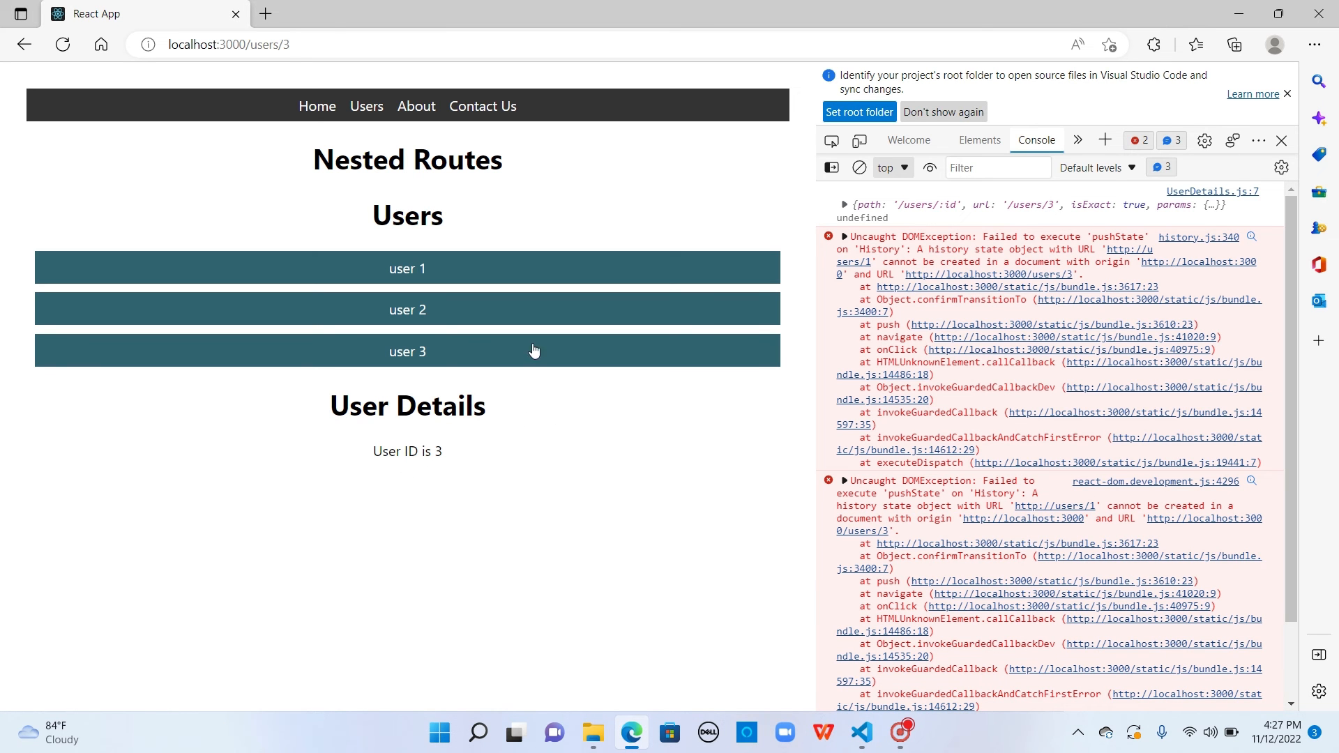
left_click(859, 168)
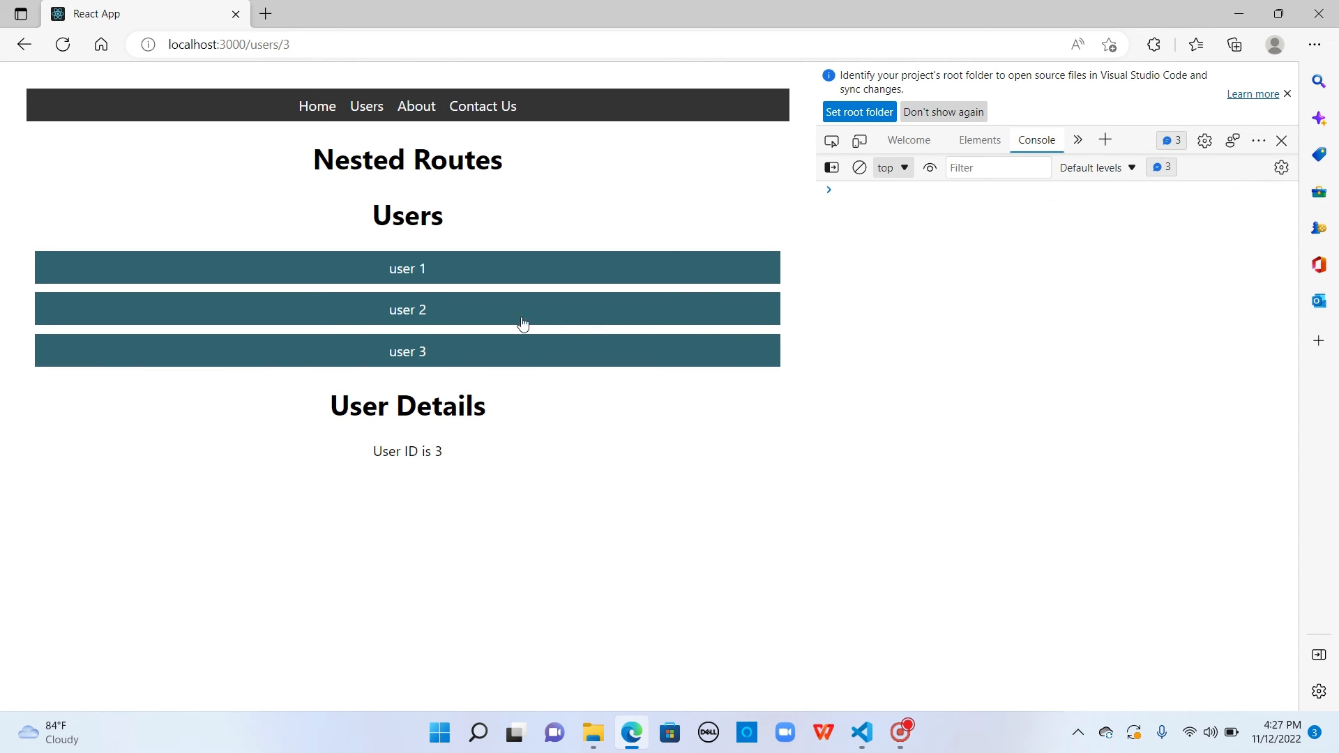
mouse_move(365, 106)
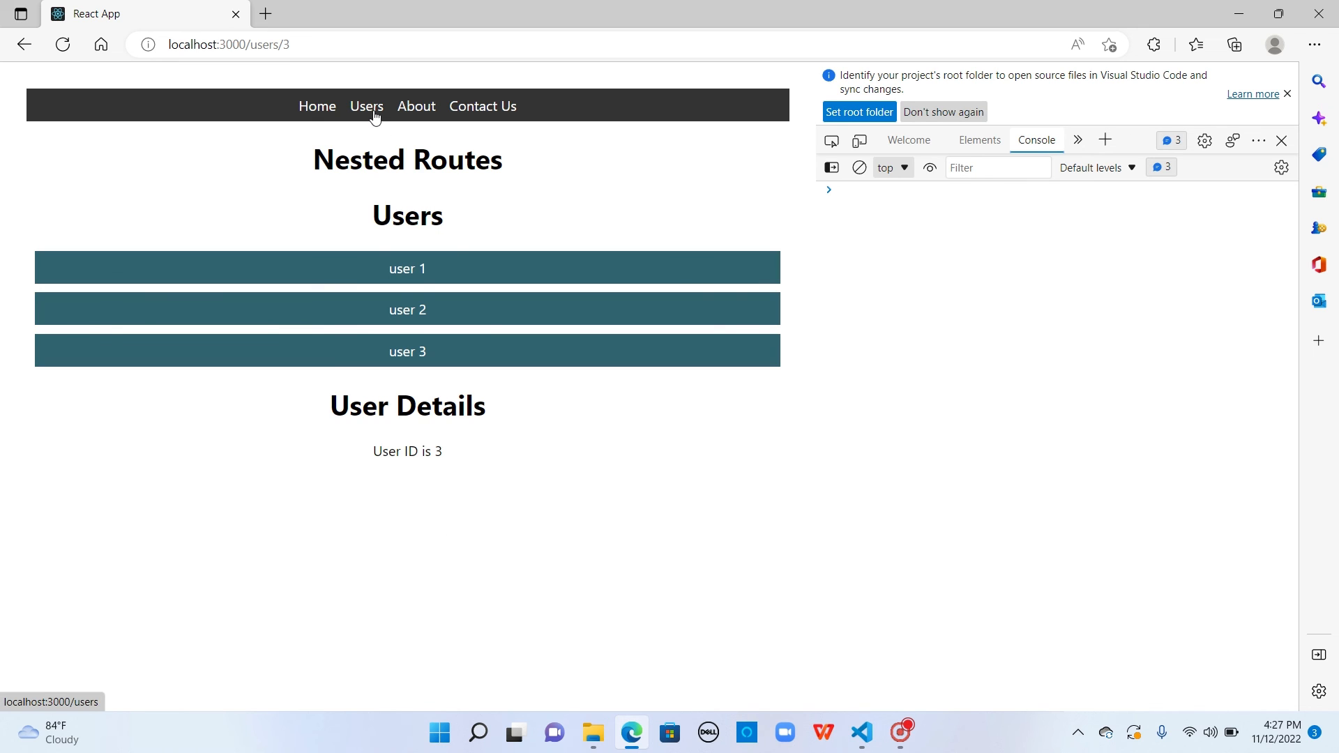
left_click(407, 267)
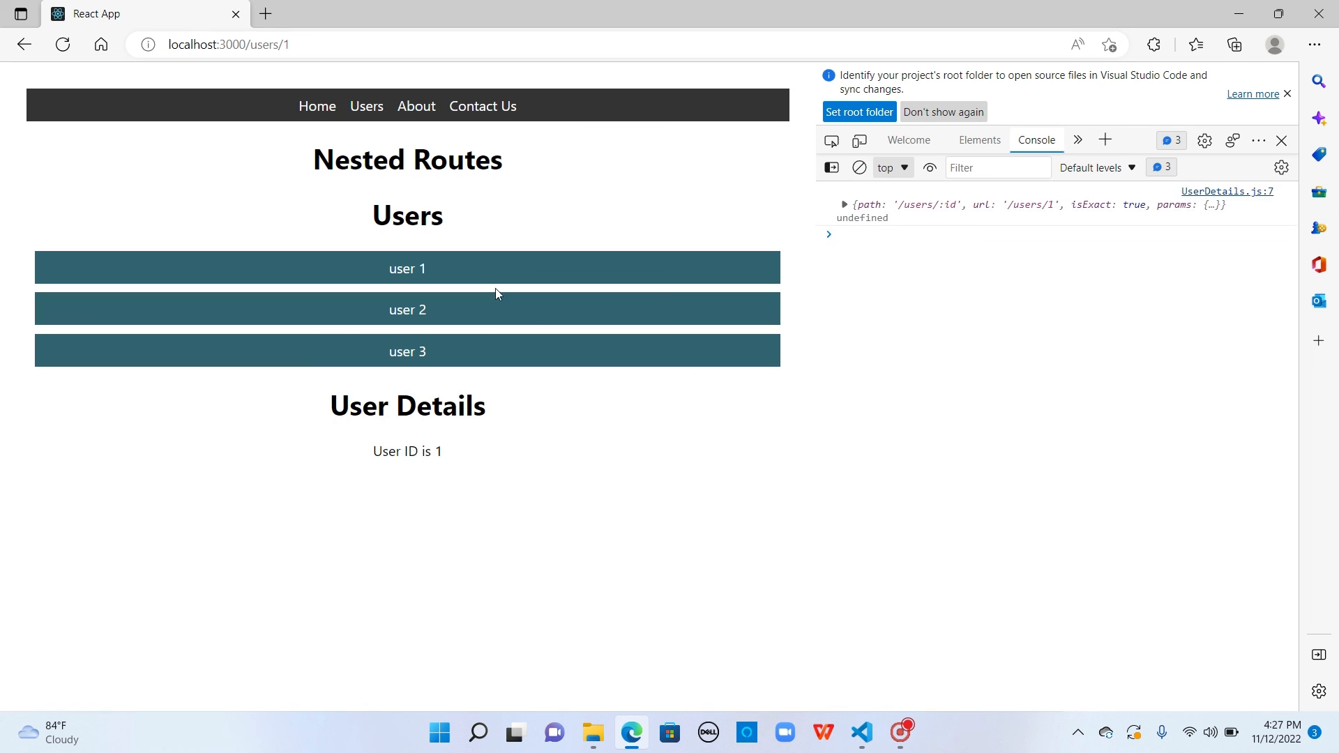
mouse_move(860, 733)
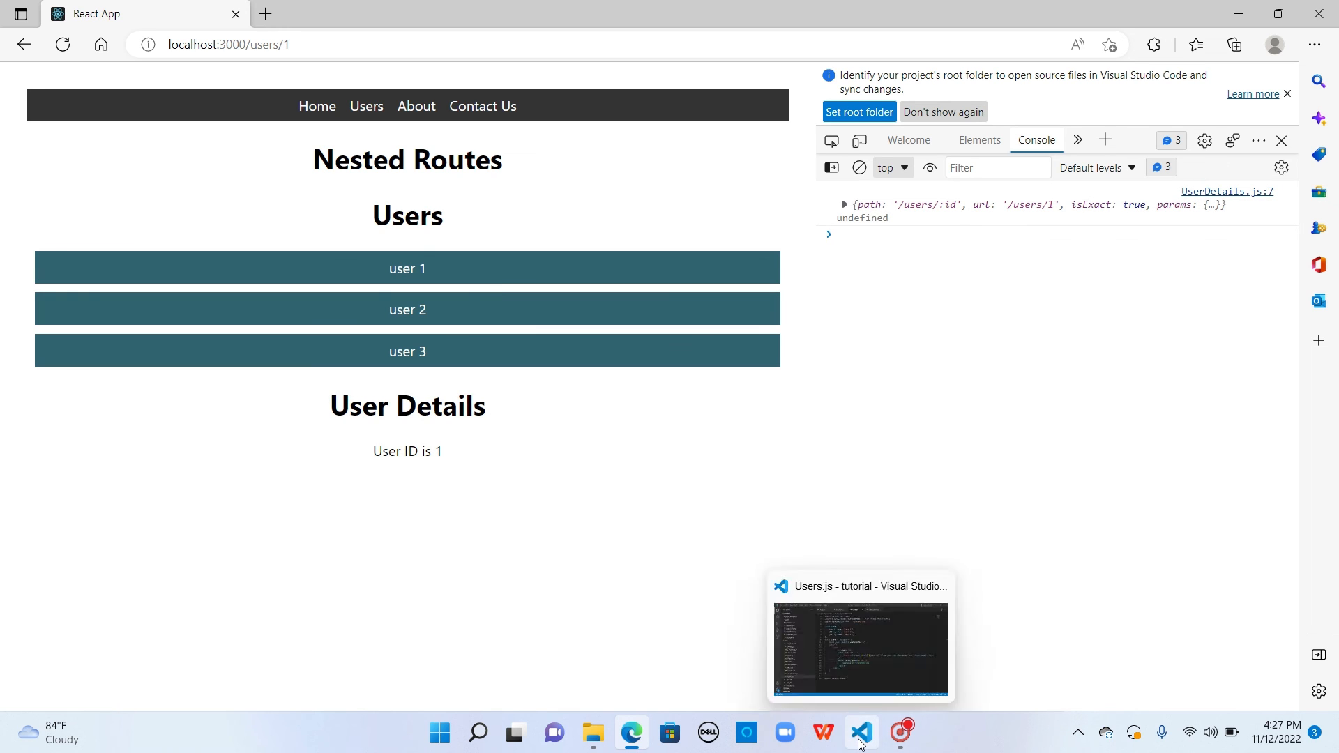
left_click(861, 733)
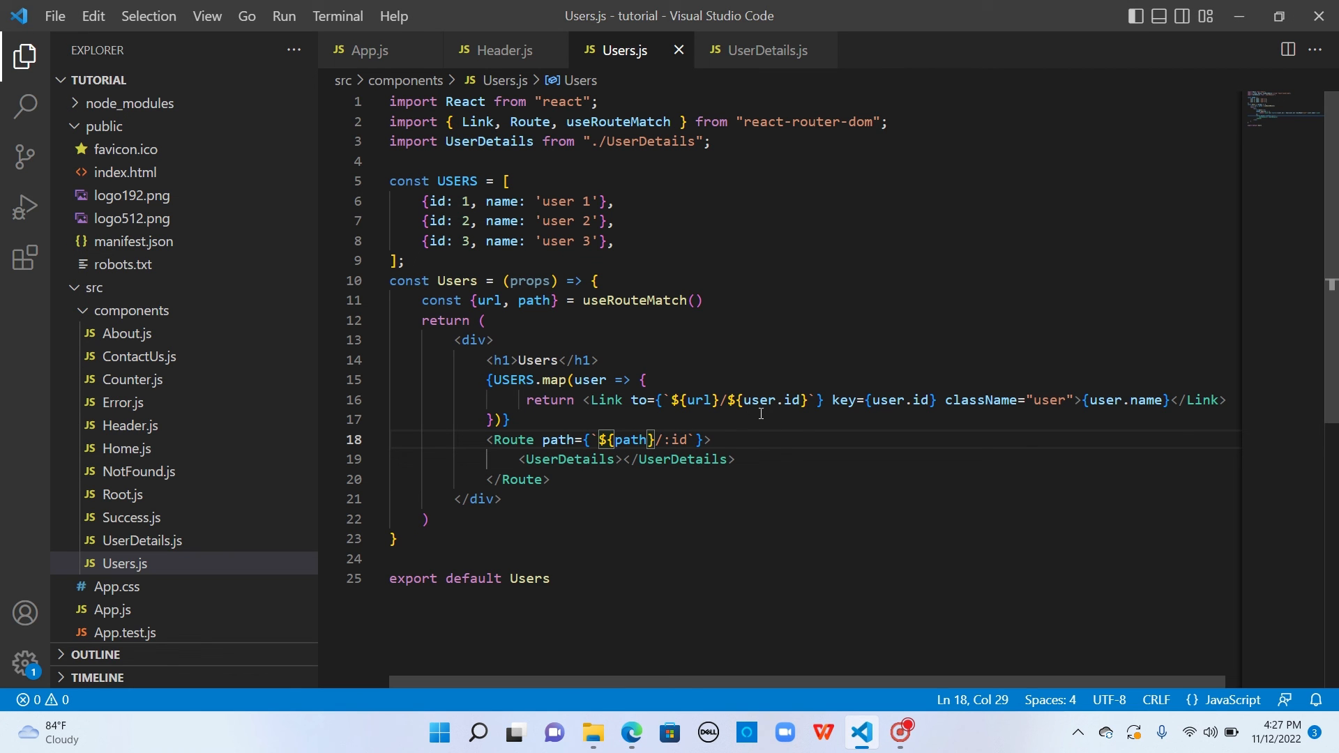
In App.js, change the /users Route path to /usersList.
left_click(368, 50)
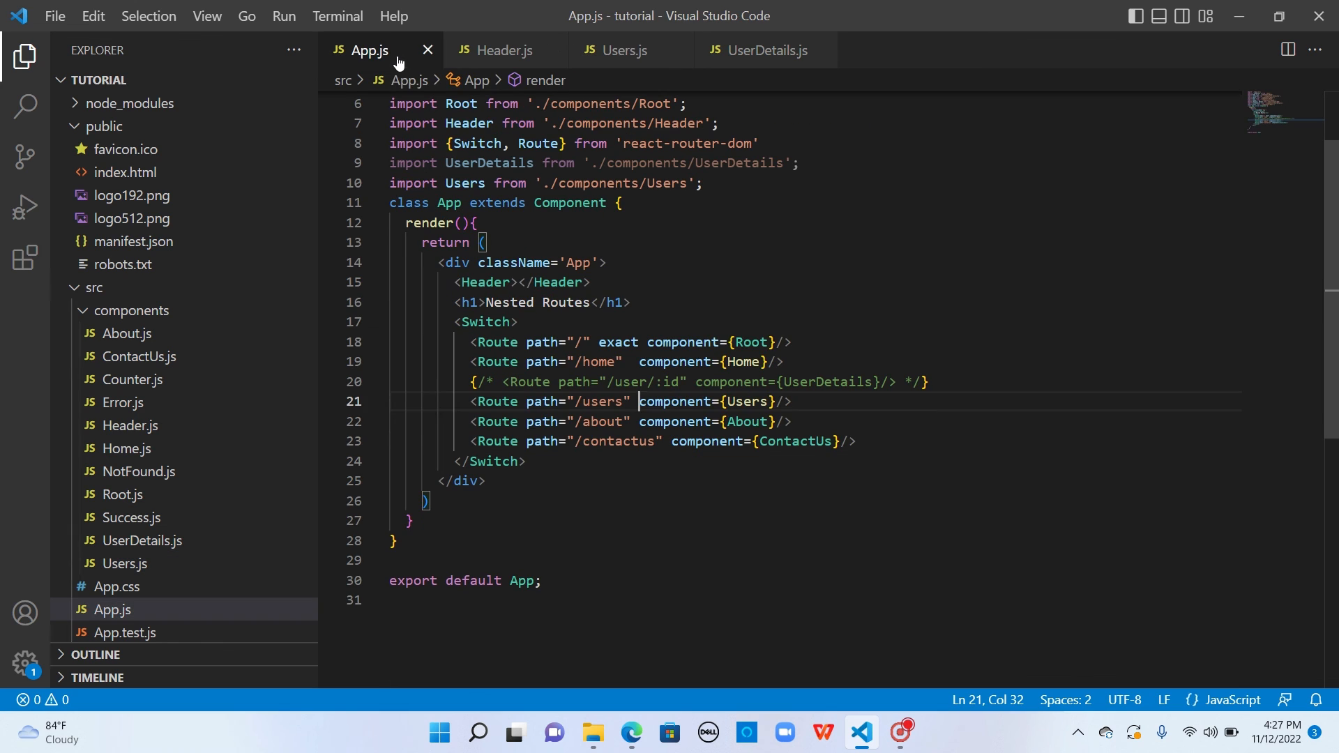
double_click(597, 401)
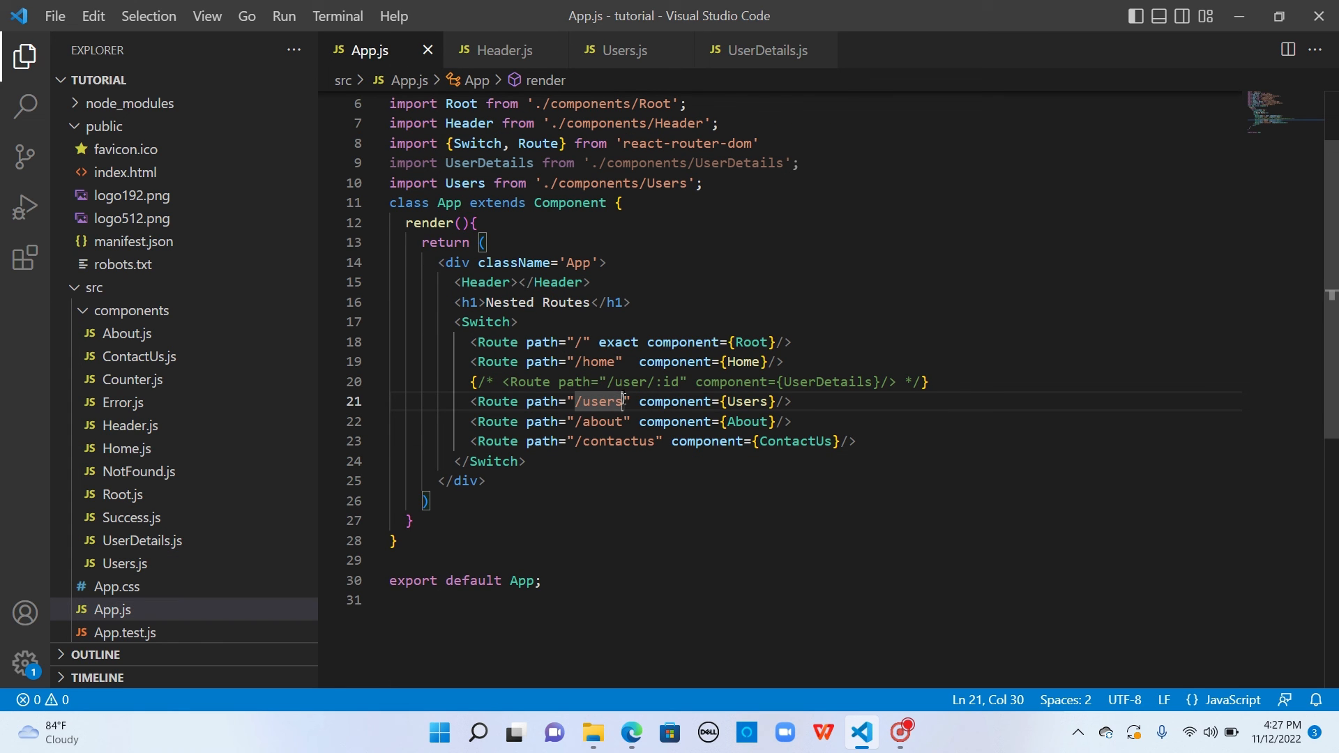
type("List")
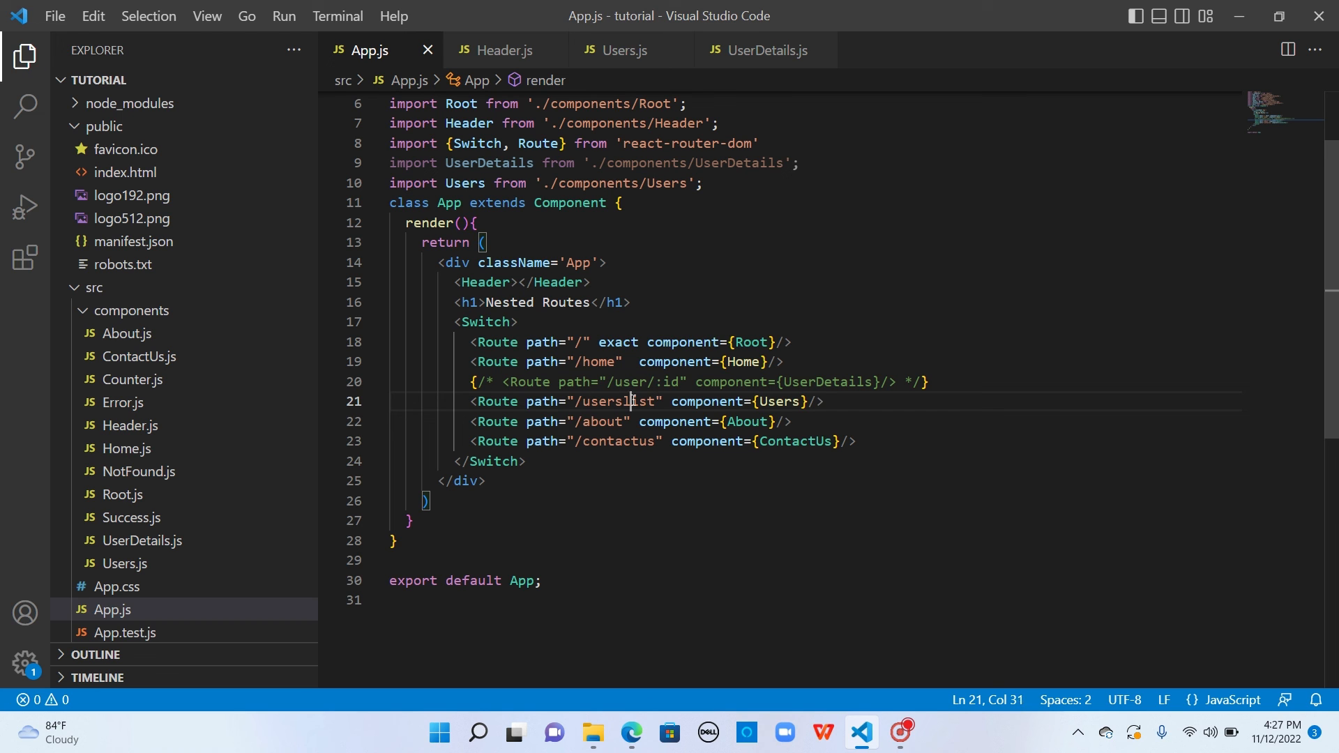
left_click(501, 50)
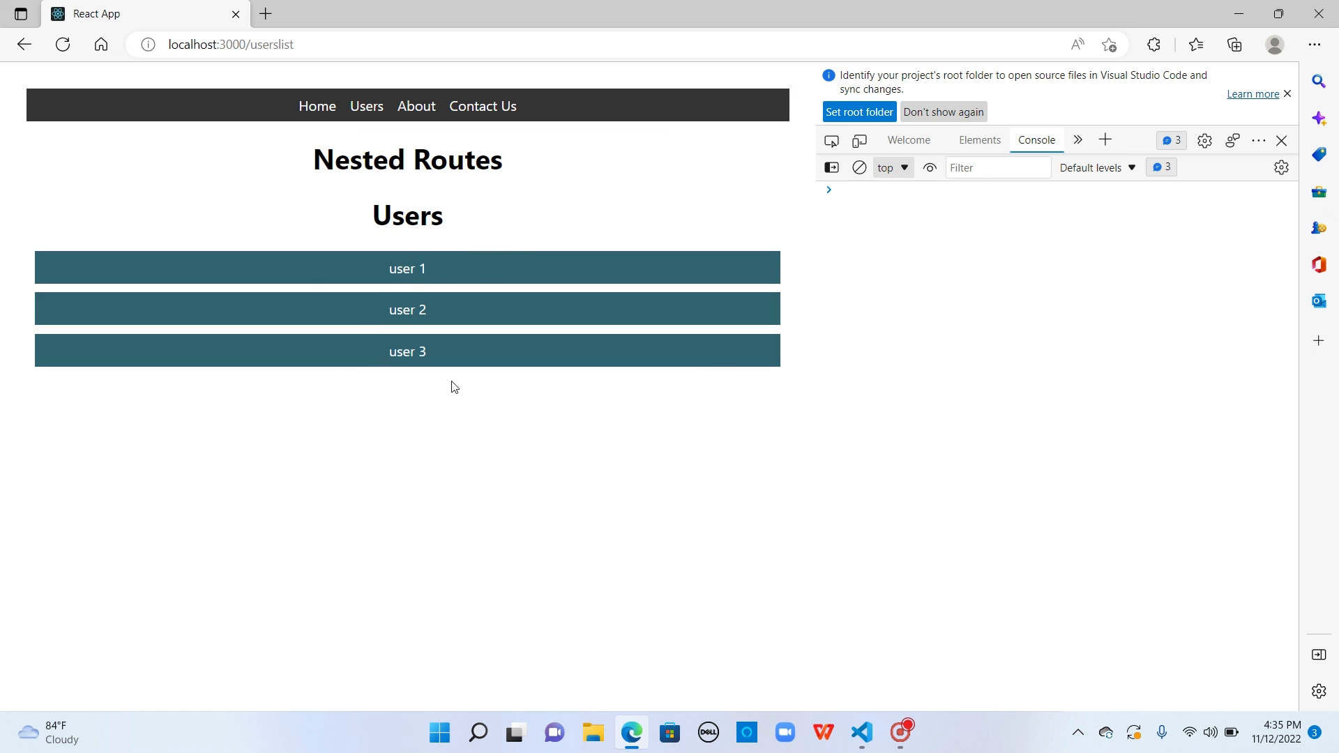
Open user 1 at /userslist/1 and expand its match log showing path /userslist/:id.
left_click(271, 44)
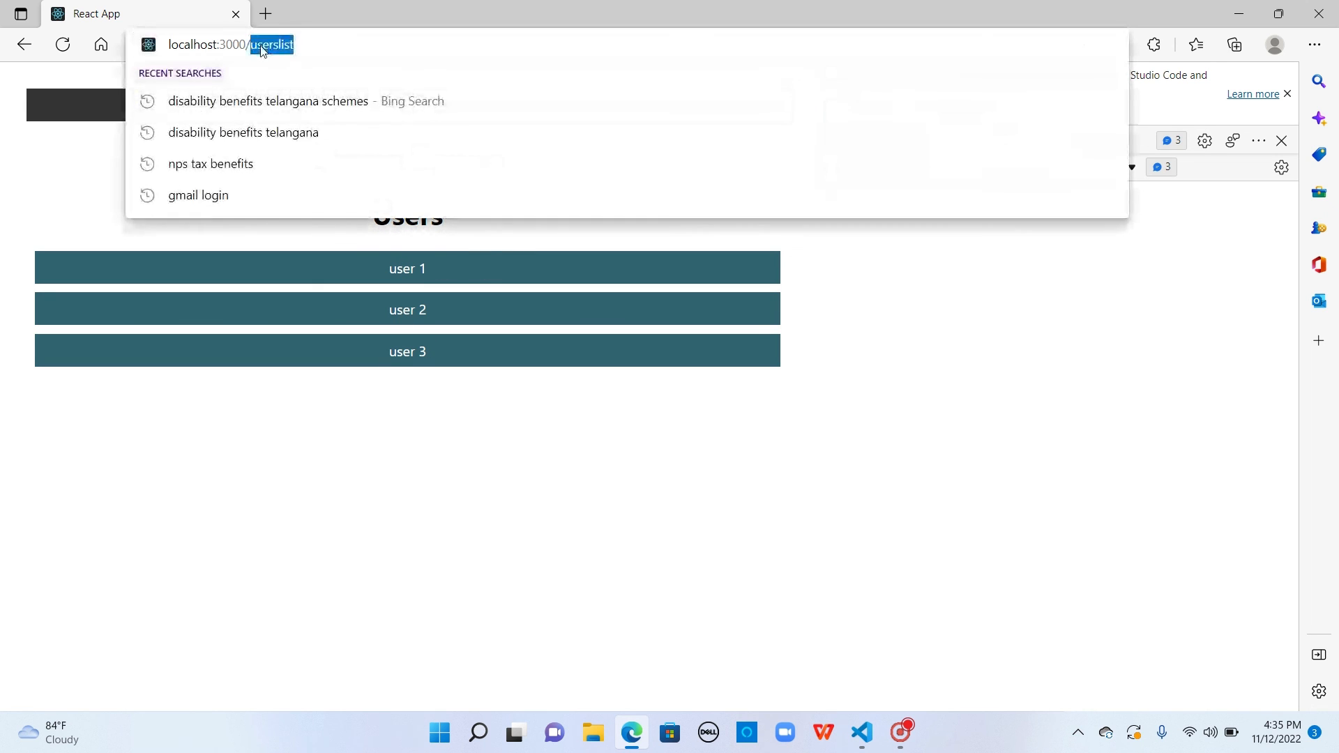
left_click(407, 268)
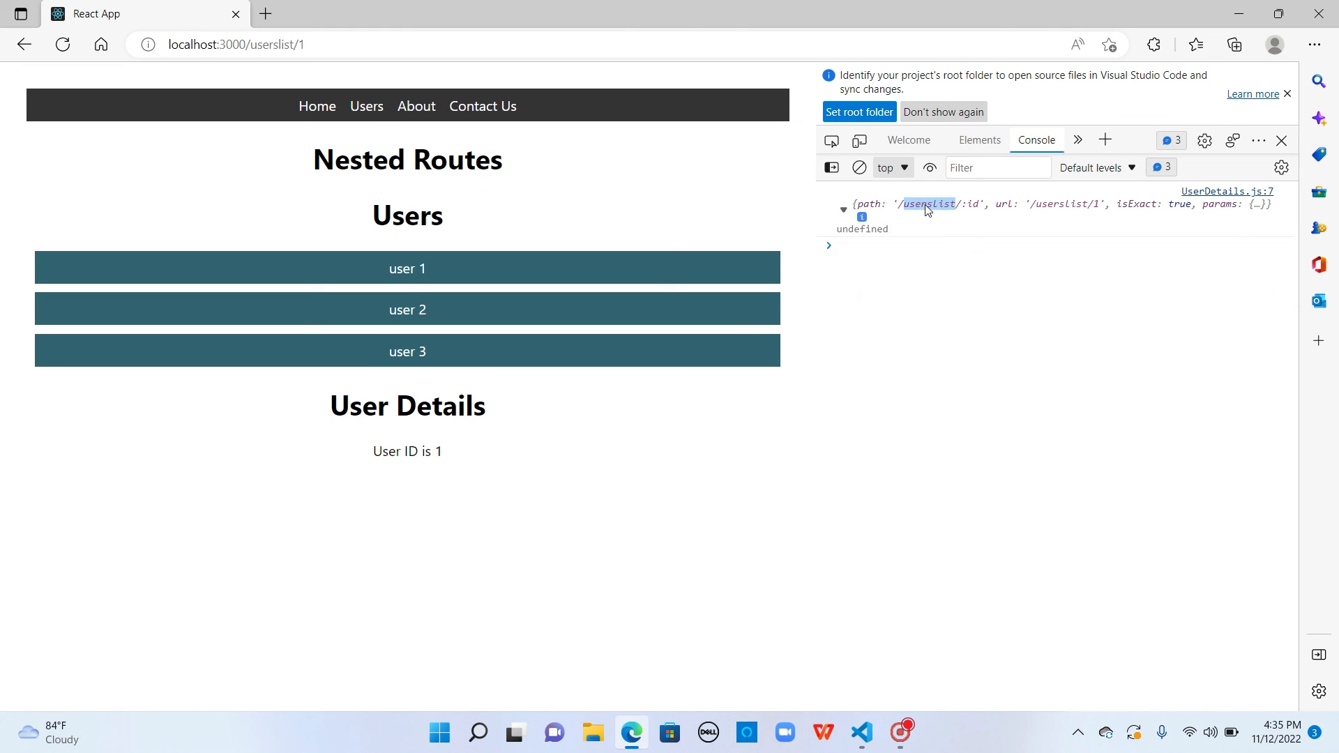
left_click(843, 205)
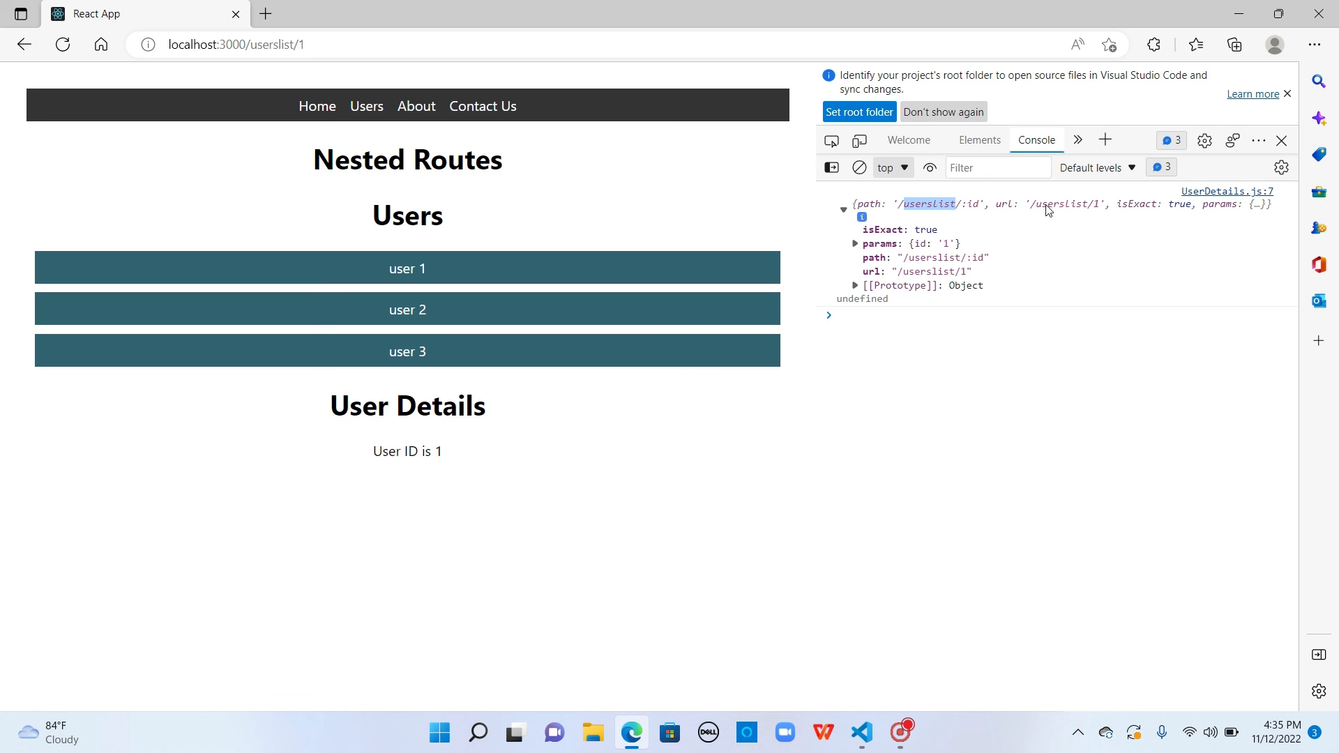
left_click(860, 732)
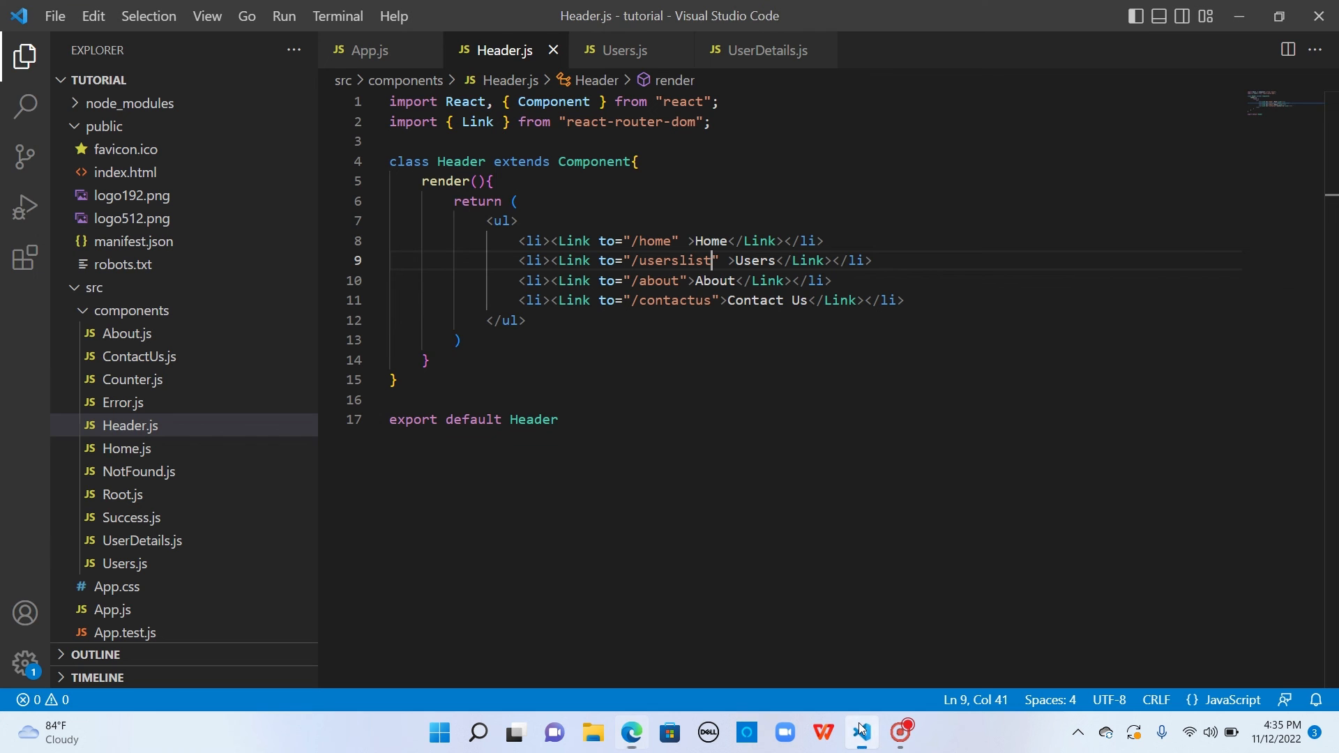
View UserDetails.js, which logs match and props.match, then switch to Users.js.
left_click(762, 50)
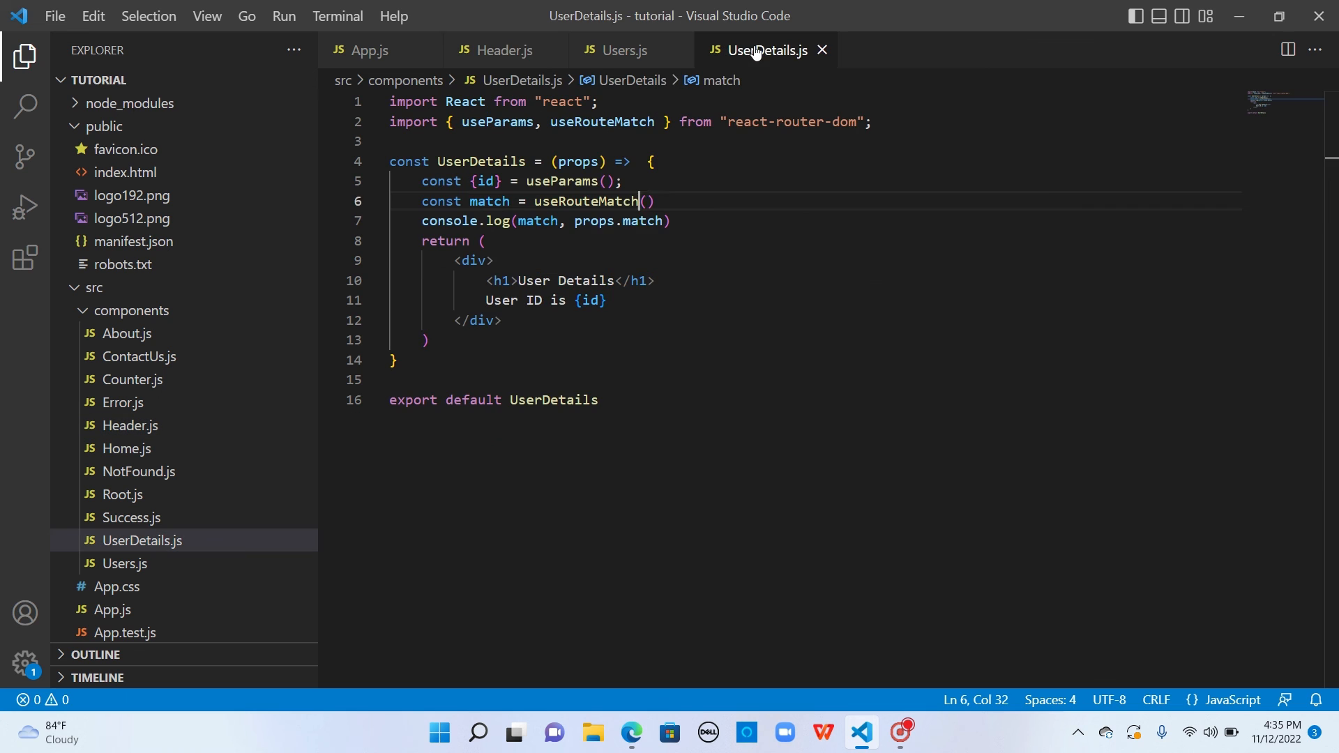
left_click(621, 50)
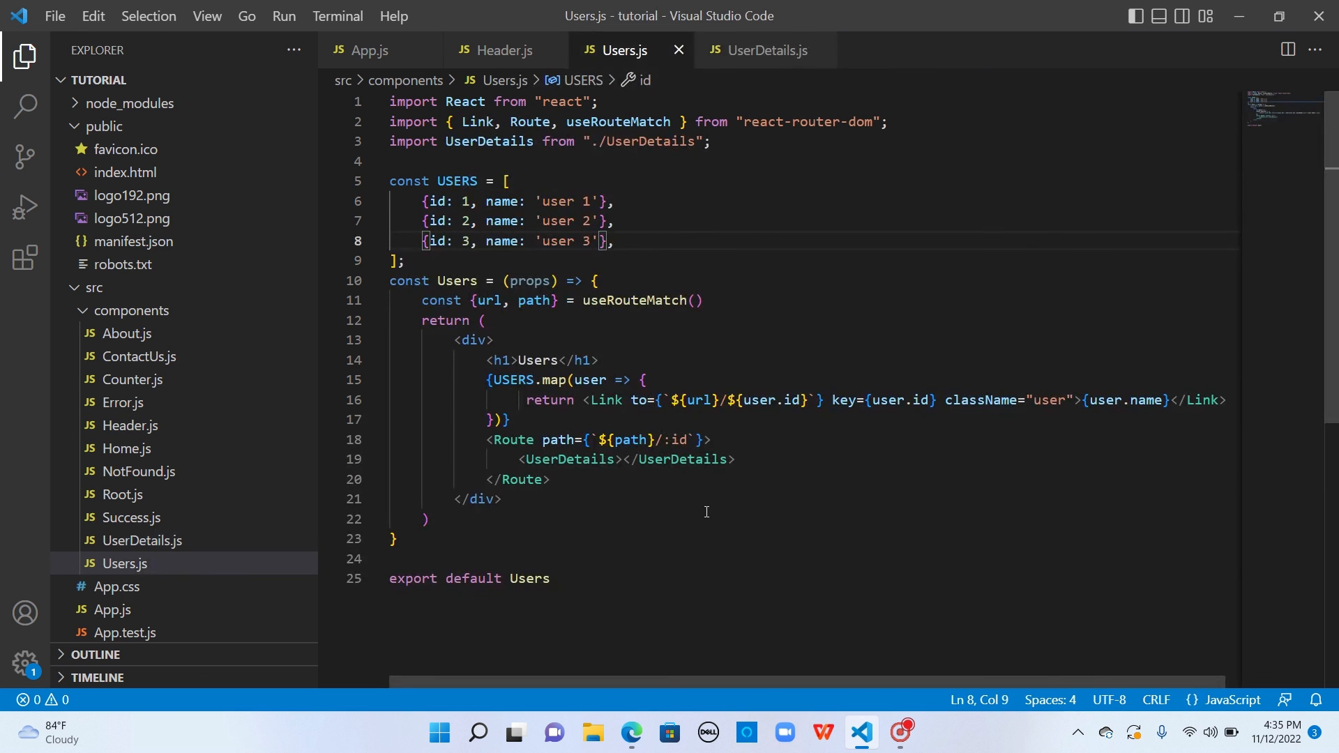
mouse_move(828, 418)
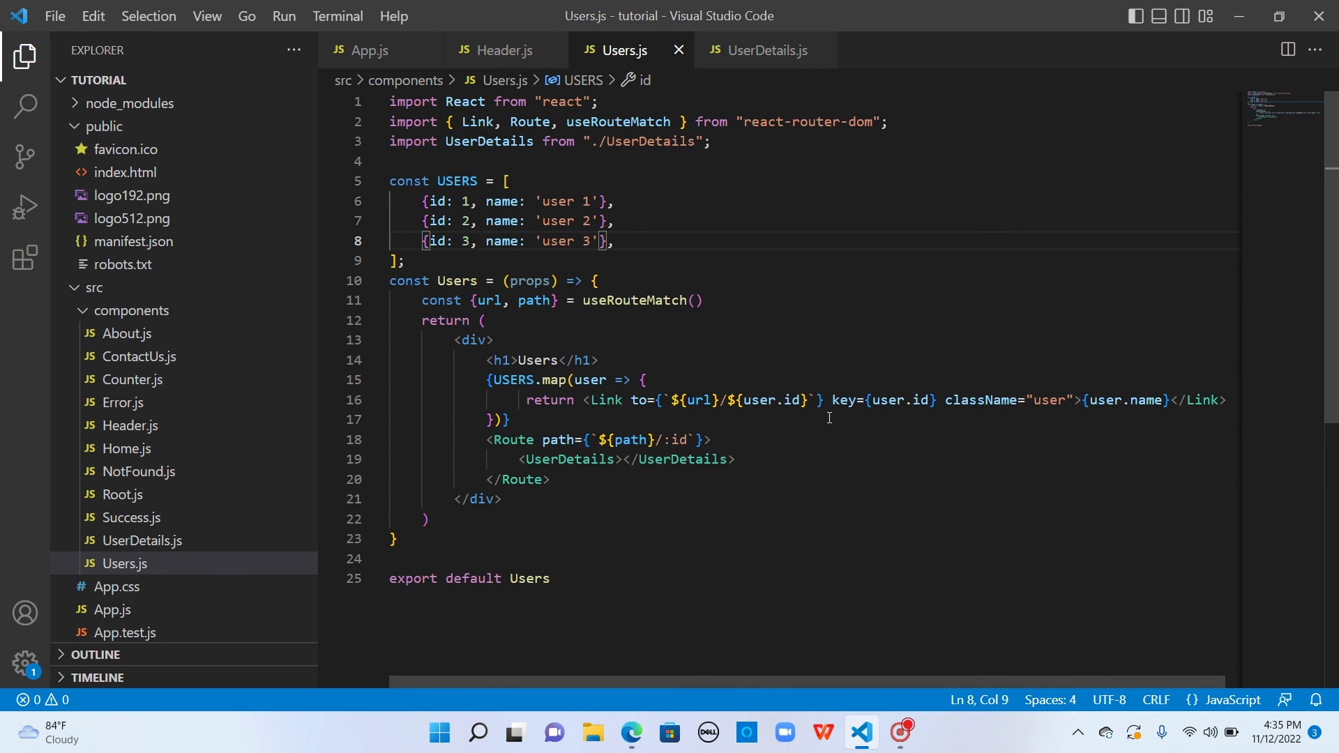